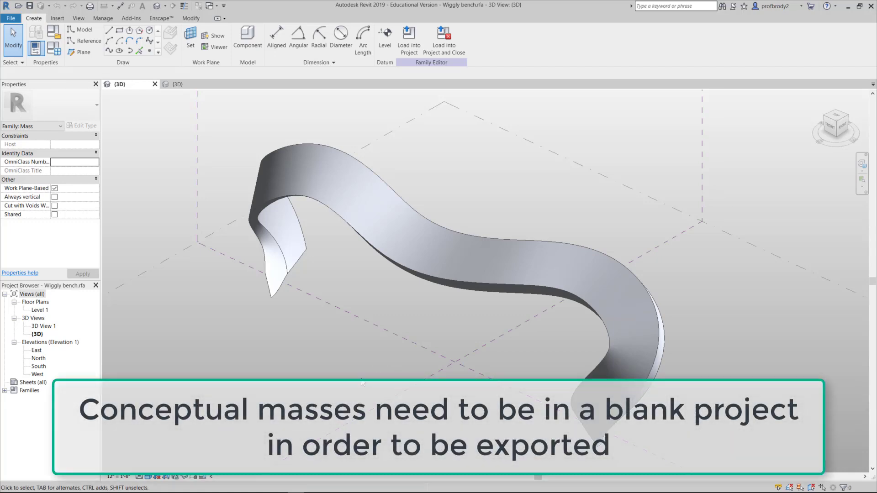
pyautogui.moveTo(389, 206)
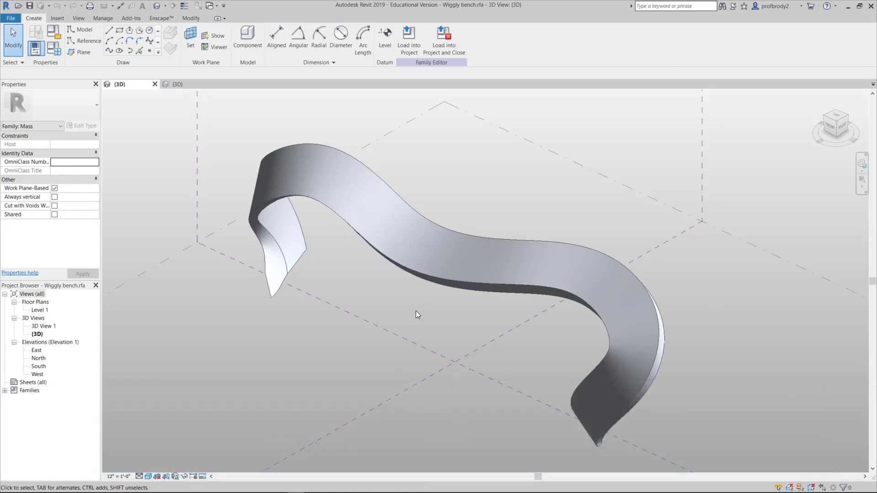
pyautogui.moveTo(436, 314)
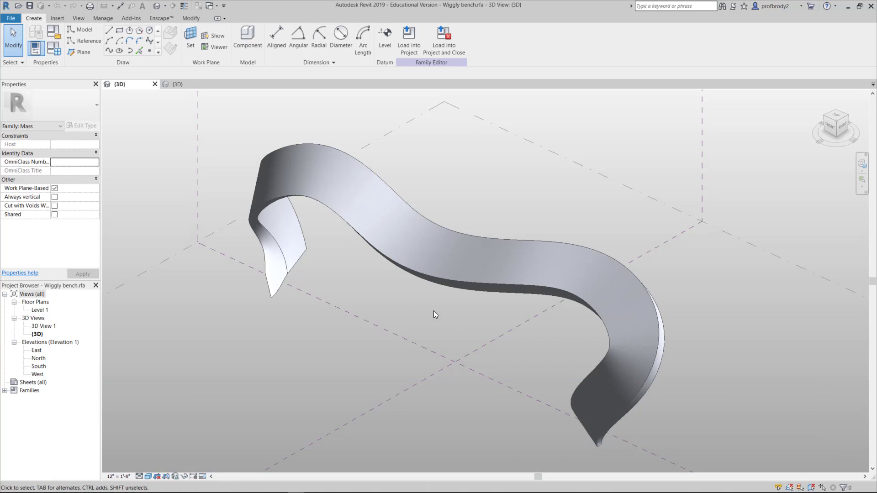
pyautogui.moveTo(307, 283)
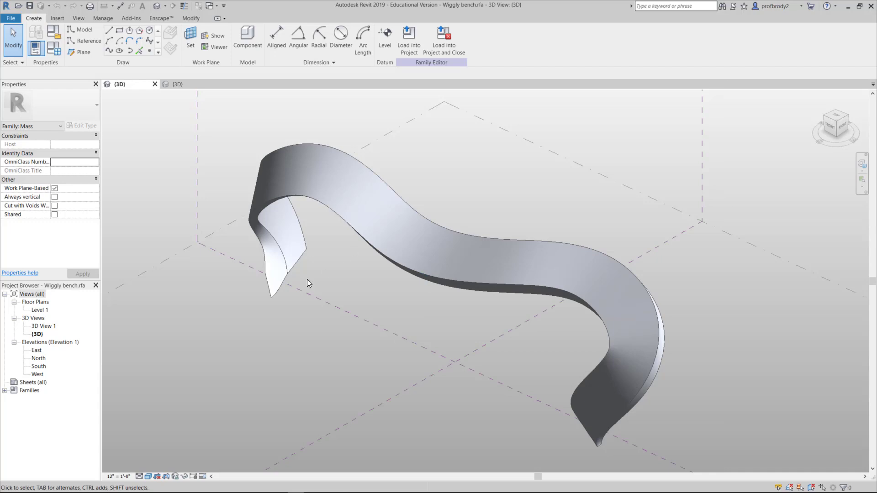
pyautogui.moveTo(343, 358)
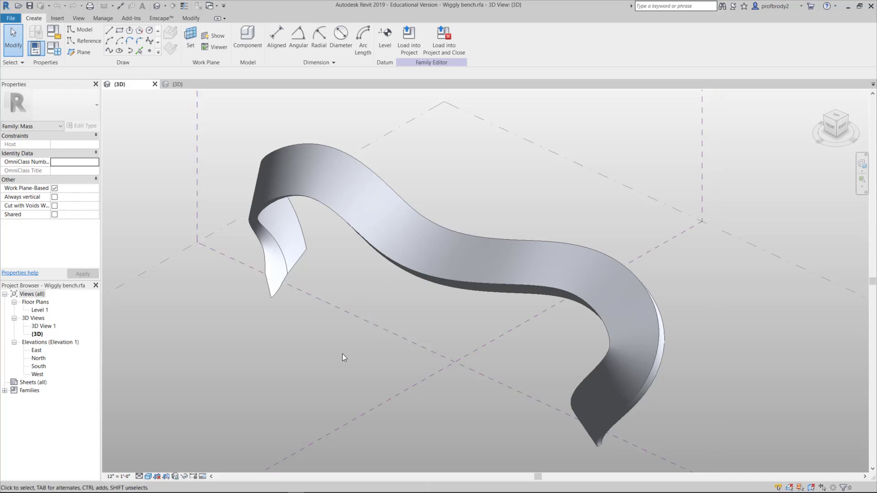
pyautogui.moveTo(348, 367)
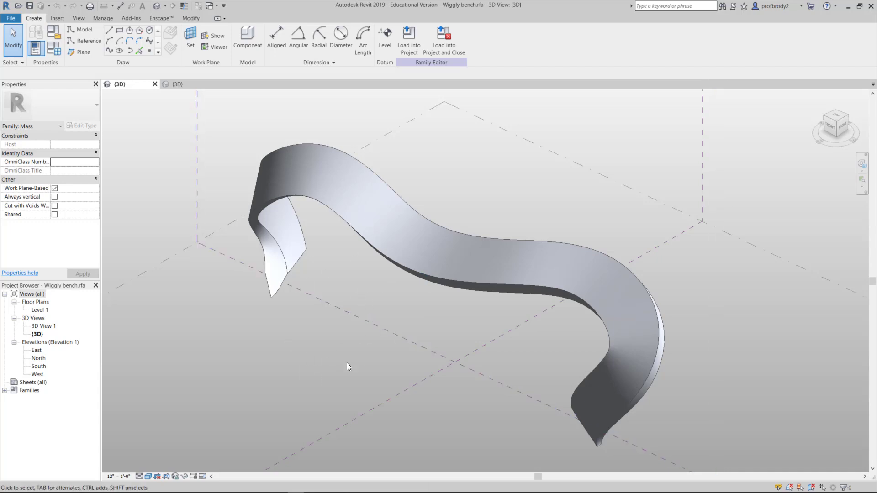
pyautogui.moveTo(205, 139)
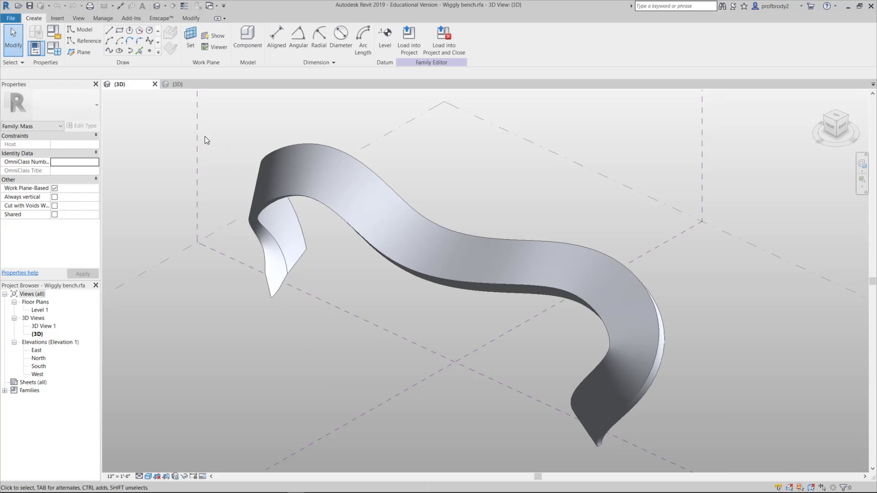
pyautogui.moveTo(444, 37)
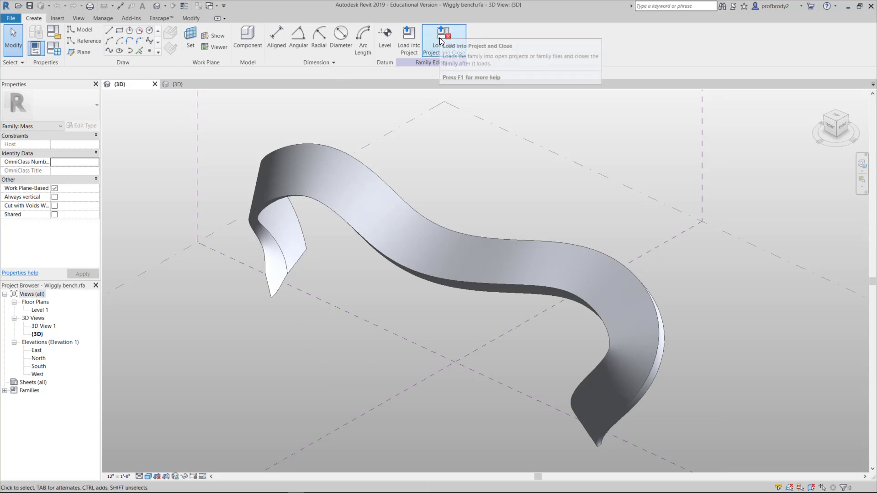
pyautogui.moveTo(443, 42)
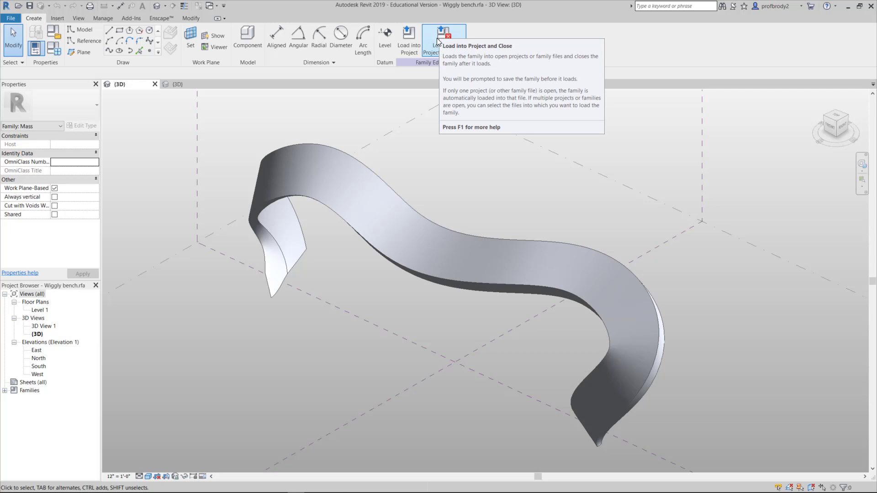
# Step: Load the wiggly bench mass into the project and close the family file
pyautogui.click(444, 33)
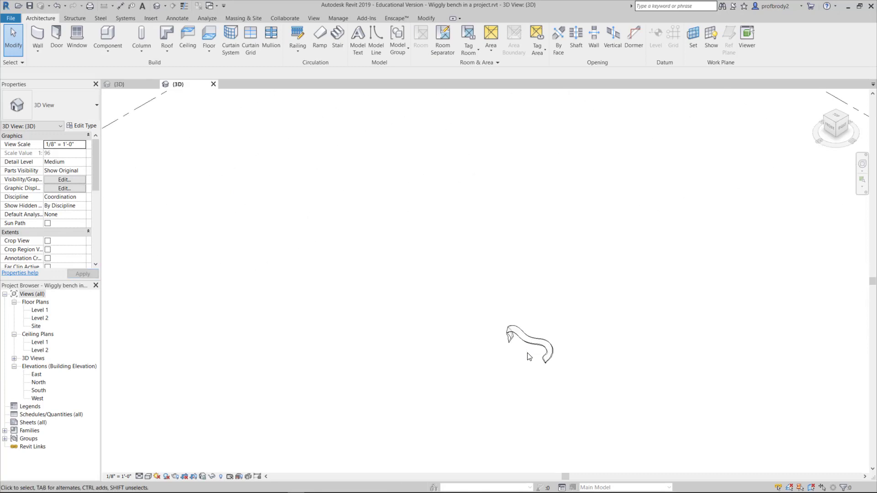
# Step: Place the bench mass, then hide both level planes from the 3D view via Hide in View > Elements
pyautogui.click(529, 345)
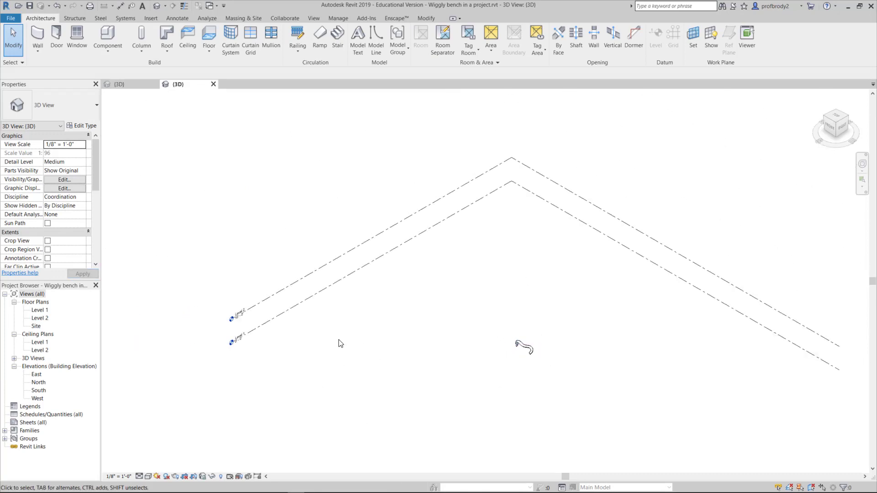
pyautogui.moveTo(316, 359)
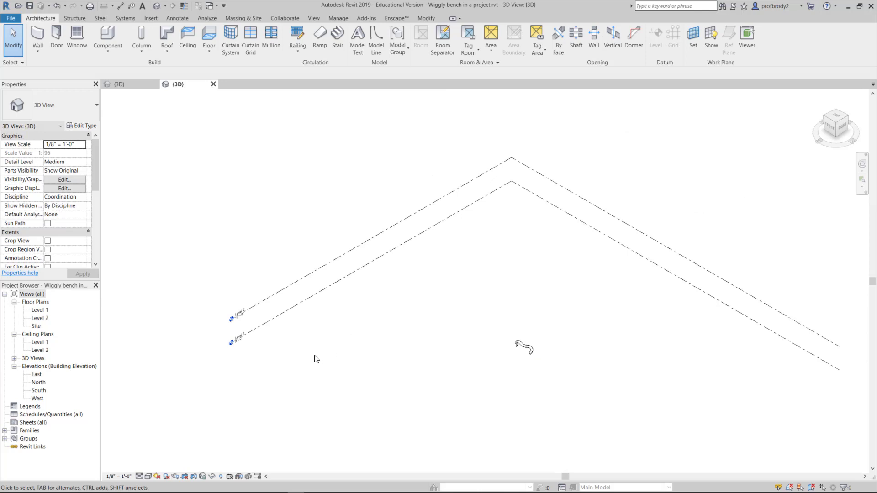
pyautogui.moveTo(306, 375)
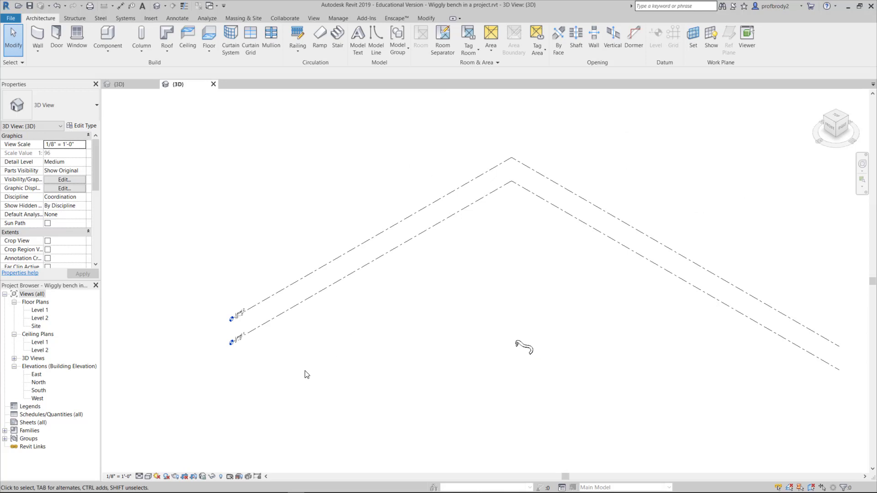
pyautogui.moveTo(307, 374); pyautogui.dragTo(258, 353)
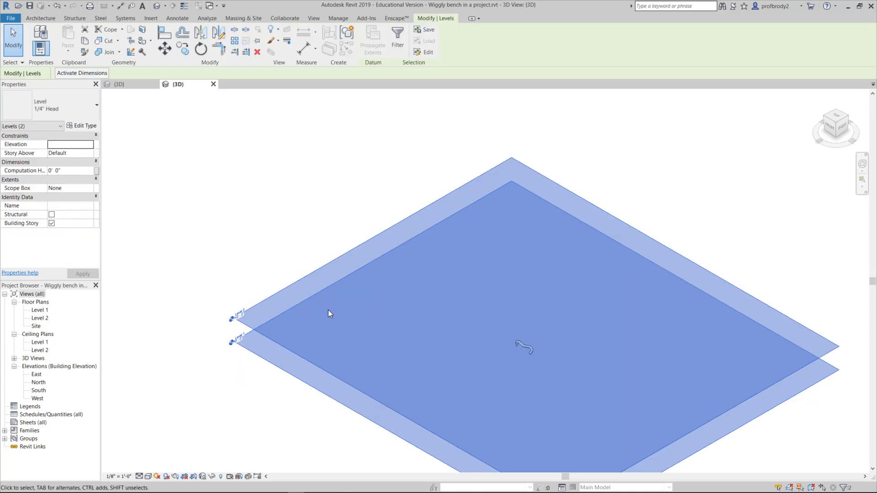
pyautogui.moveTo(299, 317)
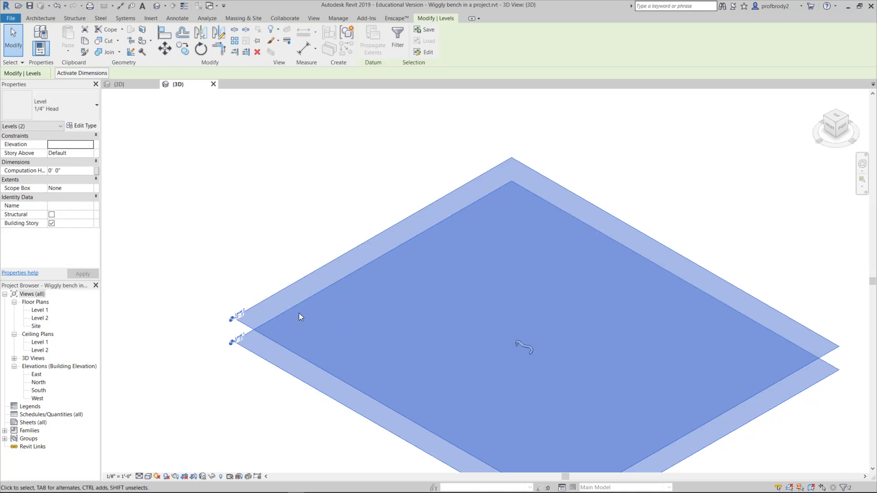
pyautogui.rightClick(300, 317)
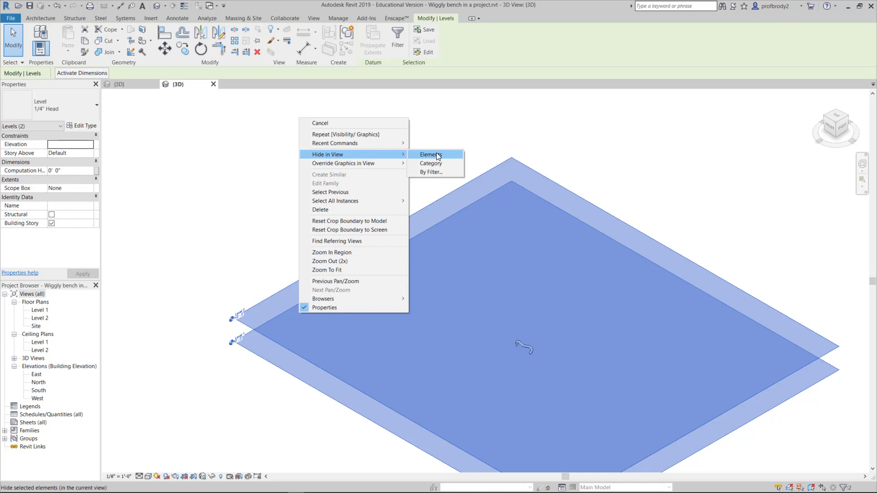
pyautogui.click(429, 155)
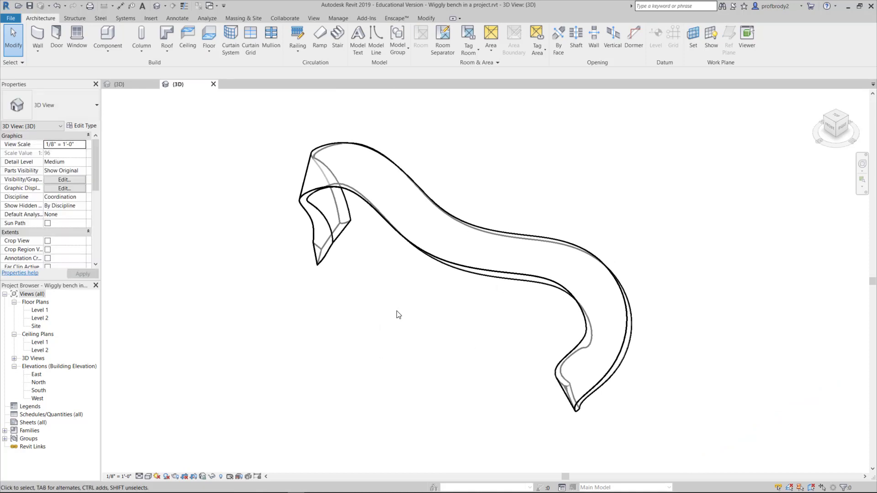
pyautogui.moveTo(397, 314)
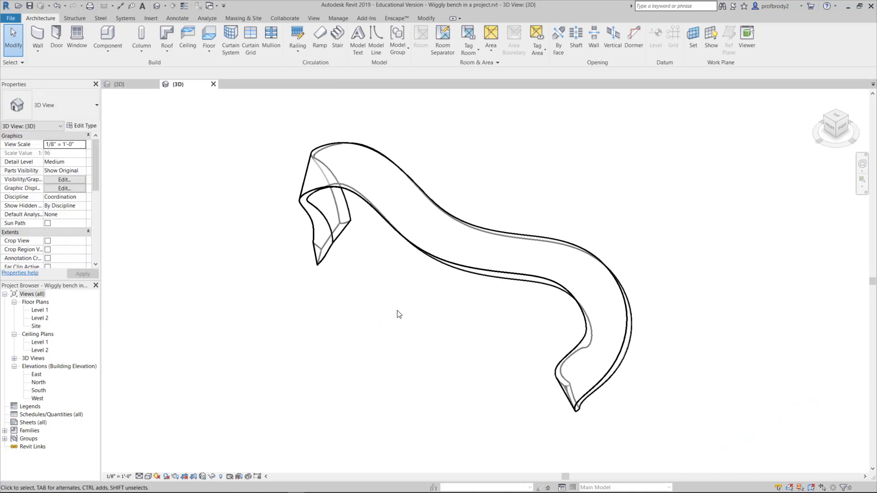
pyautogui.moveTo(419, 305)
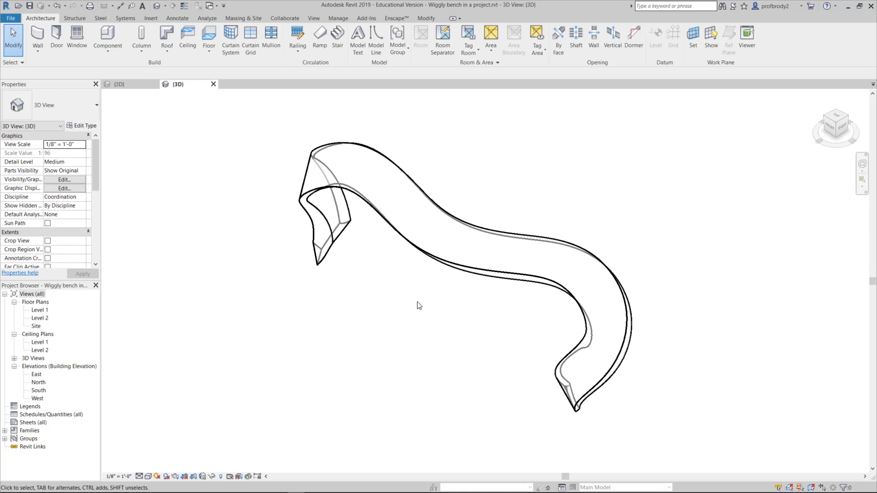
pyautogui.moveTo(379, 295)
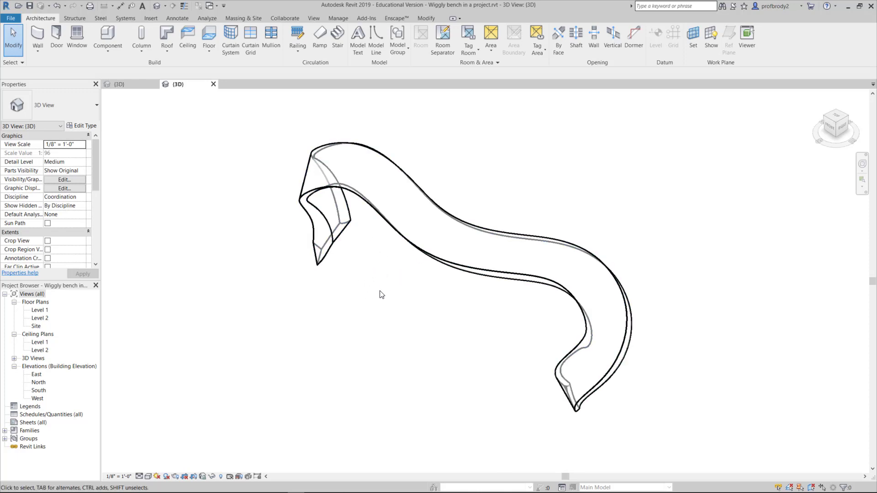
pyautogui.moveTo(340, 302)
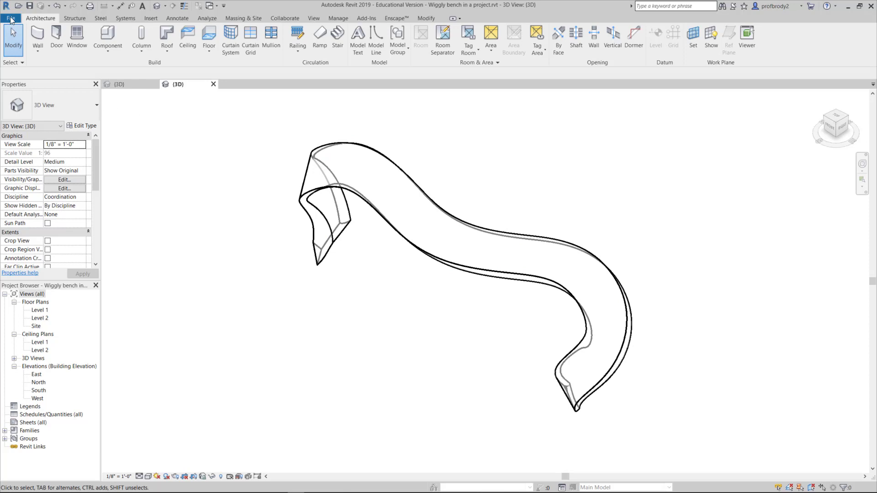
# Step: Start a DWG export of the bench's 3D view from File > Export > CAD Formats
pyautogui.click(10, 18)
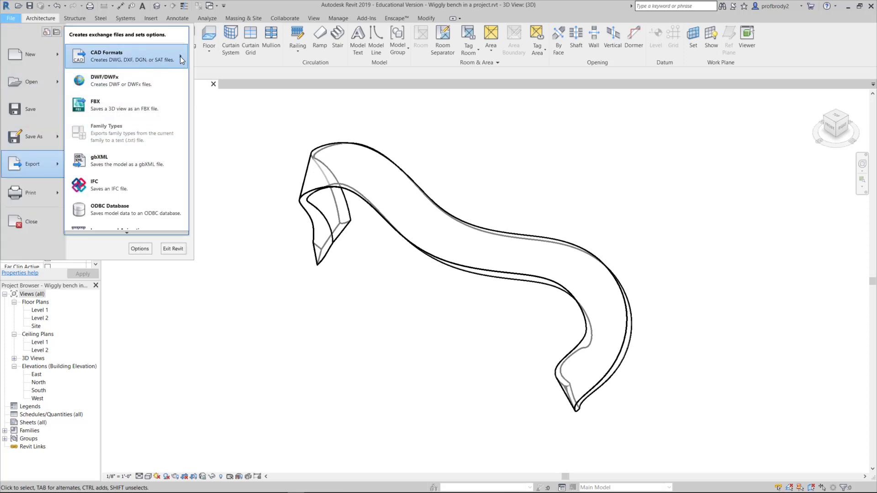
pyautogui.click(126, 55)
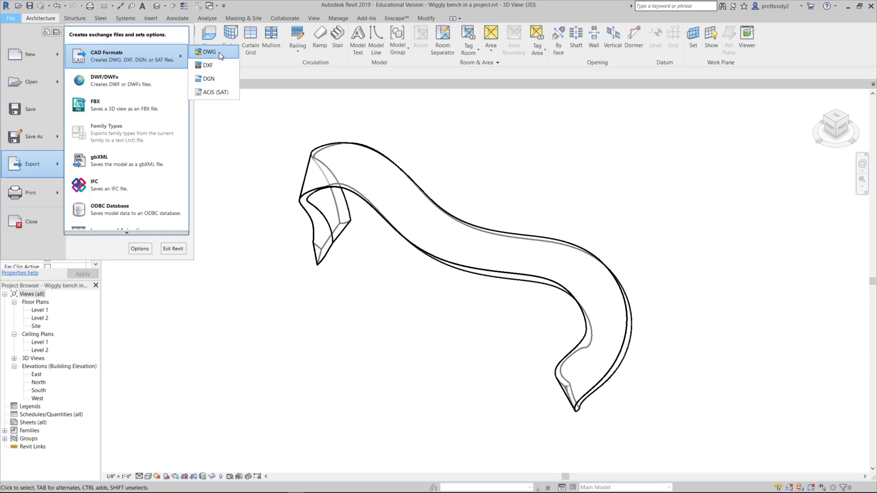
pyautogui.press('Escape')
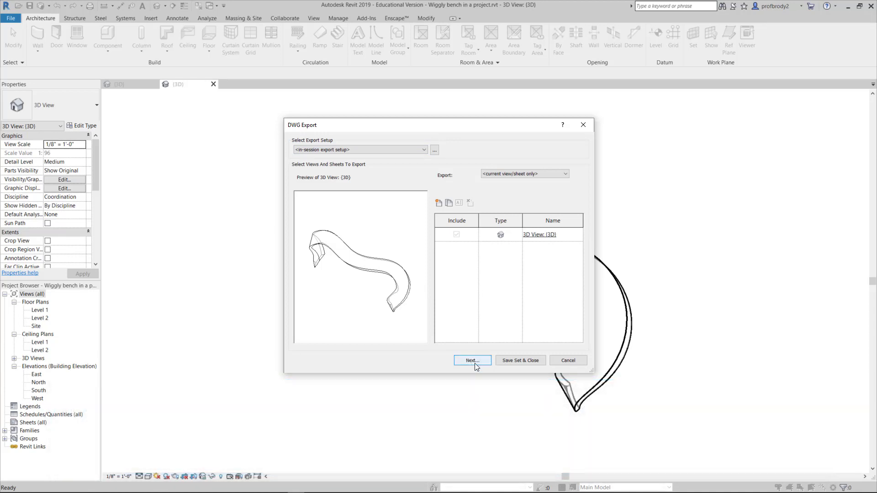
pyautogui.moveTo(509, 327)
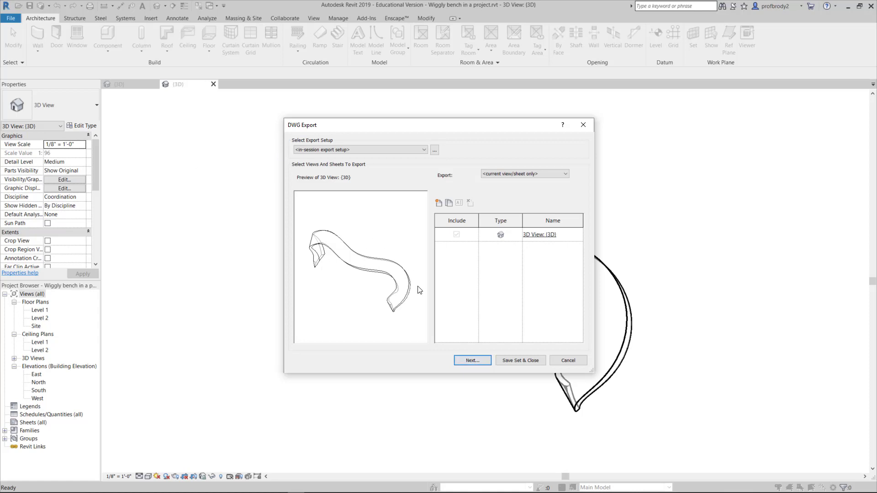
# Step: Target the Desktop as the save location with file type AutoCAD 2007 DWG
pyautogui.click(567, 360)
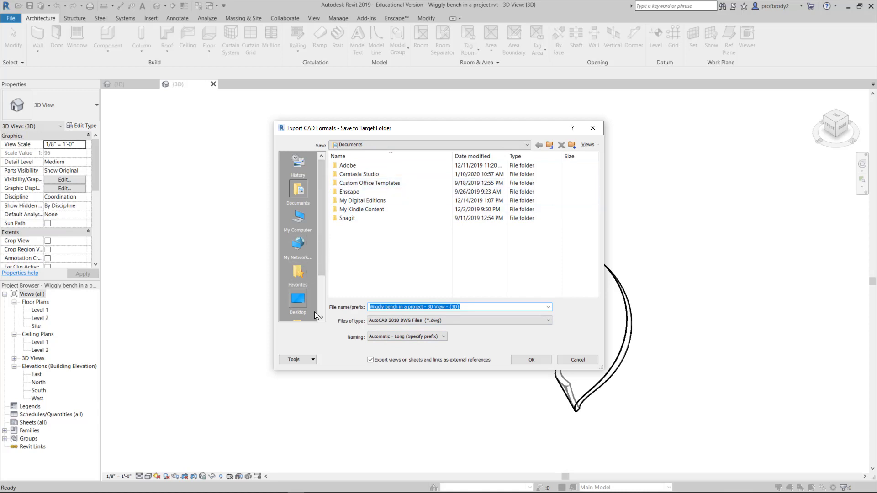
pyautogui.click(296, 299)
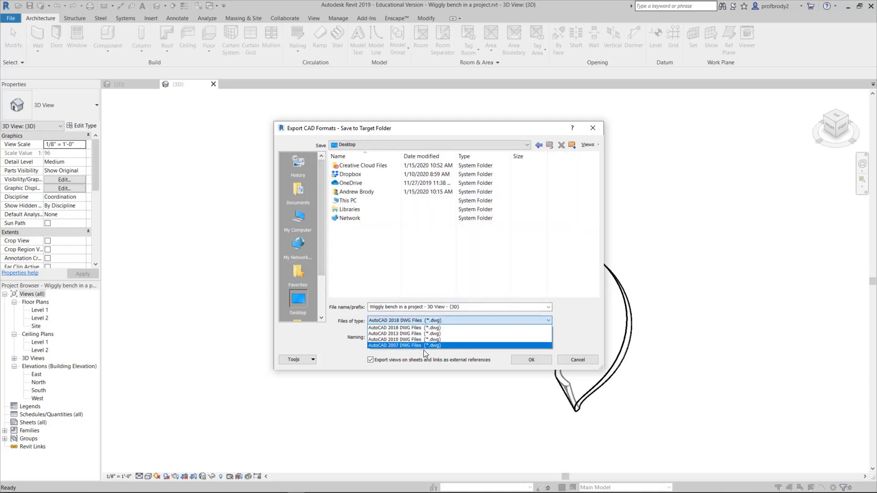
pyautogui.moveTo(413, 352)
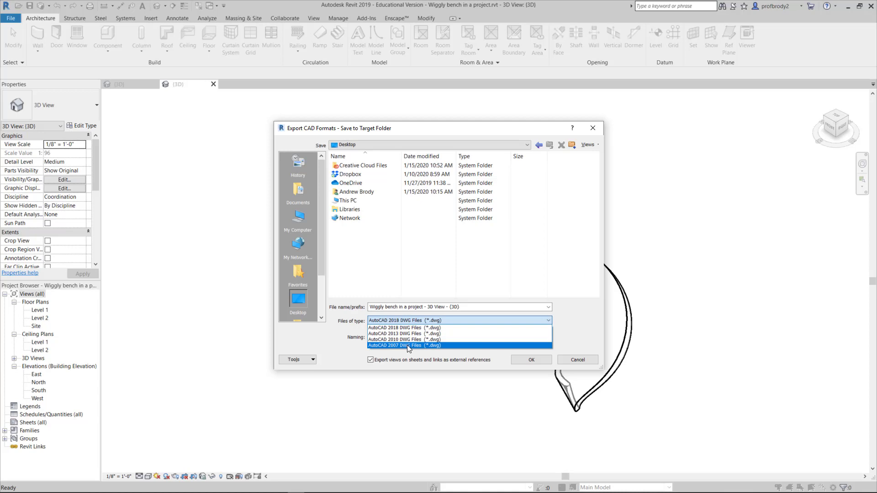
pyautogui.click(404, 345)
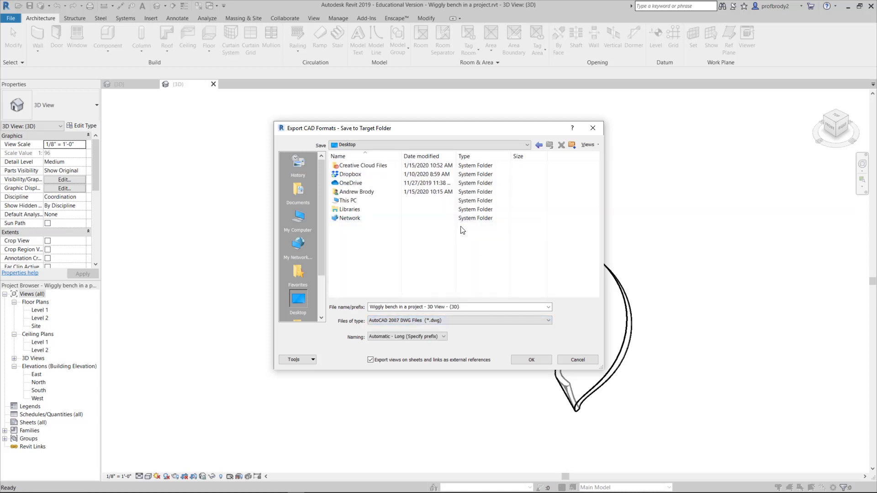
pyautogui.moveTo(472, 228)
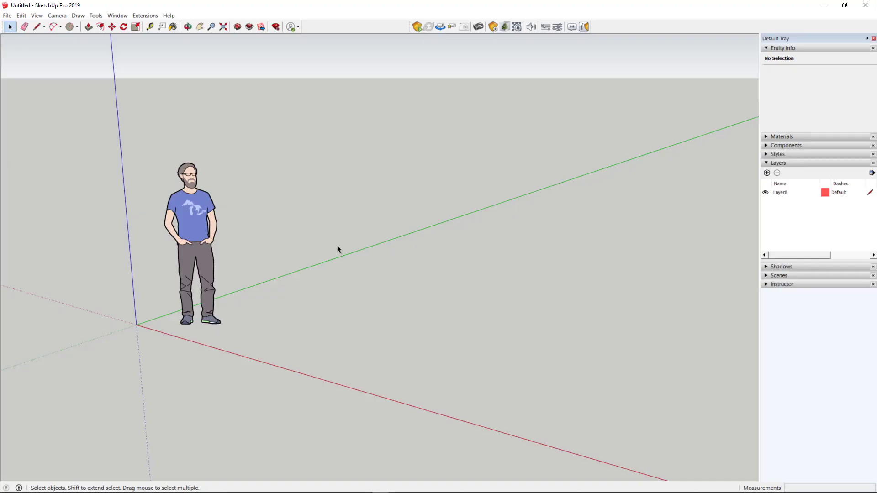
pyautogui.moveTo(184, 131)
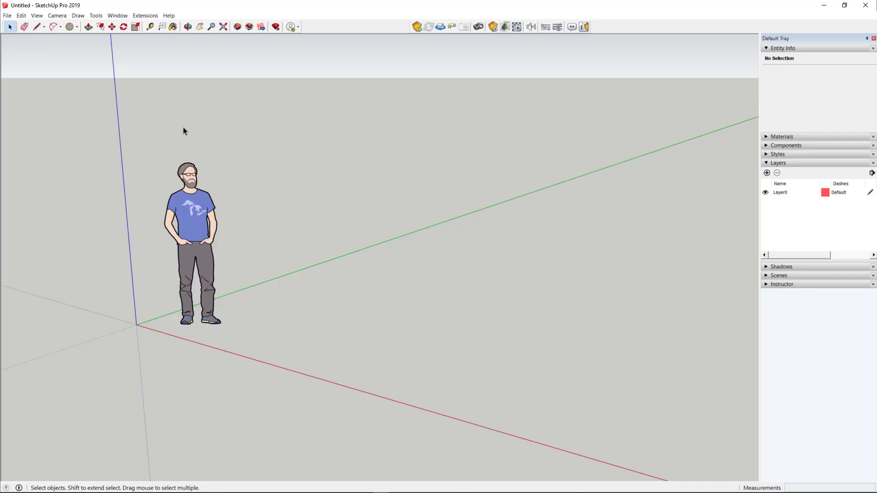
pyautogui.moveTo(331, 243)
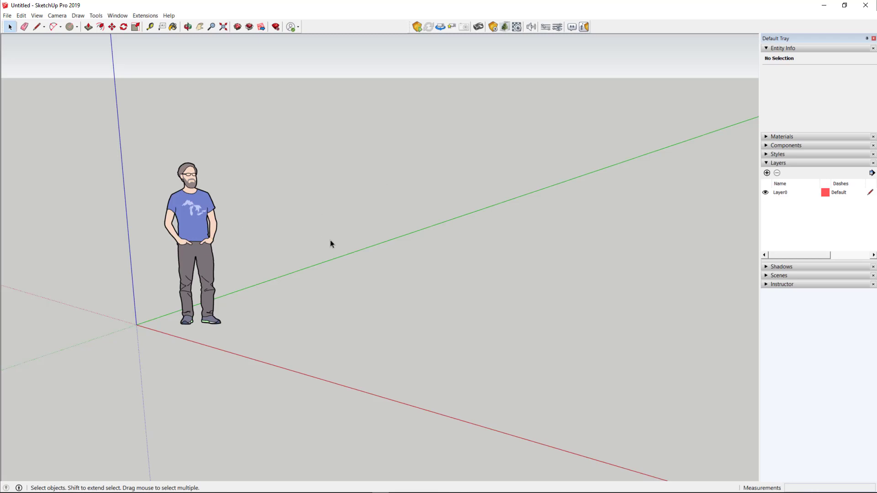
pyautogui.moveTo(17, 46)
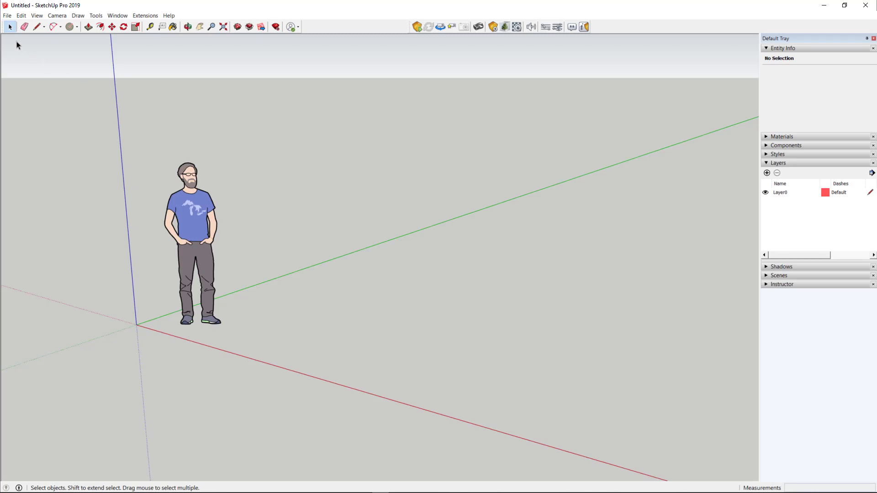
# Step: Begin an import and choose Wiggly bench.dwg from the 3D printing process folder
pyautogui.click(8, 16)
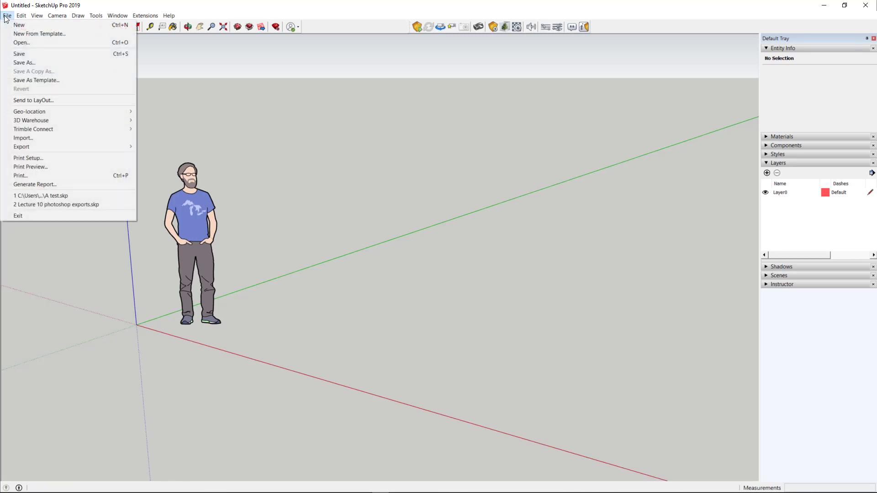
pyautogui.moveTo(67, 140)
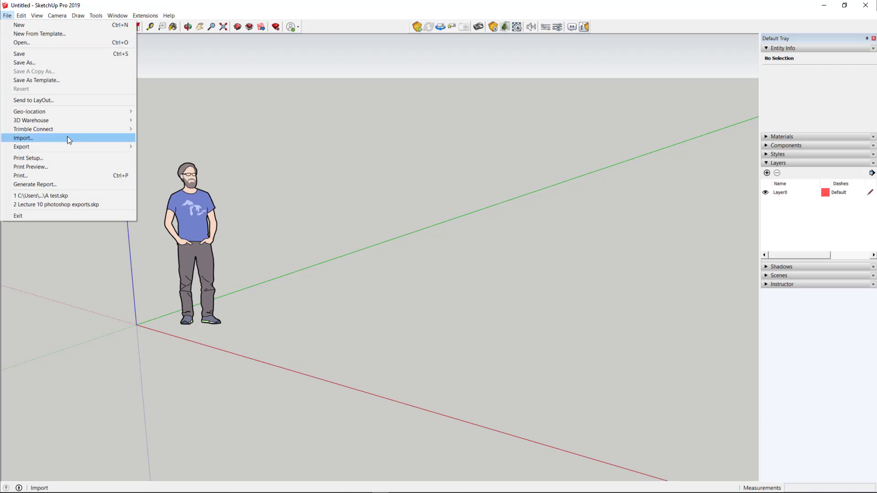
pyautogui.click(22, 138)
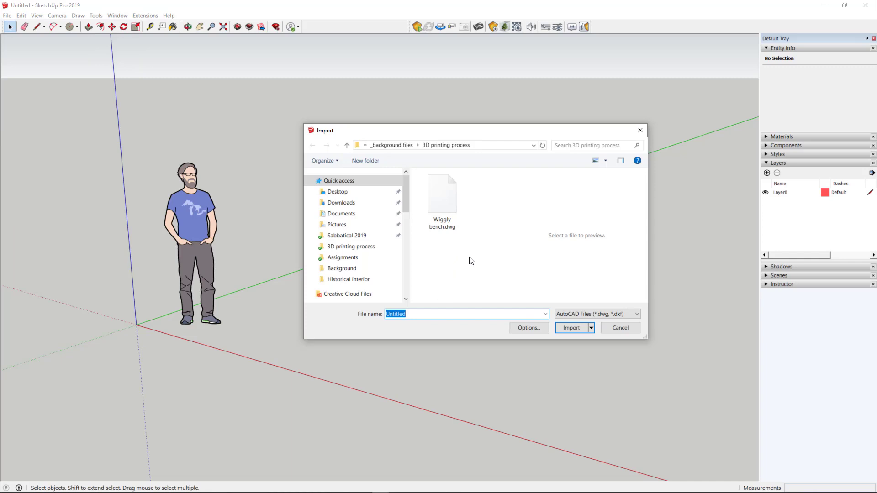
pyautogui.moveTo(462, 279)
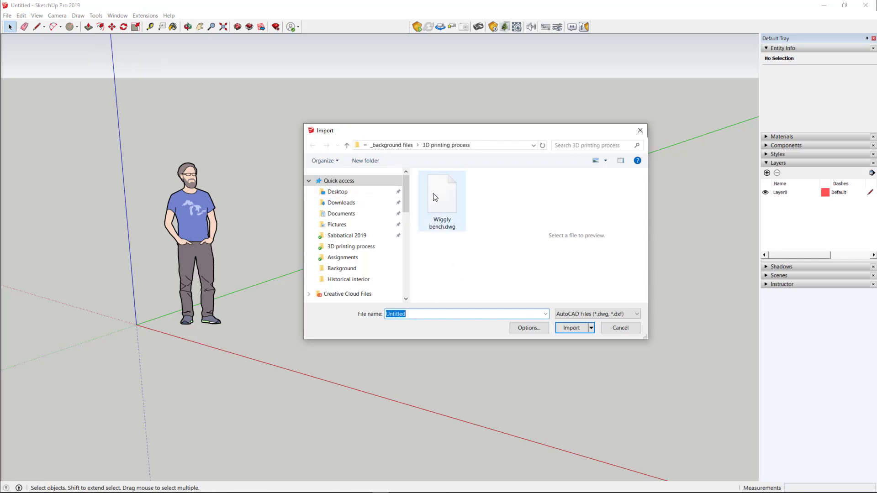
pyautogui.click(442, 198)
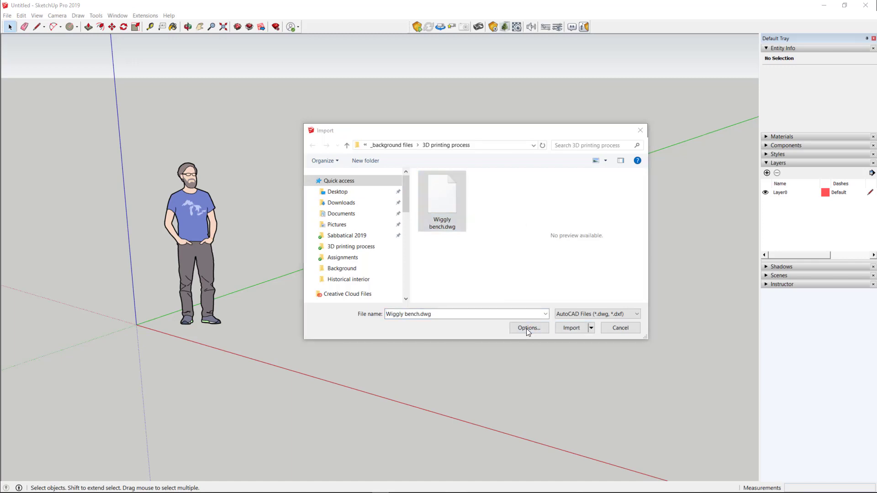
pyautogui.click(527, 328)
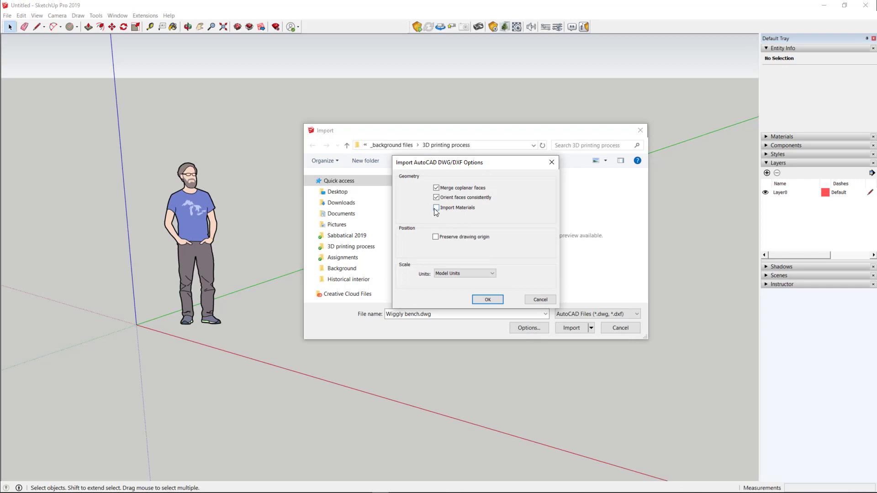
pyautogui.click(437, 197)
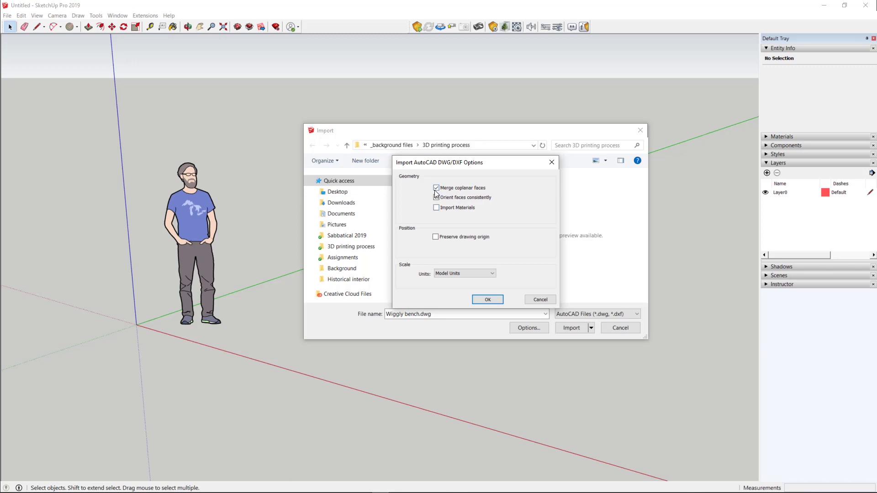
pyautogui.click(437, 198)
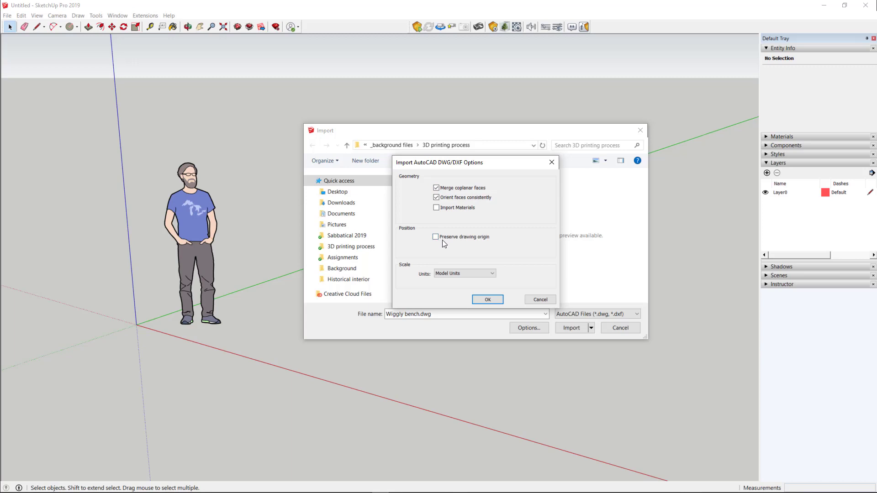
pyautogui.click(436, 237)
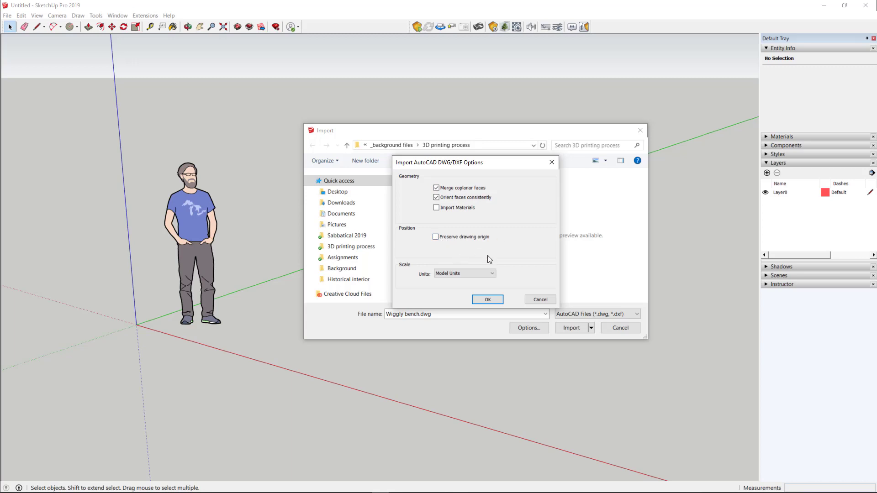
pyautogui.moveTo(473, 255)
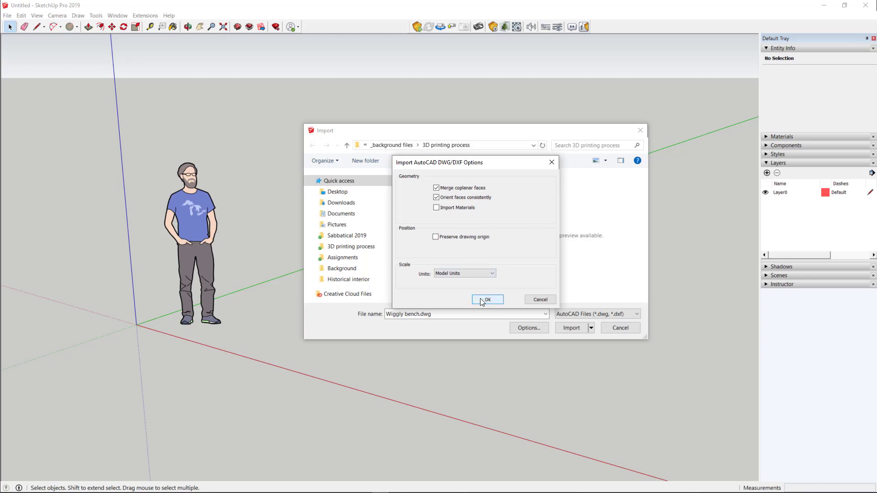
pyautogui.click(487, 300)
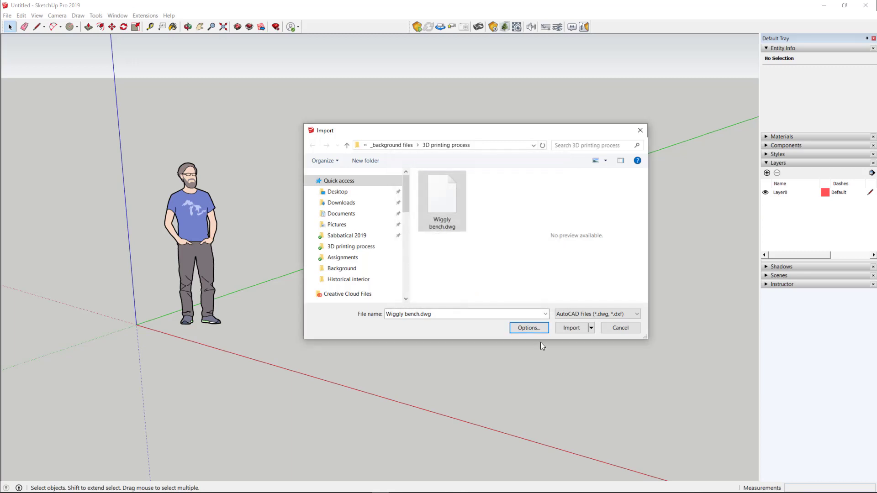
# Step: Import the bench drawing as a component and dismiss the Import Results summary
pyautogui.click(571, 328)
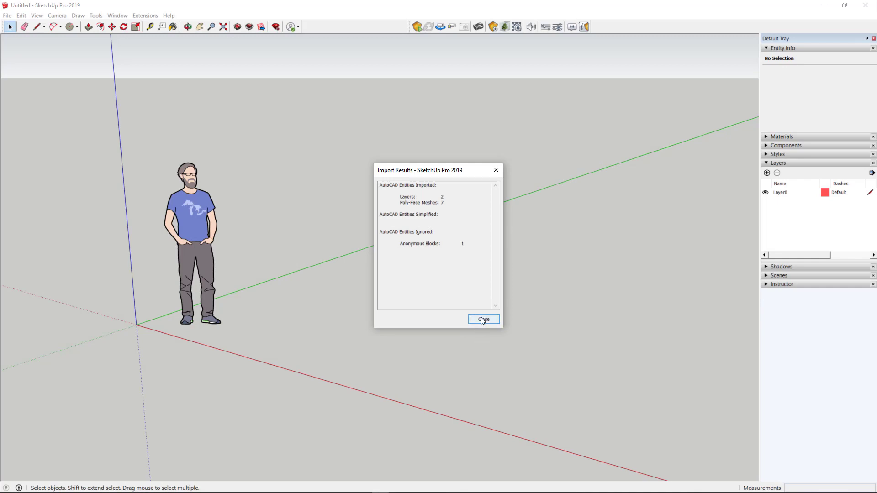
pyautogui.click(482, 320)
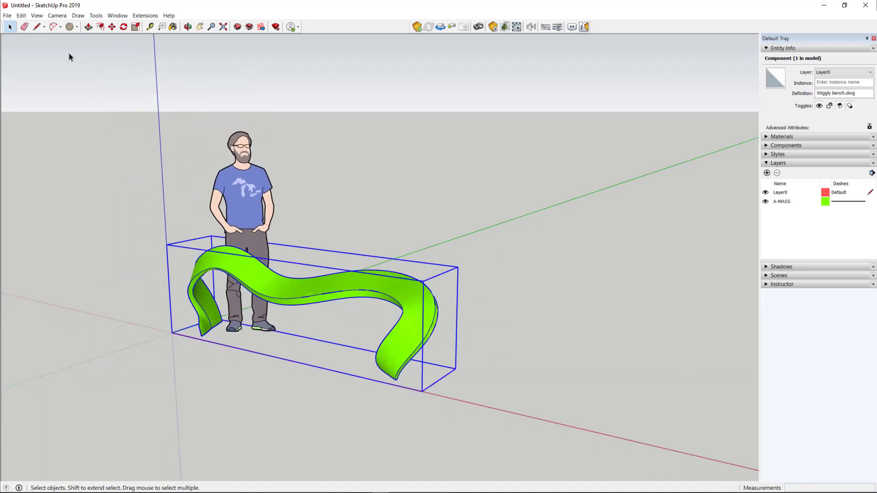
# Step: Scale the bench component up uniformly from its corner grip, then return to selecting
pyautogui.click(134, 27)
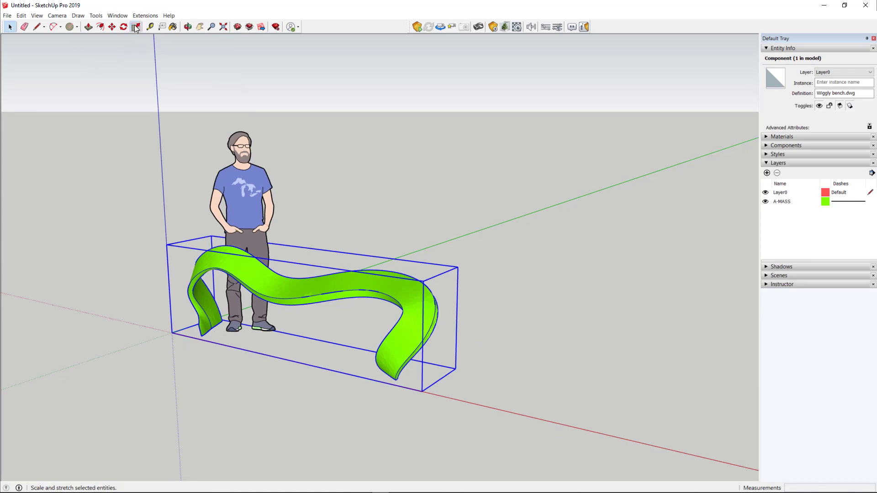
pyautogui.click(135, 26)
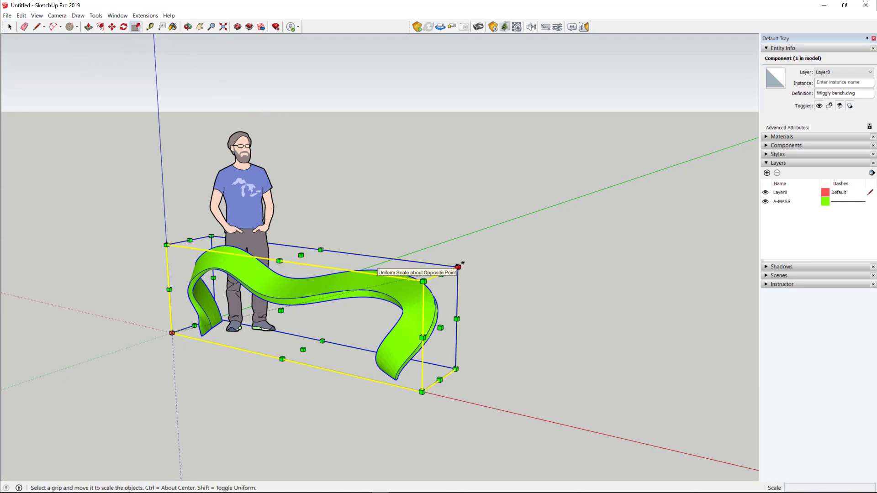
pyautogui.moveTo(459, 265); pyautogui.dragTo(444, 270)
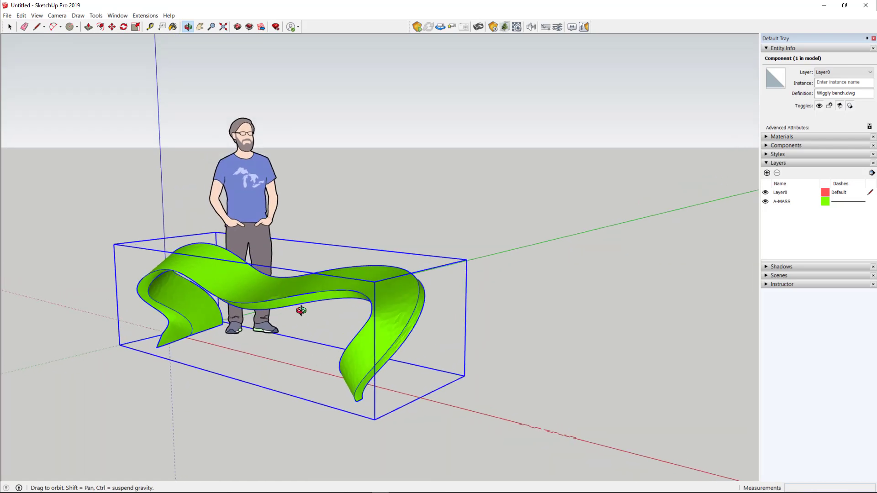
pyautogui.click(135, 26)
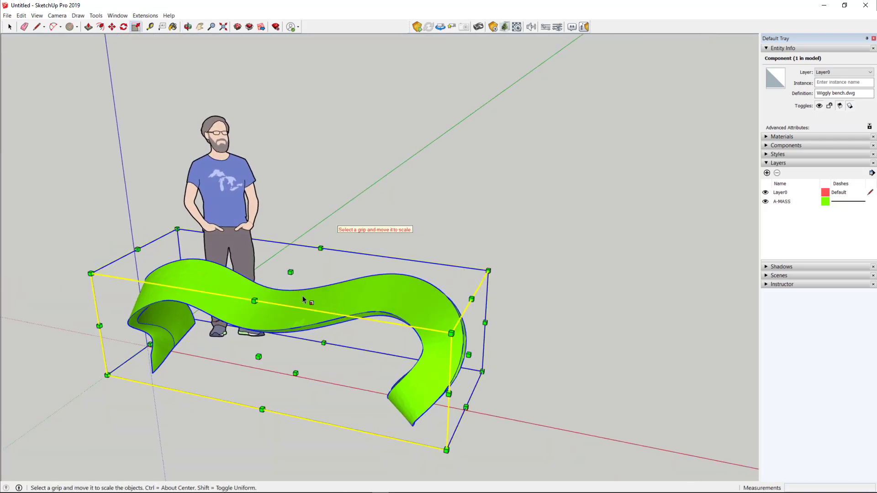
pyautogui.click(9, 27)
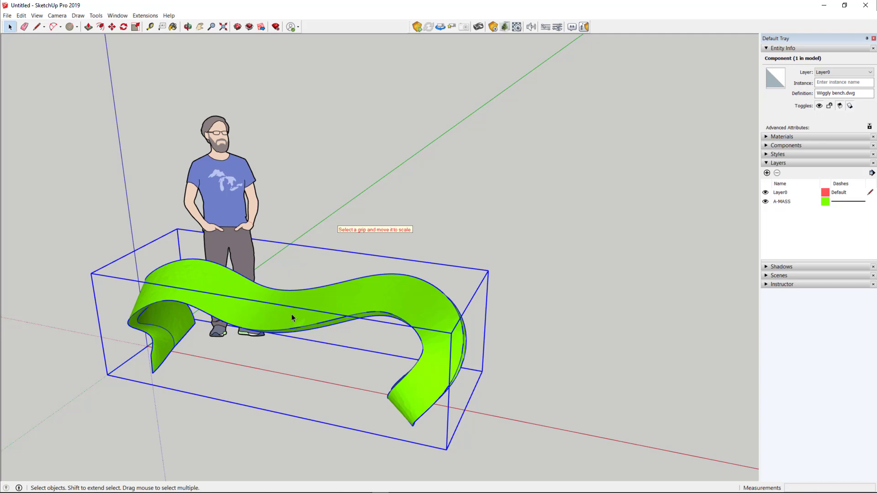
pyautogui.moveTo(325, 322)
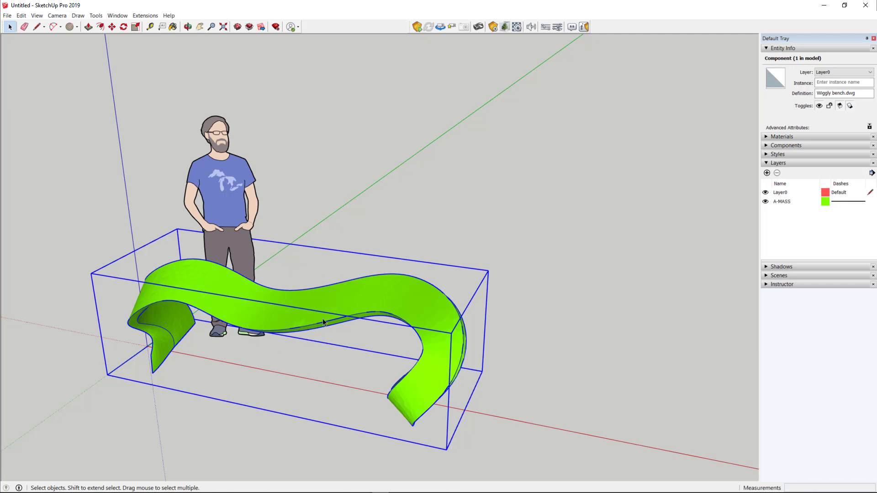
pyautogui.moveTo(309, 330)
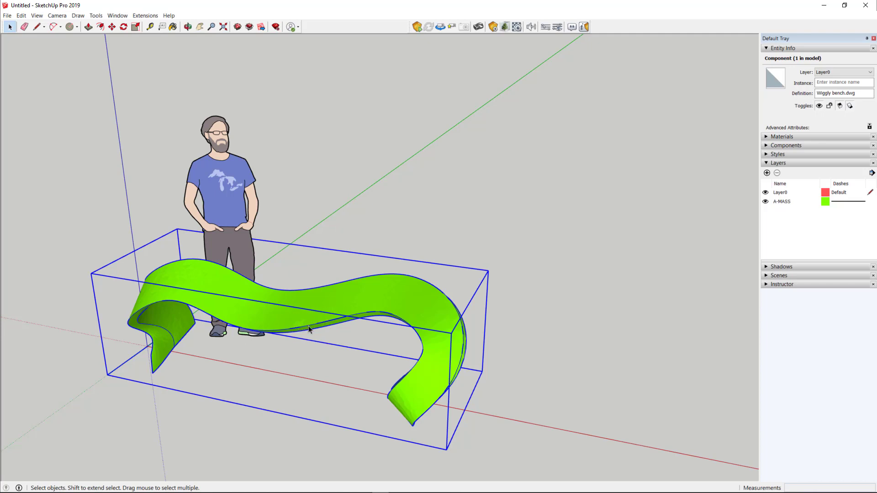
pyautogui.moveTo(235, 210)
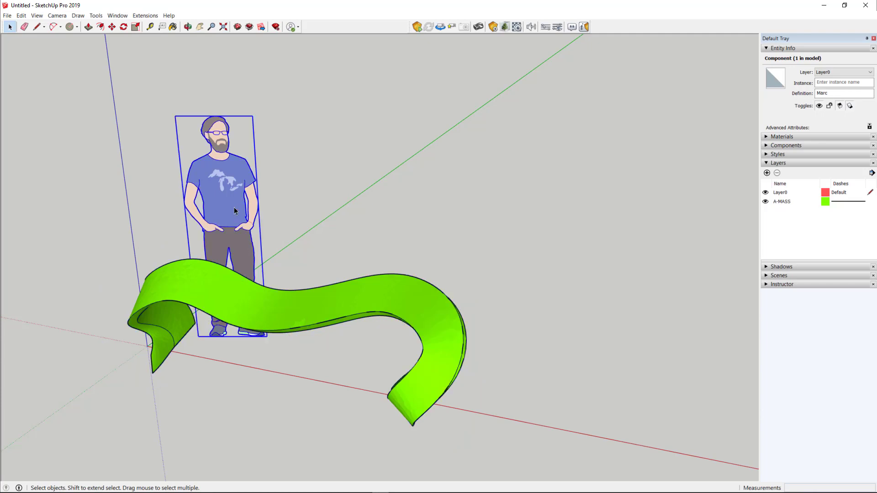
# Step: Delete the standing figure and turn on Hidden Geometry to show the bench's triangulated mesh
pyautogui.press('Delete')
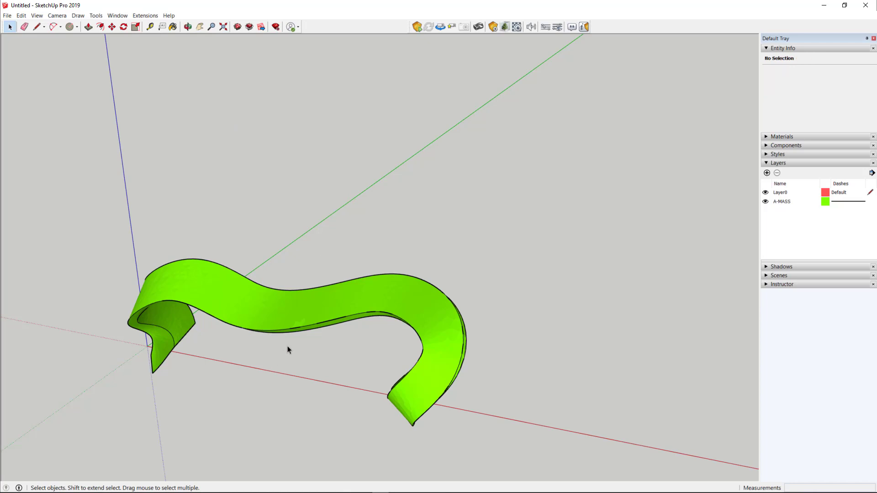
pyautogui.scroll(3)
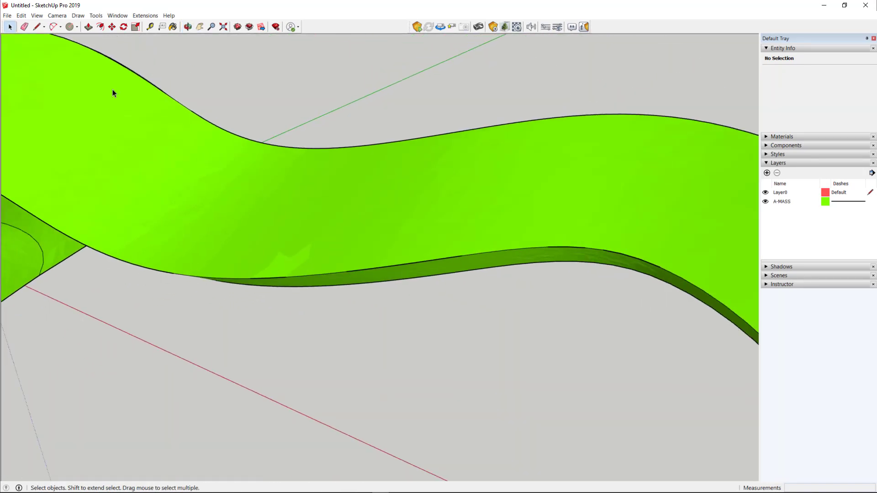
pyautogui.moveTo(37, 27)
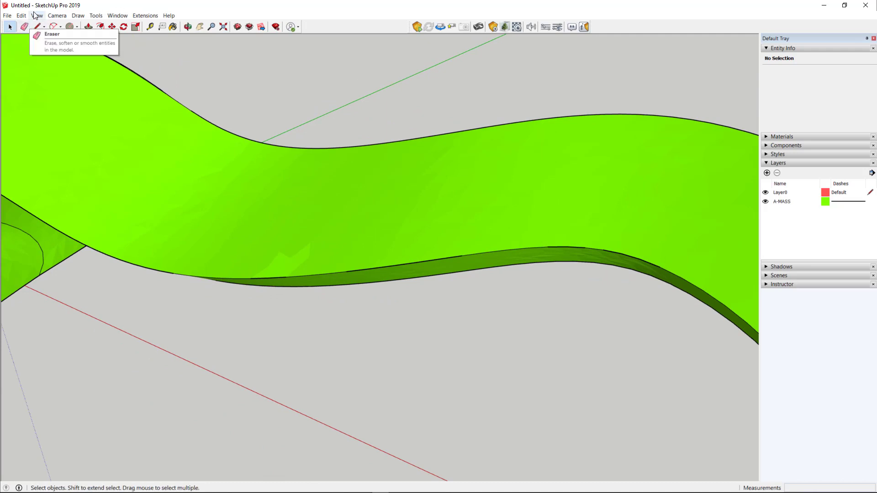
pyautogui.click(36, 16)
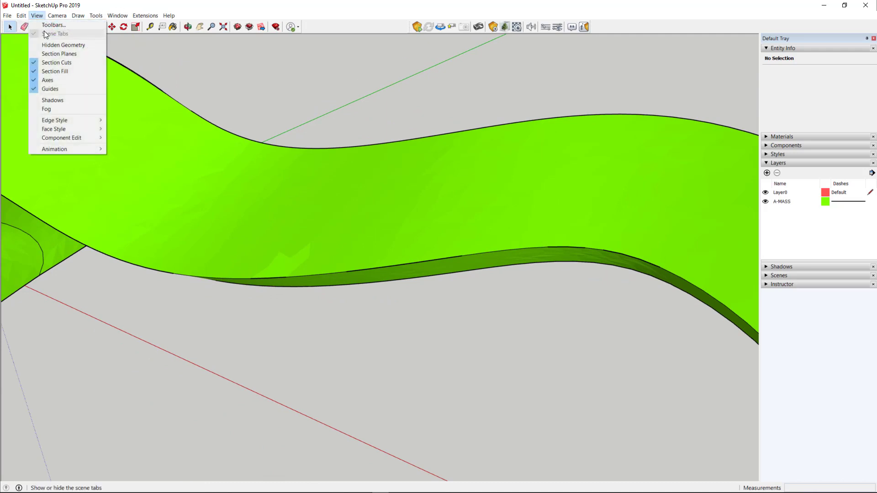
pyautogui.moveTo(63, 45)
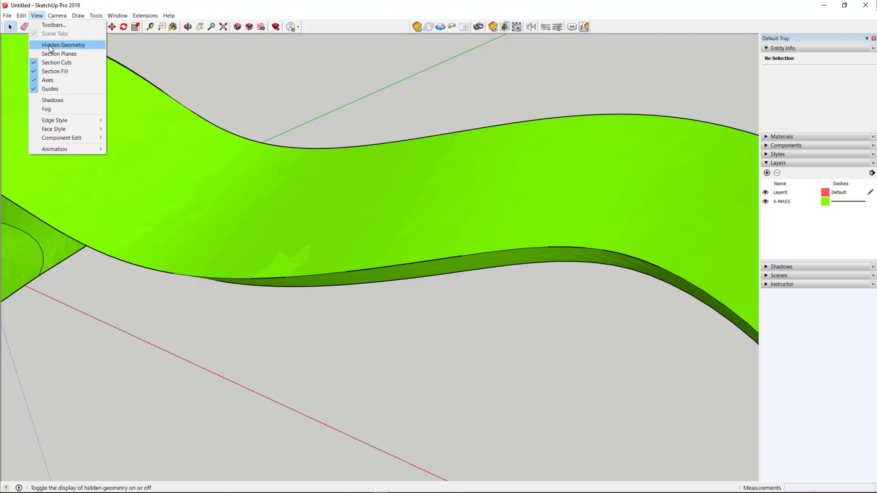
pyautogui.click(63, 45)
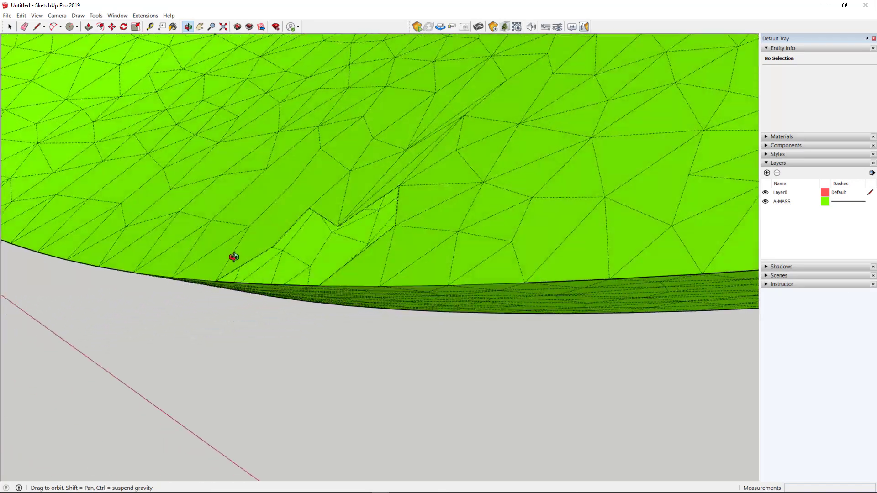
pyautogui.moveTo(234, 257); pyautogui.dragTo(215, 291)
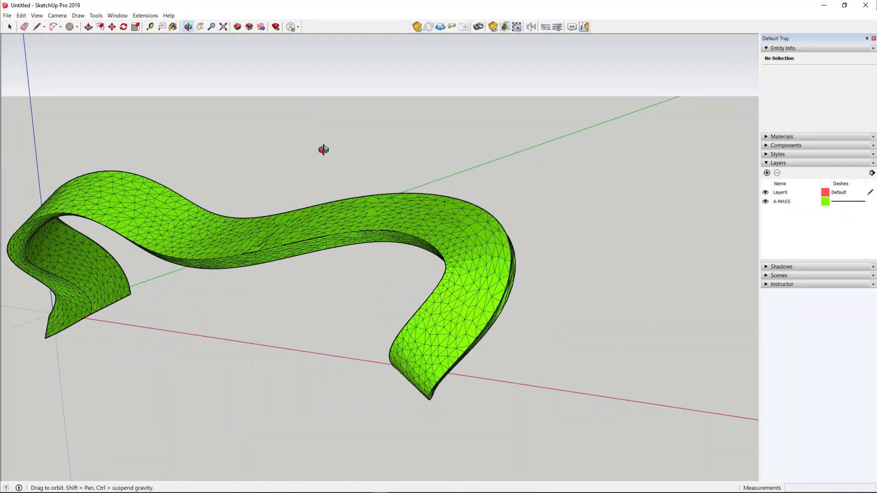
# Step: Explode the bench component into loose geometry and unhide its hidden edges and faces
pyautogui.click(291, 240)
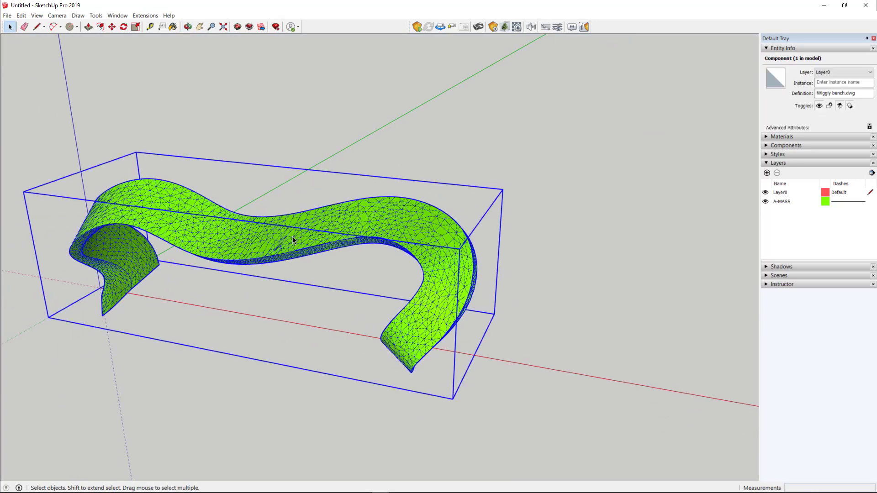
pyautogui.rightClick(295, 236)
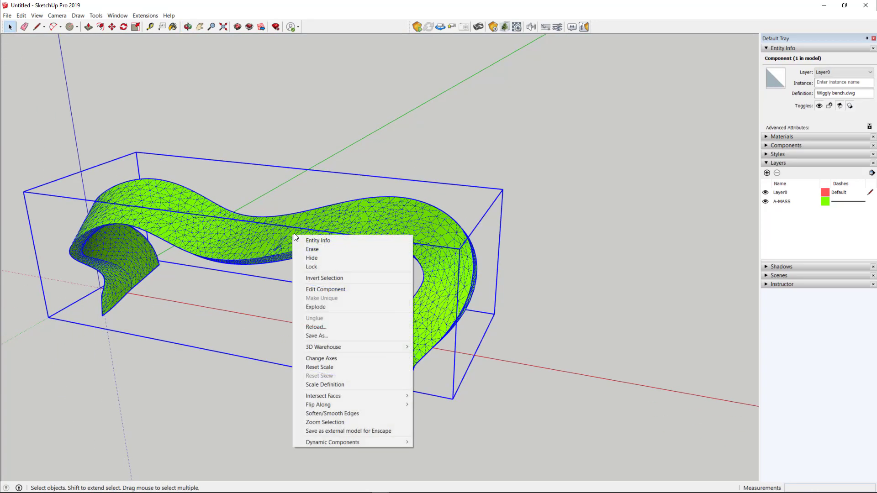
pyautogui.moveTo(315, 307)
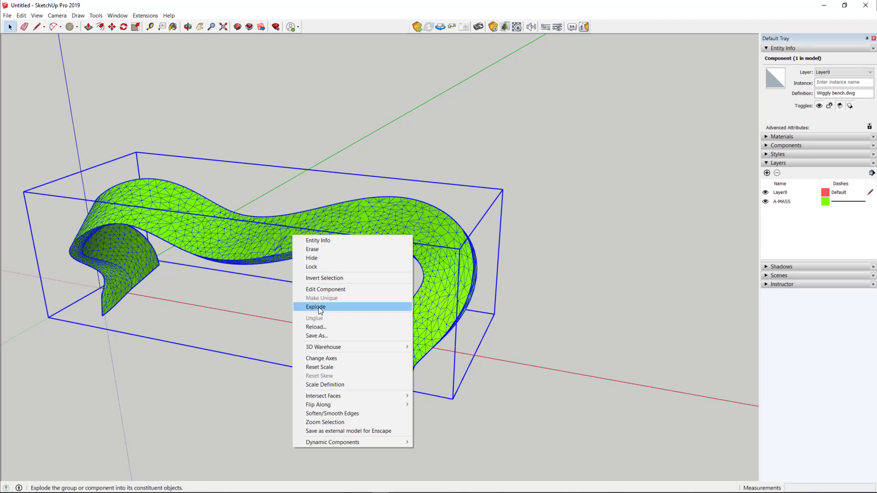
pyautogui.click(315, 307)
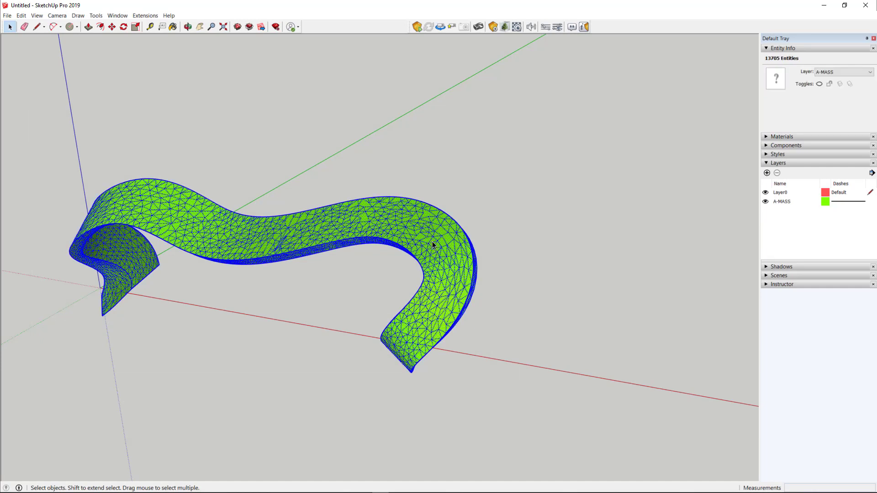
pyautogui.rightClick(433, 245)
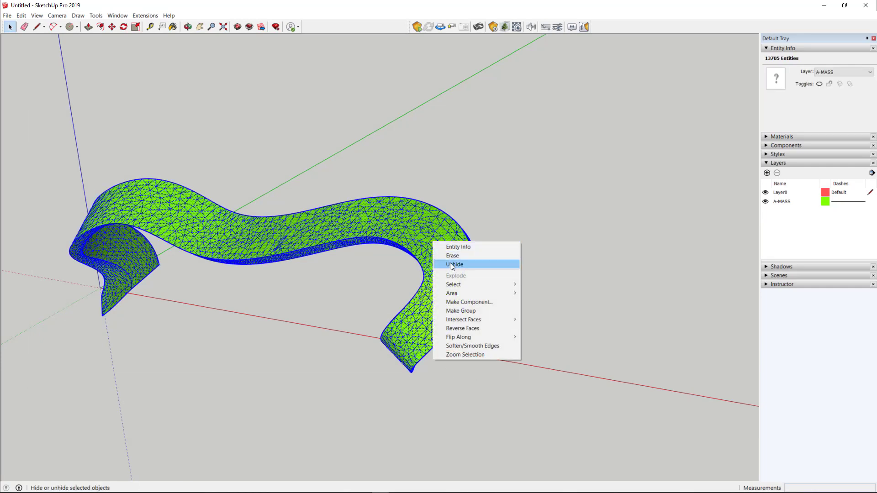
pyautogui.click(454, 264)
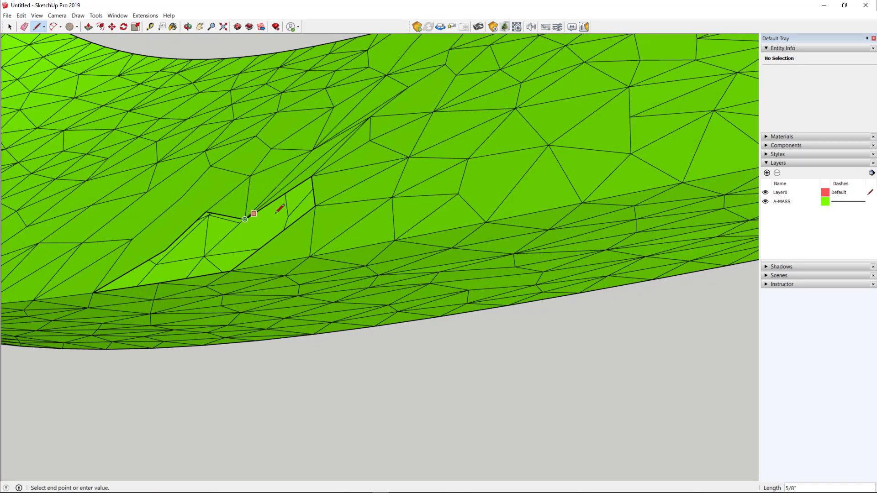
# Step: Draw an edge across the gap in the bench's top mesh to start closing the hole
pyautogui.click(307, 212)
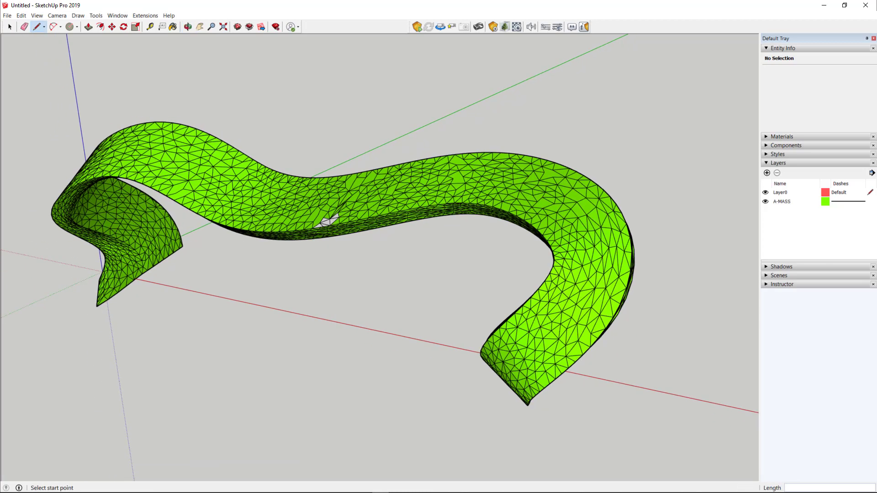
pyautogui.click(9, 26)
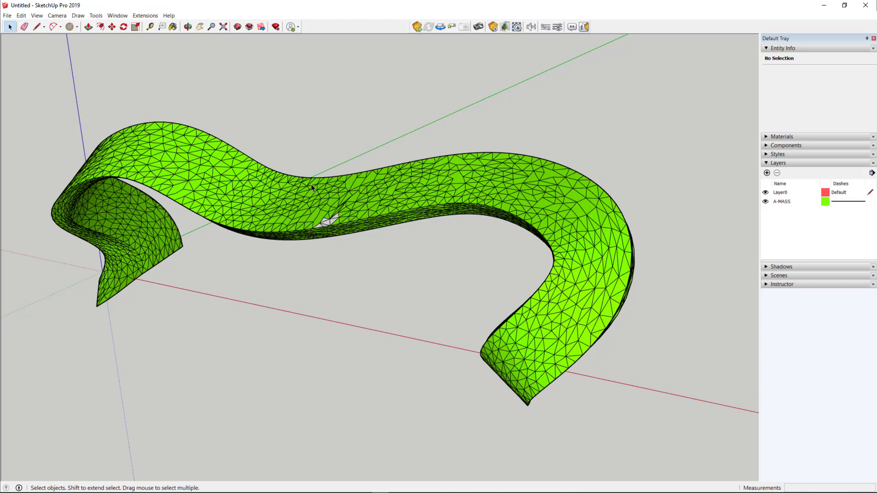
pyautogui.moveTo(327, 216)
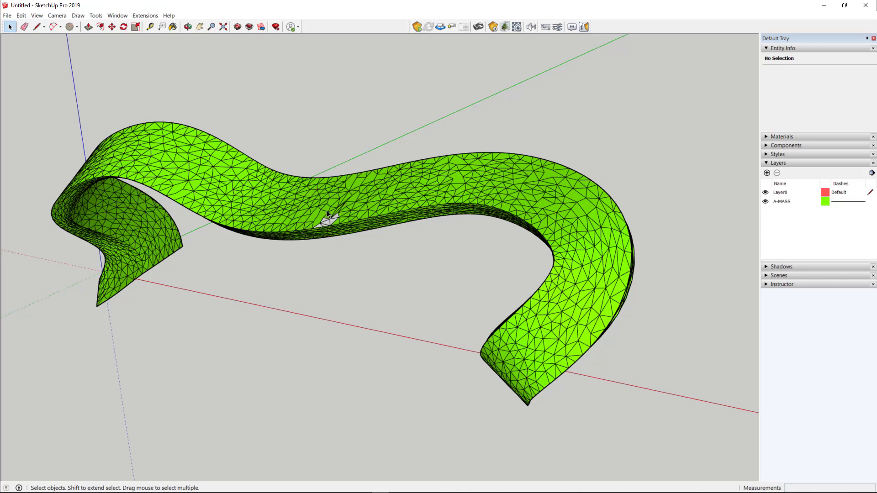
pyautogui.moveTo(63, 97)
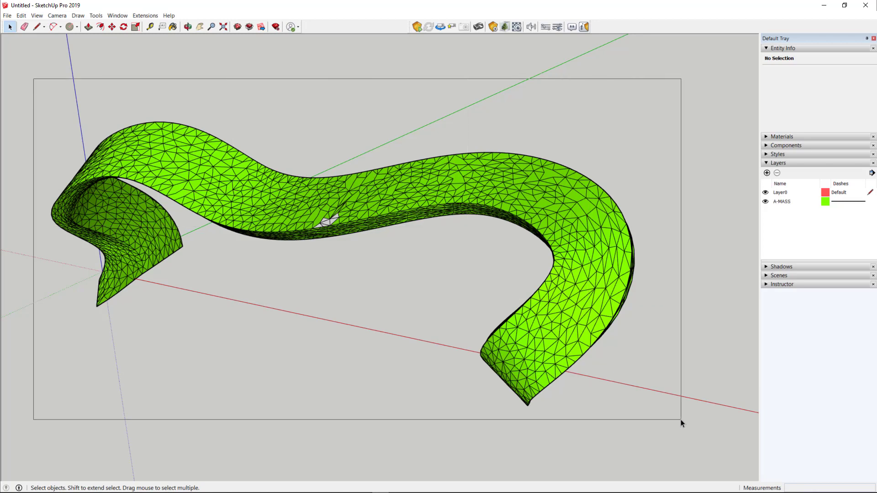
# Step: Select all of the bench's geometry and paint it dark grey
pyautogui.click(343, 183)
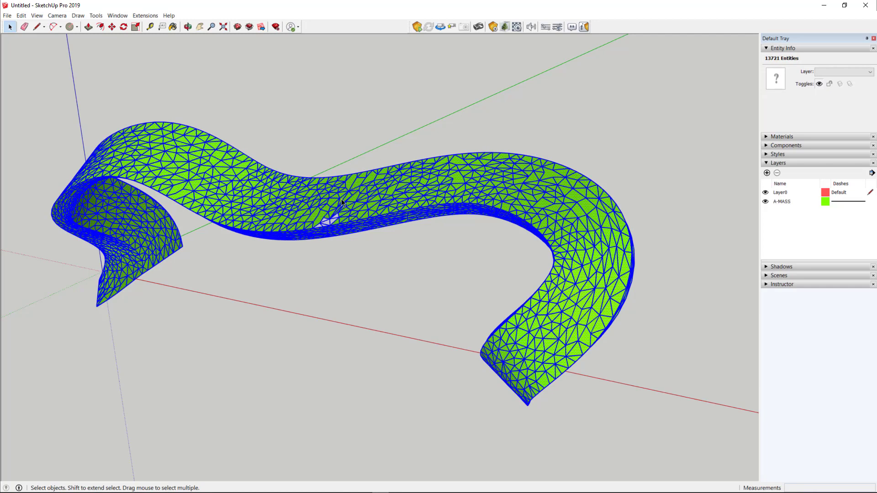
pyautogui.moveTo(624, 143)
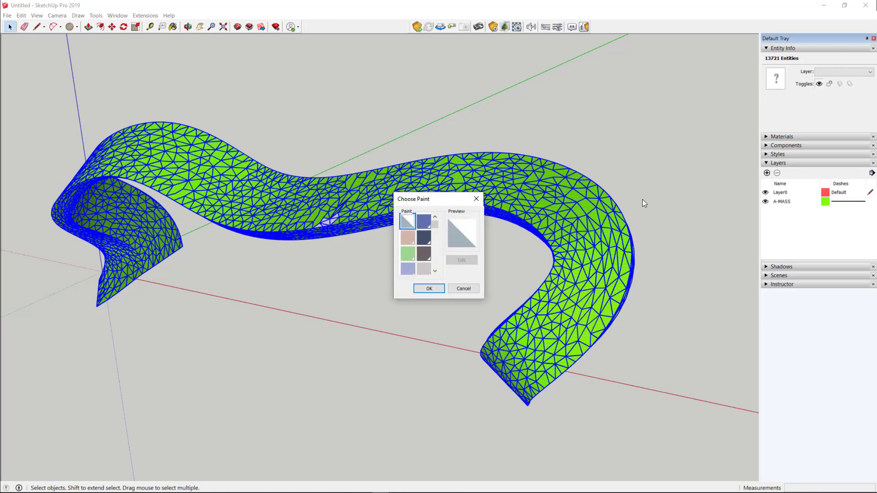
pyautogui.moveTo(749, 82)
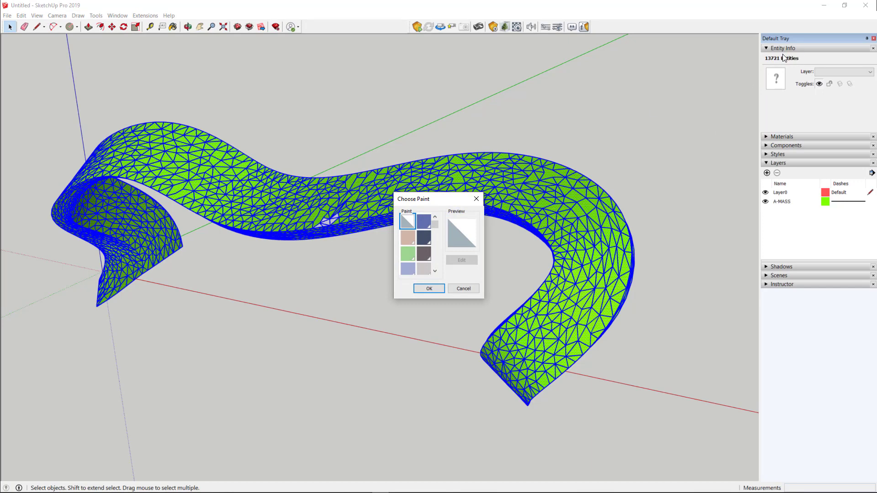
pyautogui.moveTo(779, 60)
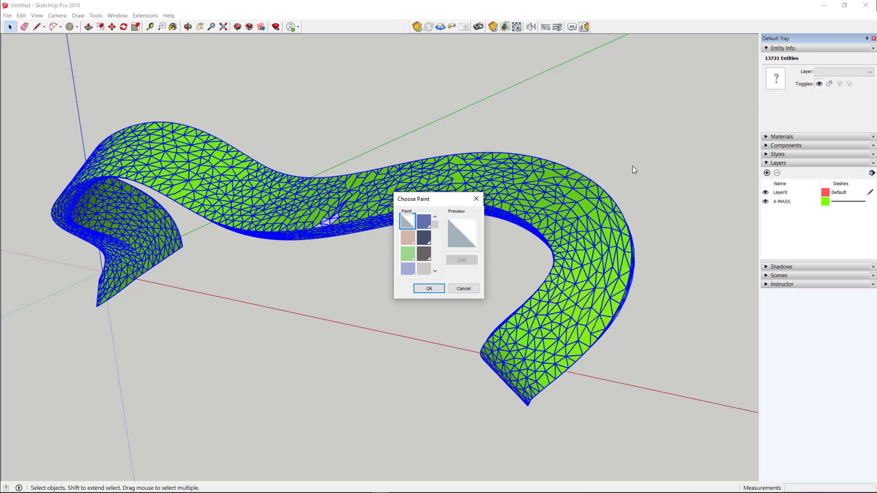
pyautogui.moveTo(543, 208)
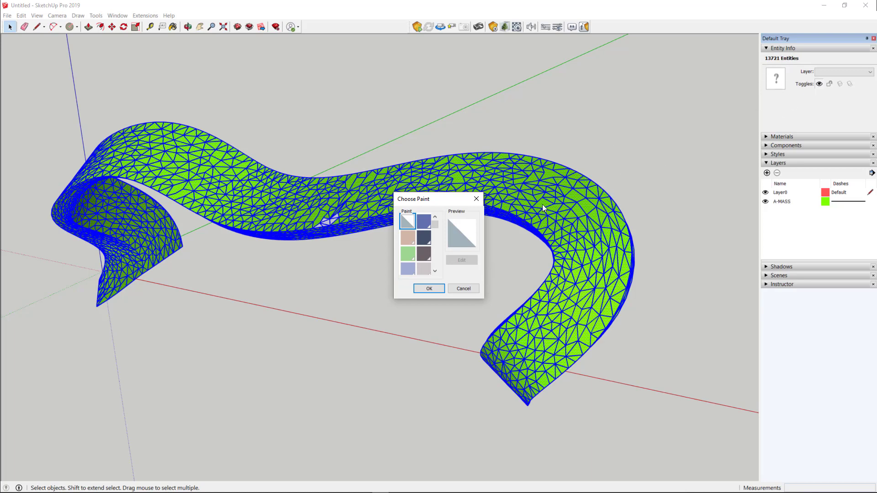
pyautogui.moveTo(419, 258)
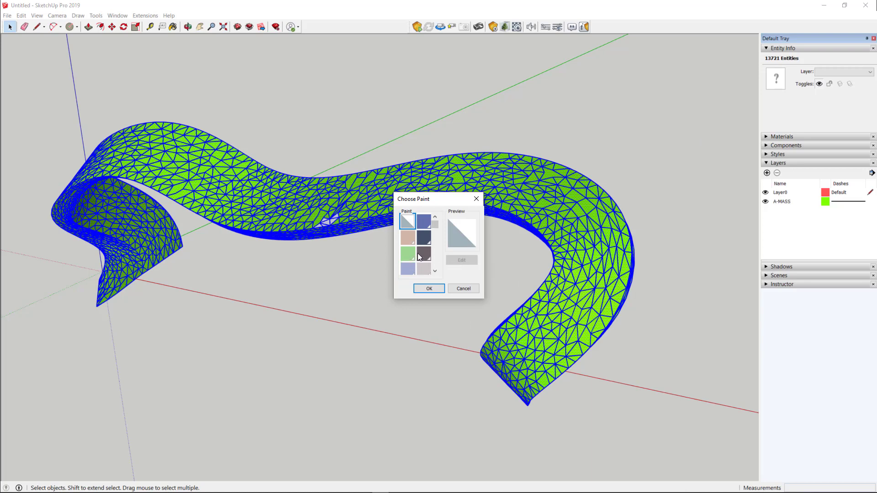
pyautogui.click(423, 255)
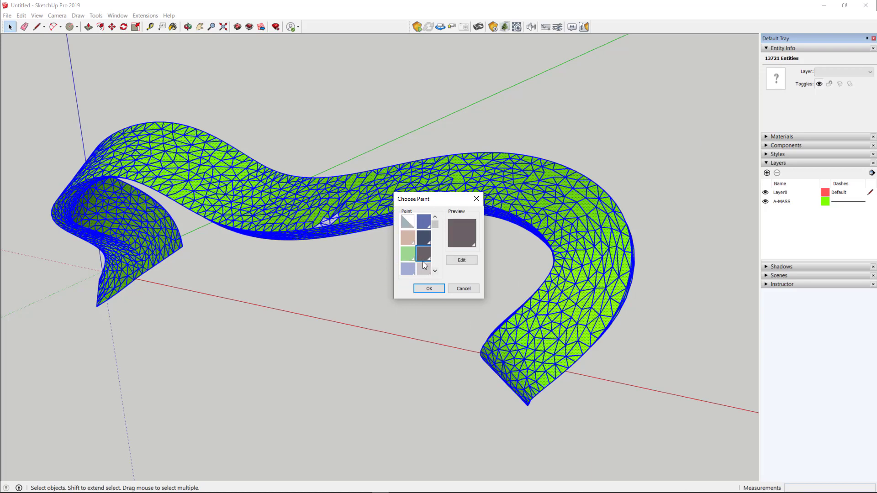
pyautogui.click(429, 289)
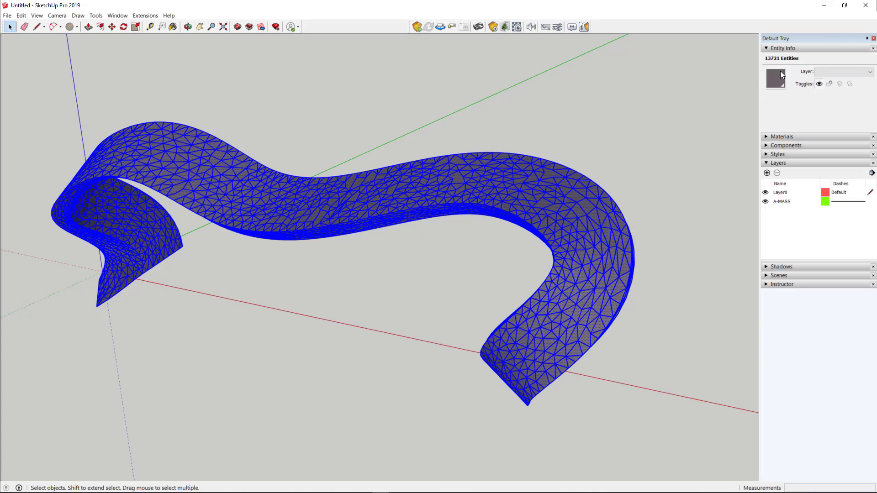
# Step: Reopen the paint choices and pick the Default paint instead
pyautogui.click(775, 78)
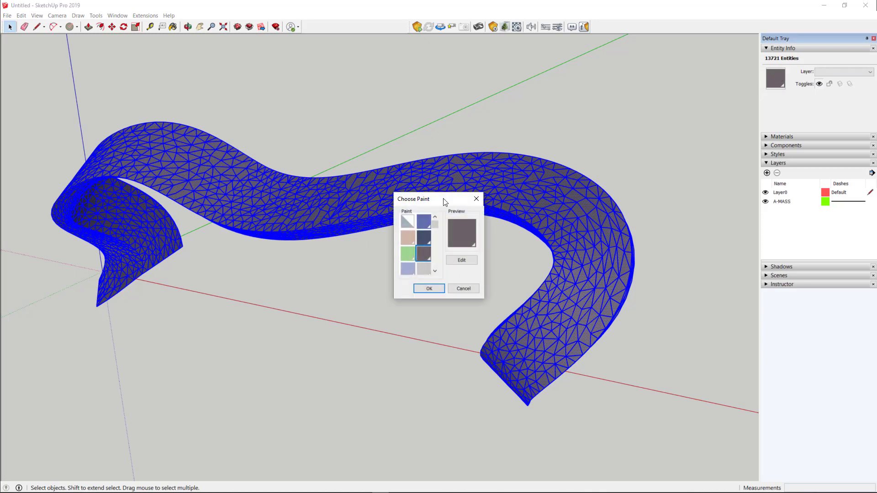
pyautogui.moveTo(407, 220)
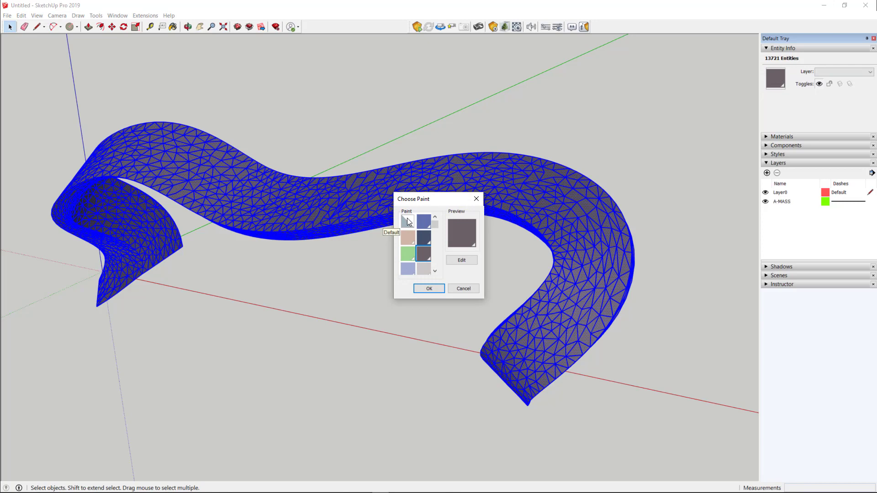
pyautogui.click(408, 219)
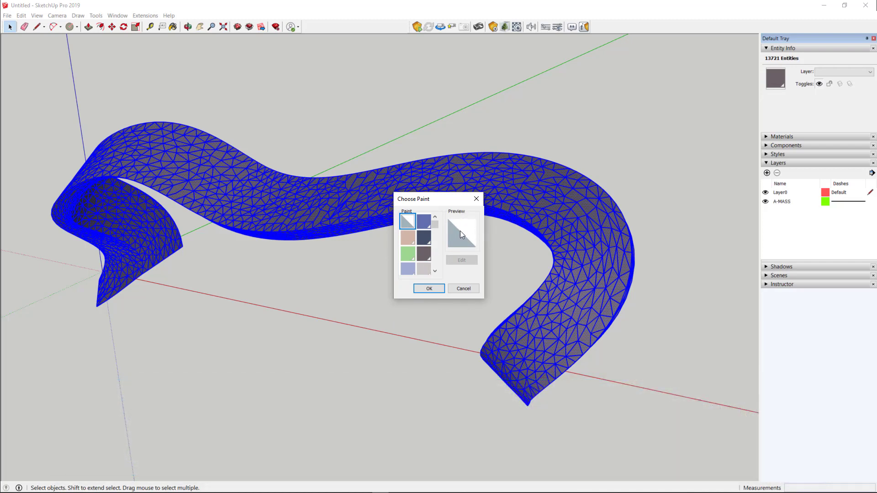
pyautogui.moveTo(459, 241)
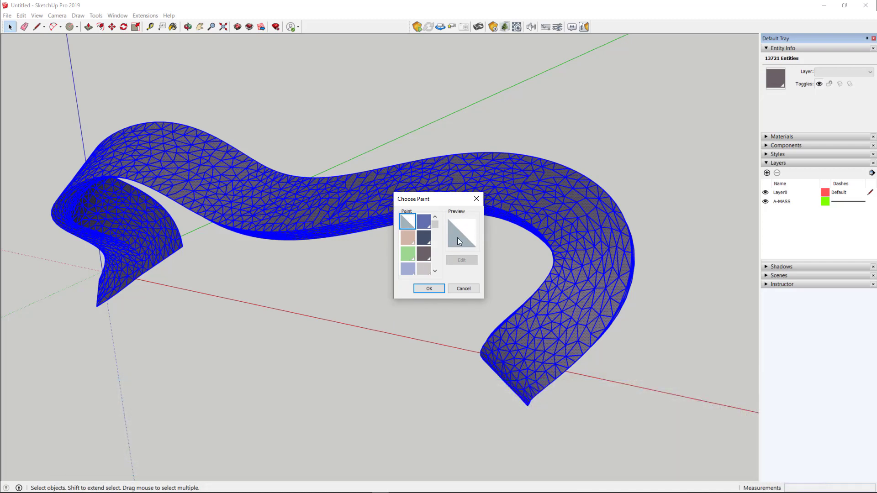
pyautogui.moveTo(456, 244)
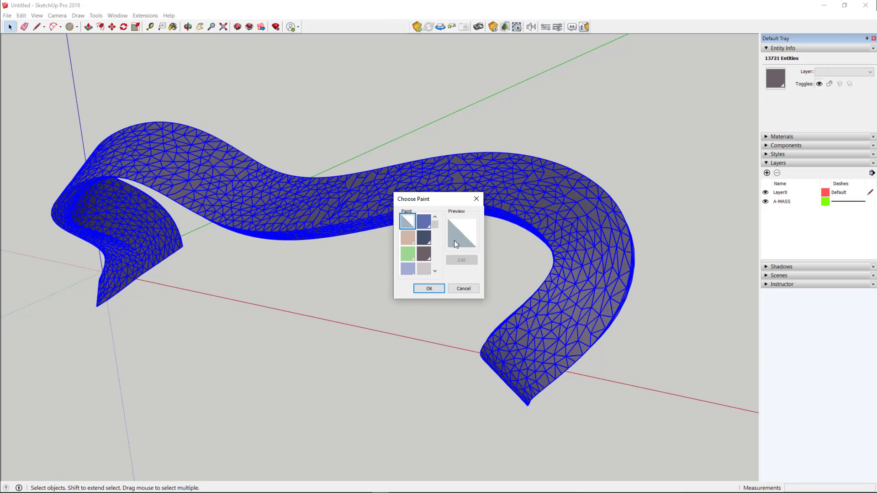
pyautogui.moveTo(474, 226)
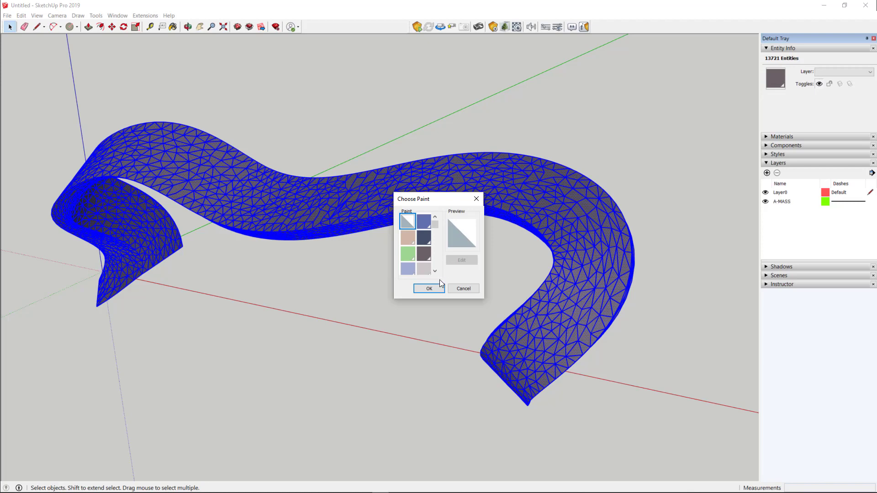
# Step: Apply the default paint, then orient all bench faces to match the chosen face
pyautogui.click(428, 289)
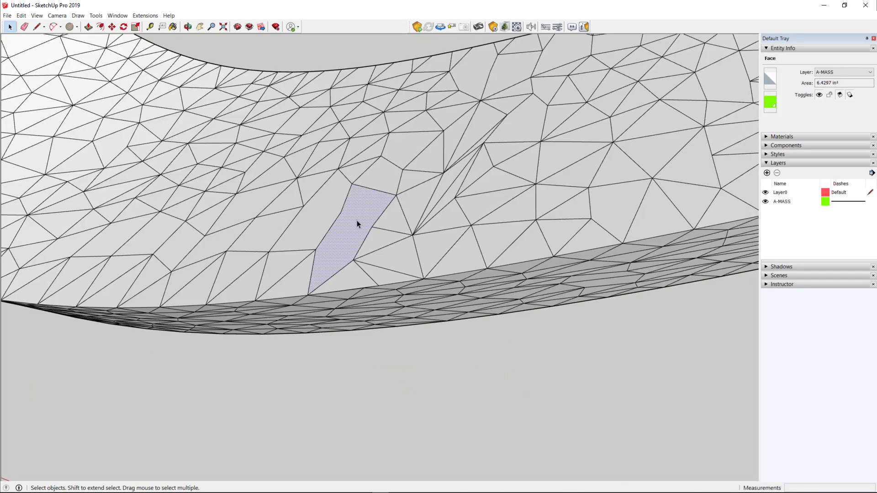
pyautogui.moveTo(353, 227)
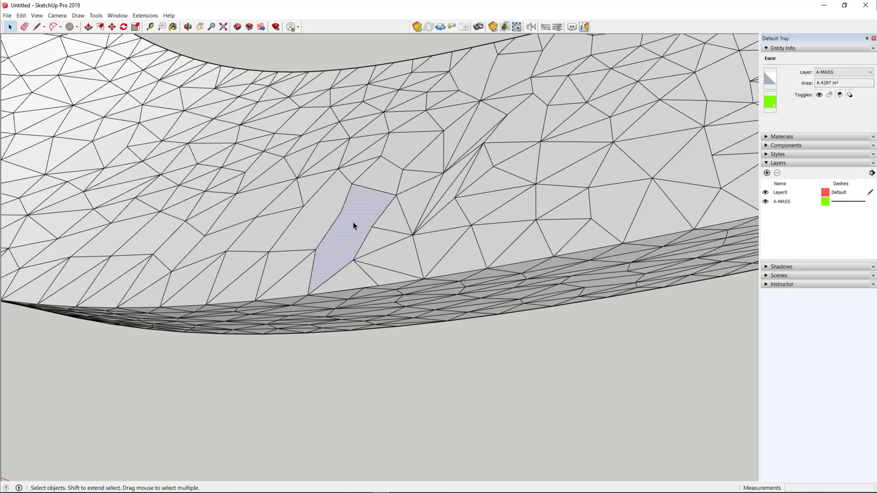
pyautogui.rightClick(354, 226)
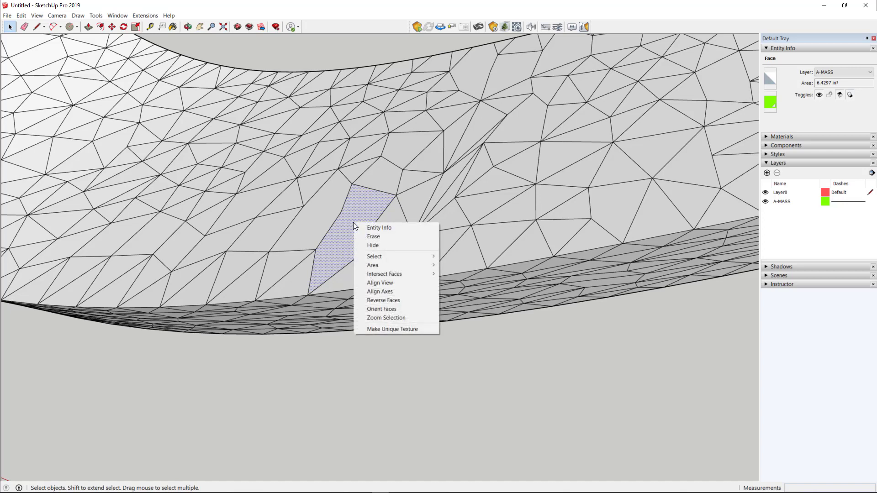
pyautogui.moveTo(382, 308)
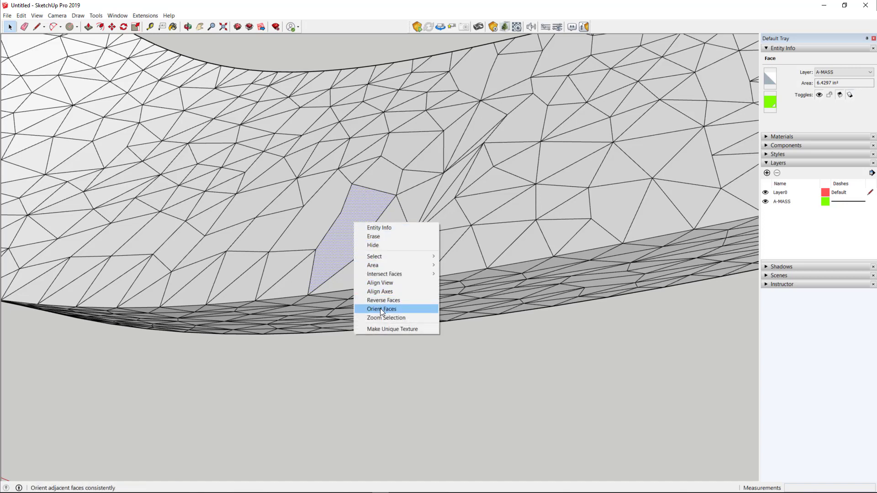
pyautogui.click(382, 309)
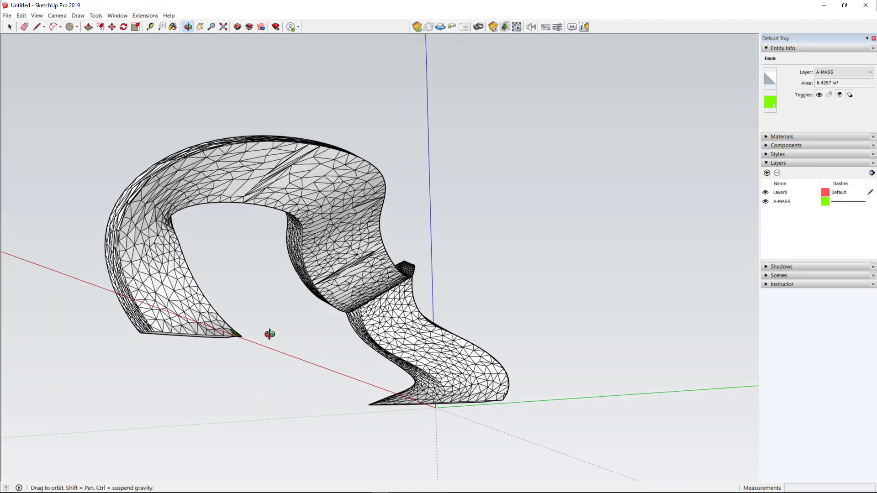
# Step: Orbit around the bench to check its faces, then deselect it
pyautogui.moveTo(270, 334); pyautogui.dragTo(550, 411)
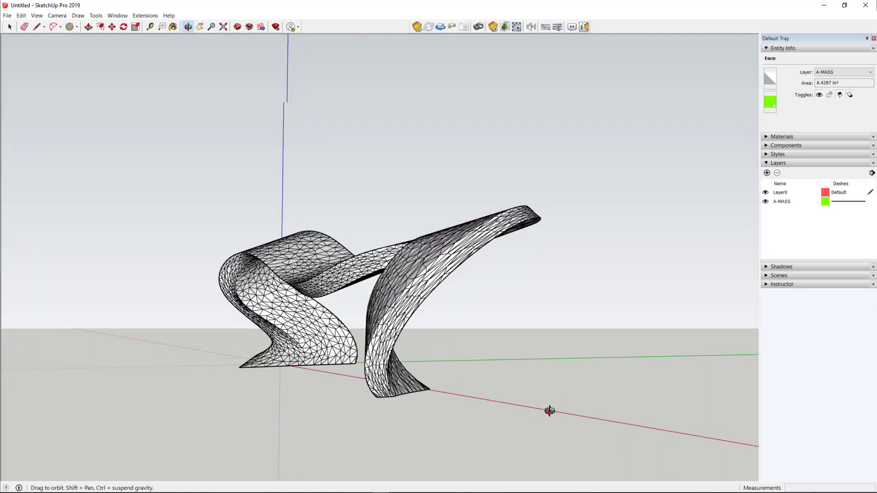
pyautogui.moveTo(550, 410); pyautogui.dragTo(363, 367)
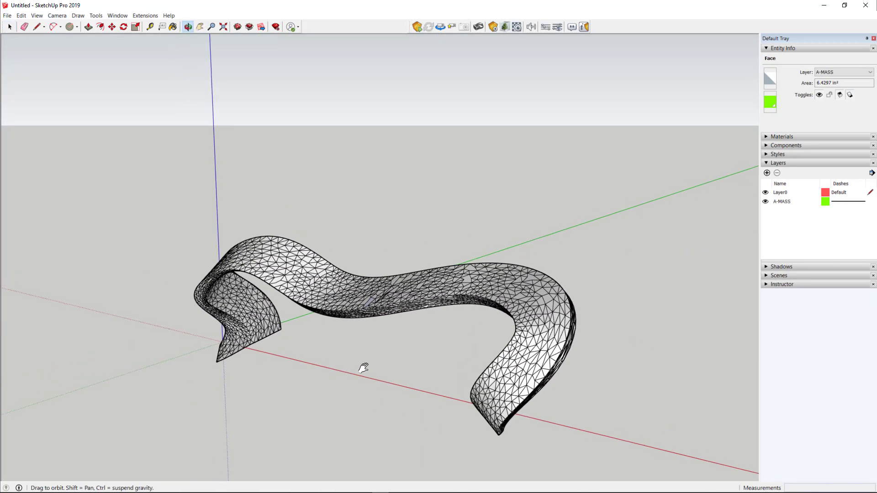
pyautogui.moveTo(363, 367); pyautogui.dragTo(404, 337)
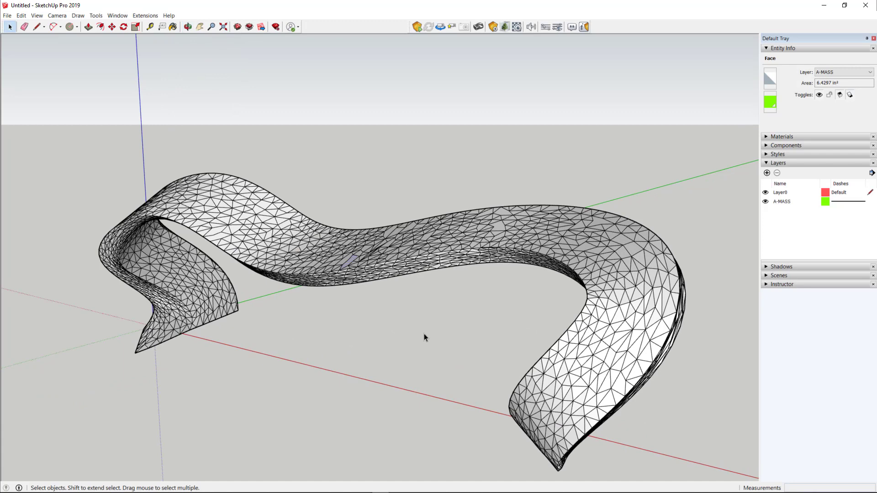
pyautogui.moveTo(374, 299)
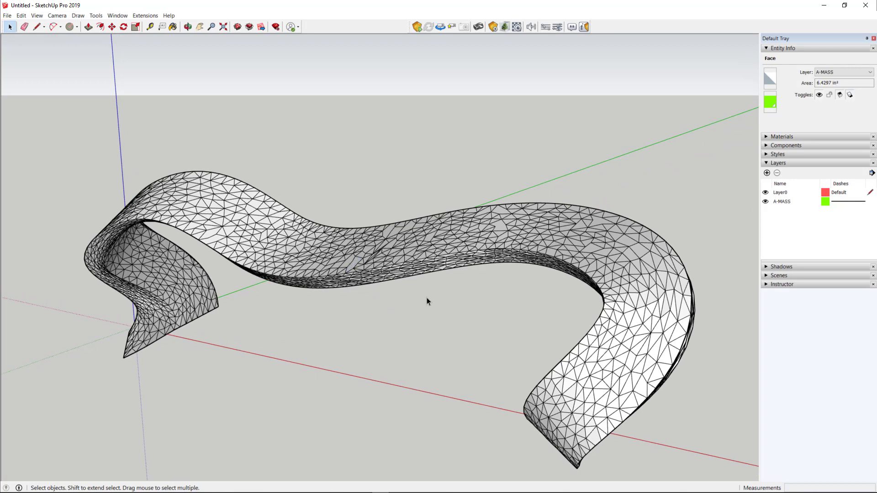
pyautogui.click(306, 284)
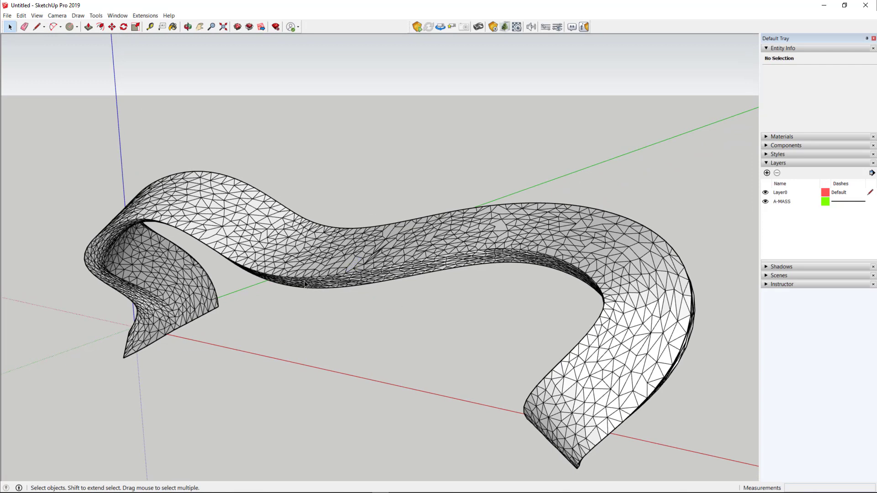
pyautogui.moveTo(306, 285)
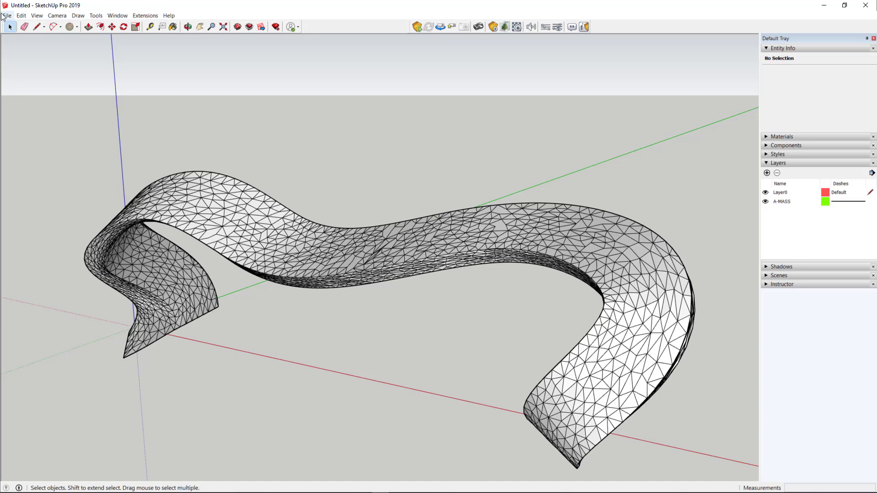
pyautogui.moveTo(54, 60)
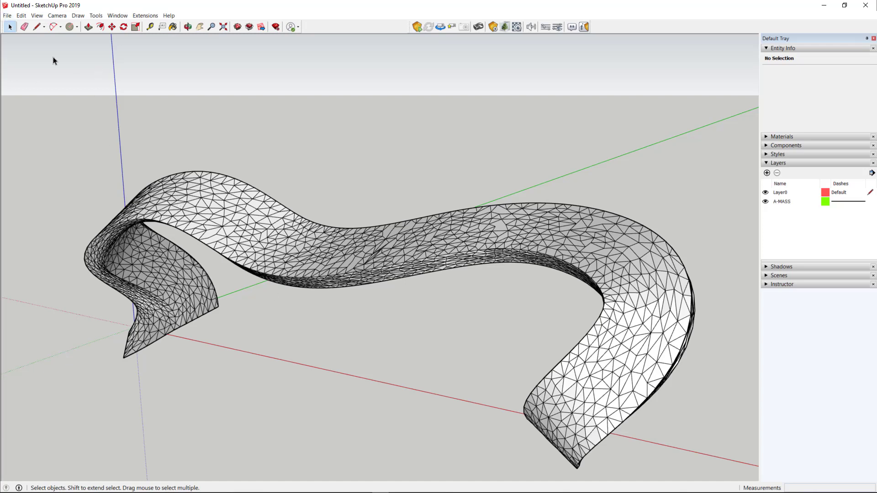
# Step: Start a 3D Model export of the bench, saving to the Desktop
pyautogui.click(8, 16)
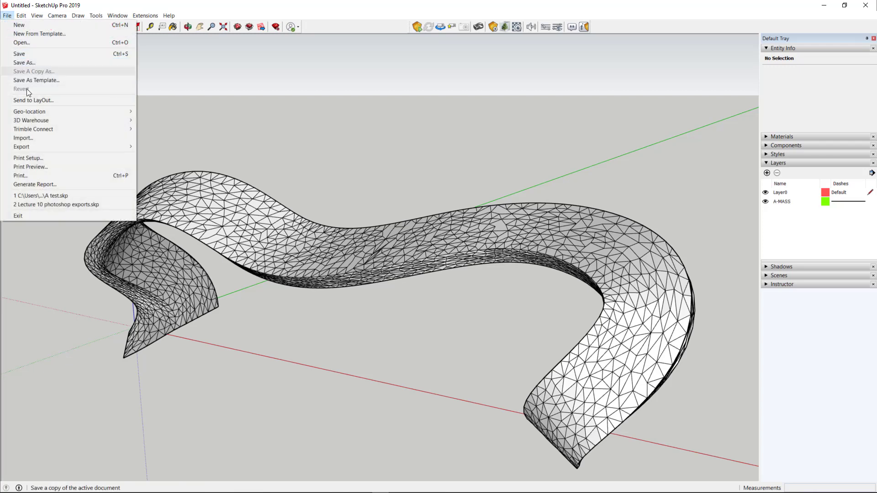
pyautogui.moveTo(141, 151)
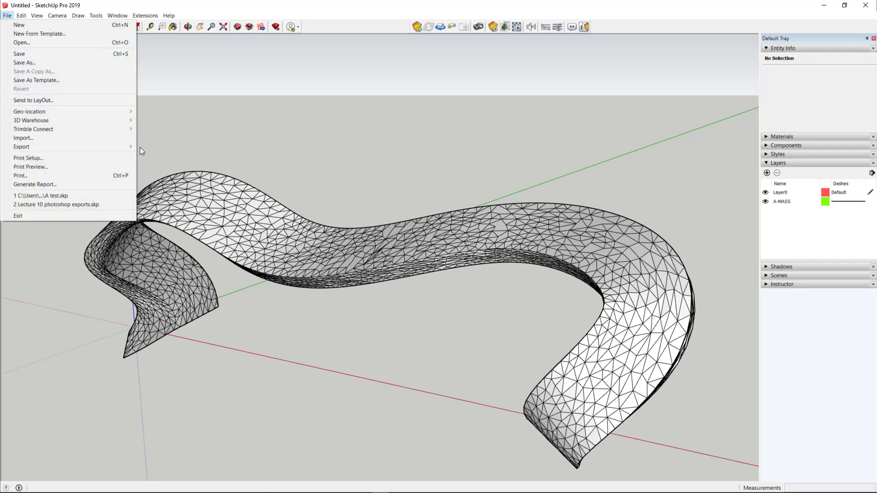
pyautogui.click(21, 146)
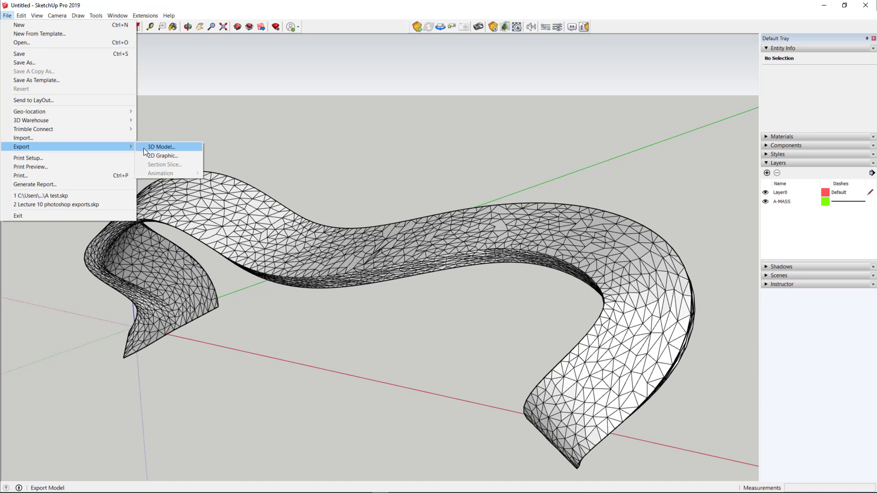
pyautogui.click(160, 147)
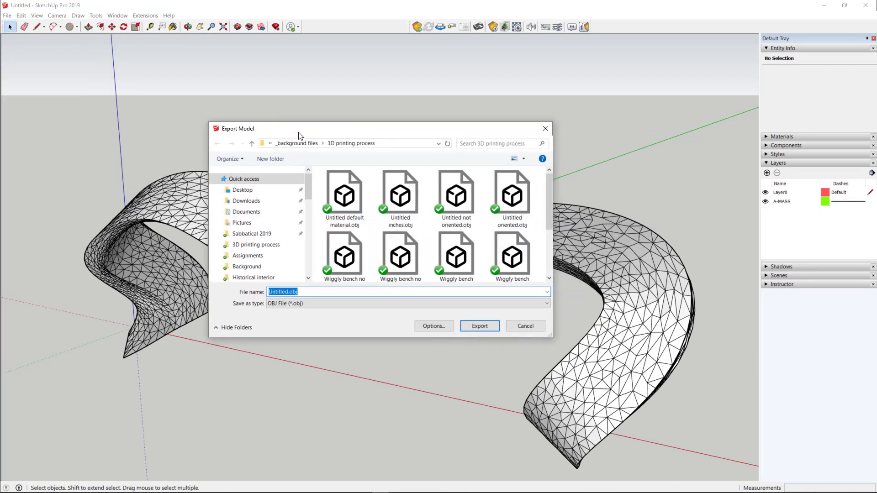
pyautogui.click(242, 190)
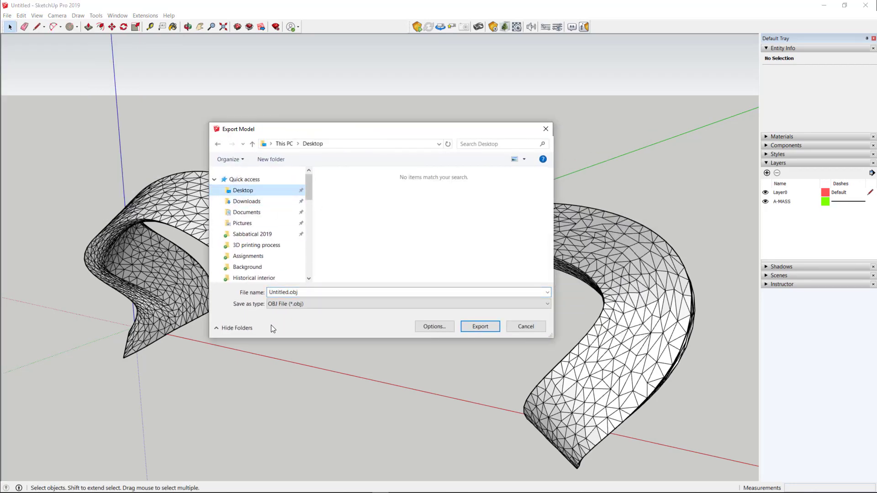
# Step: Keep OBJ File (*.obj) as the export type and name the file Wiggly bench
pyautogui.click(408, 303)
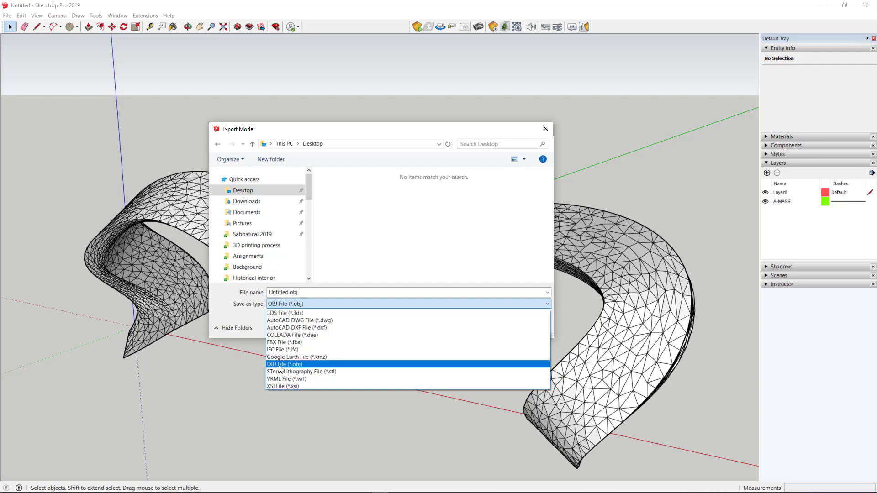
pyautogui.click(285, 365)
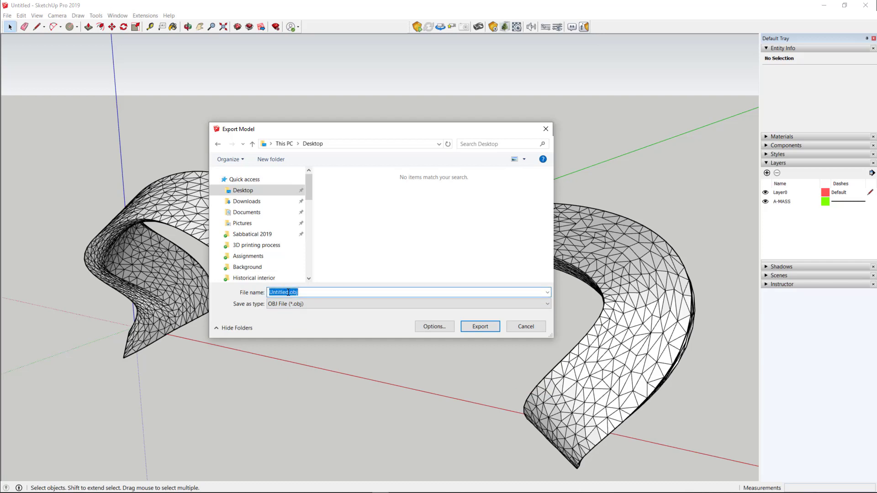
pyautogui.write('Wiggly bench.obj')
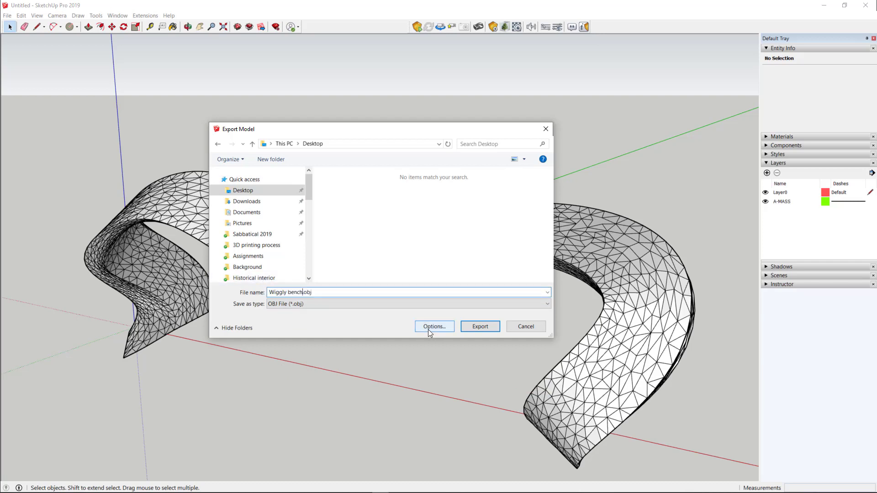
# Step: Set the OBJ export options to triangulate all faces and accept them
pyautogui.click(433, 326)
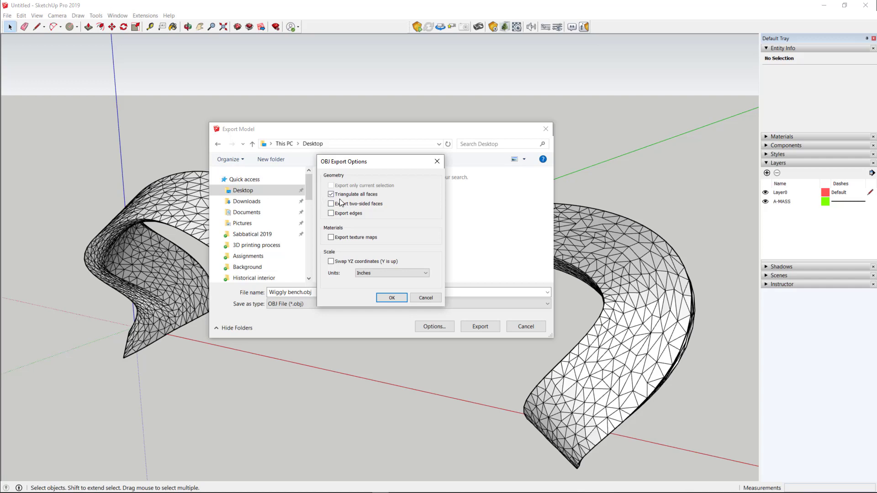
pyautogui.click(330, 193)
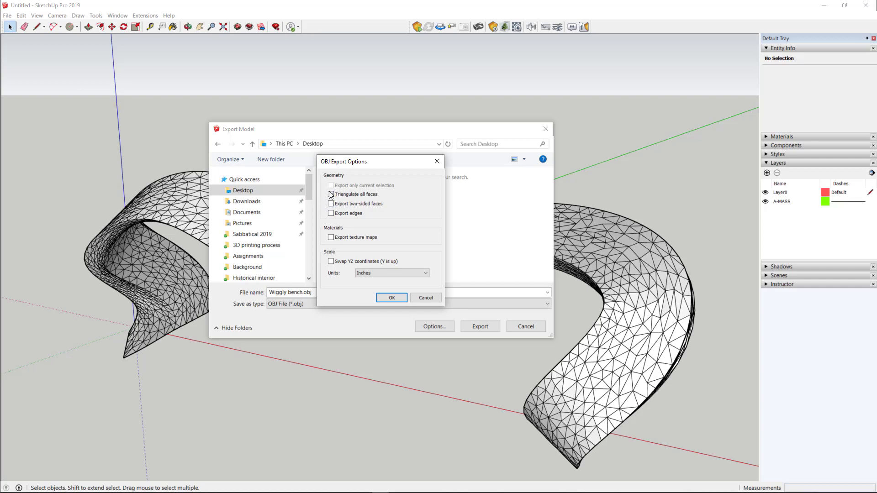
pyautogui.click(331, 194)
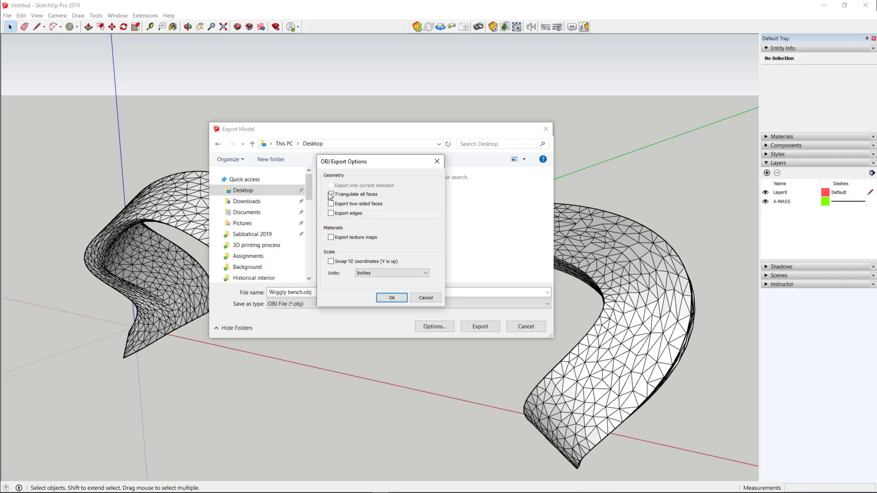
pyautogui.click(331, 194)
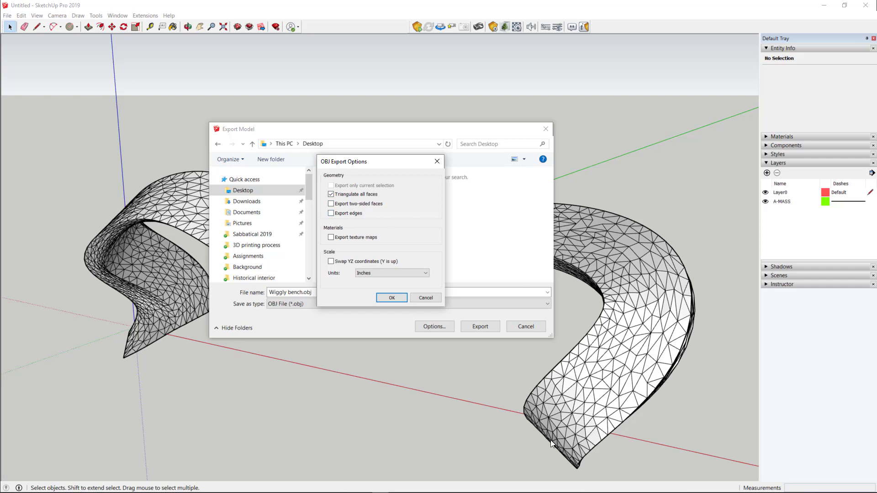
pyautogui.moveTo(612, 246)
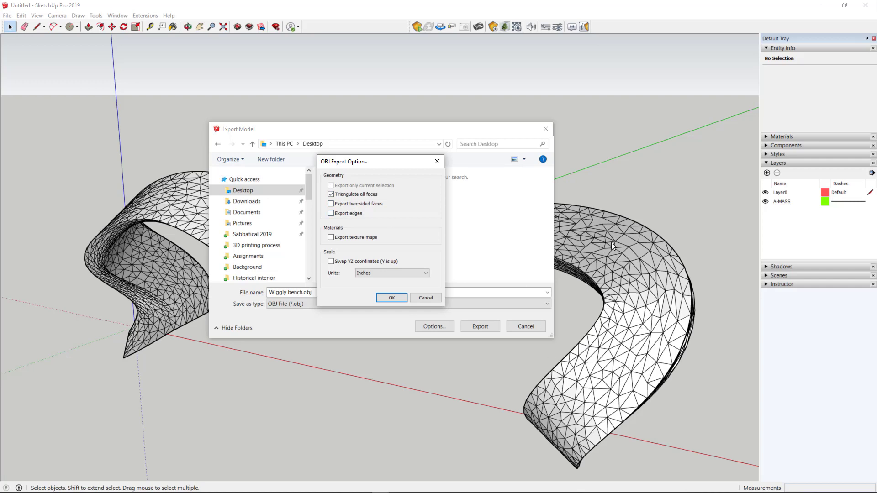
pyautogui.moveTo(158, 265)
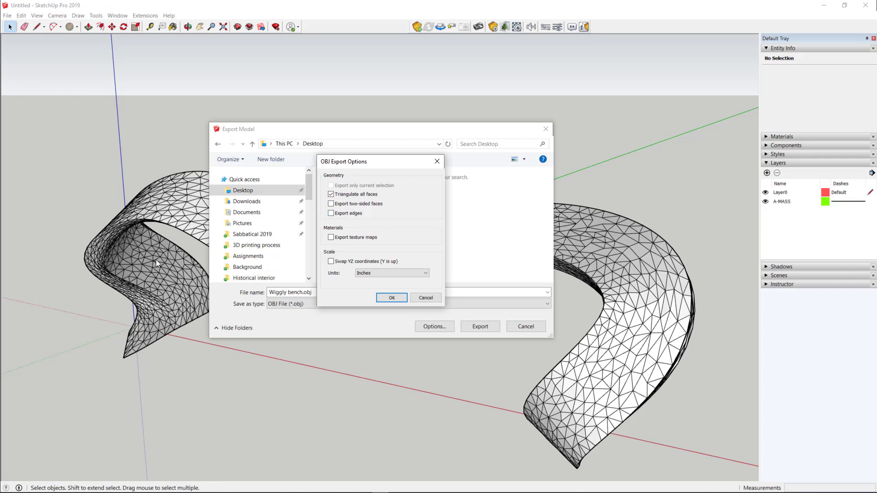
pyautogui.moveTo(447, 240)
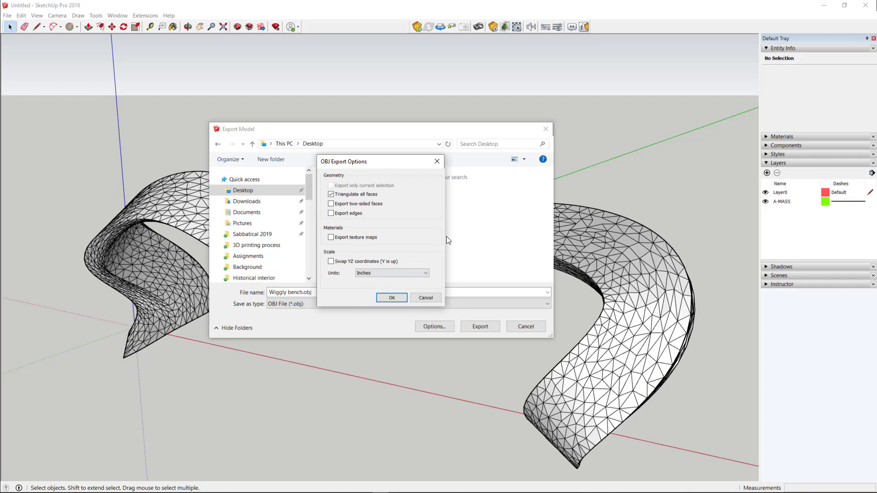
pyautogui.moveTo(392, 248)
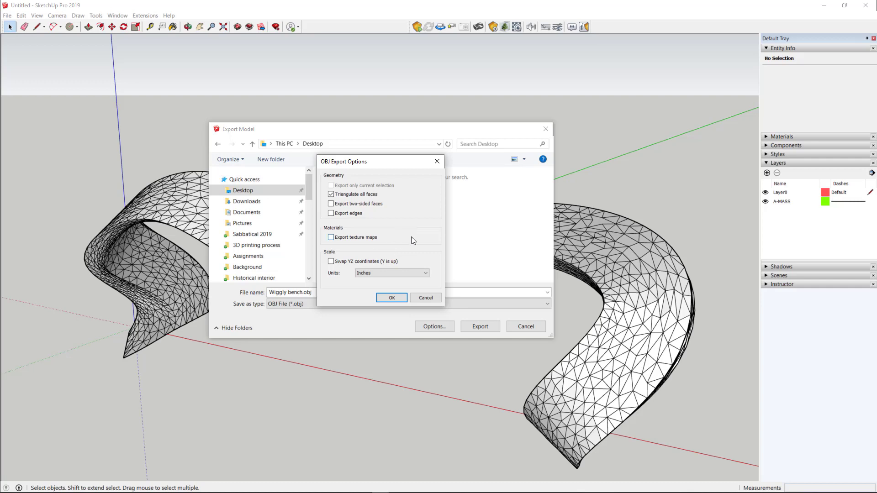
pyautogui.moveTo(416, 228)
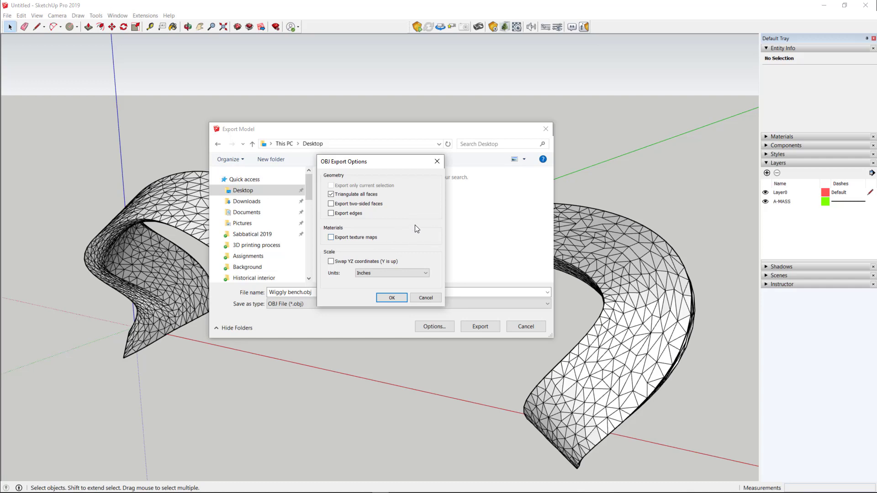
pyautogui.moveTo(413, 251)
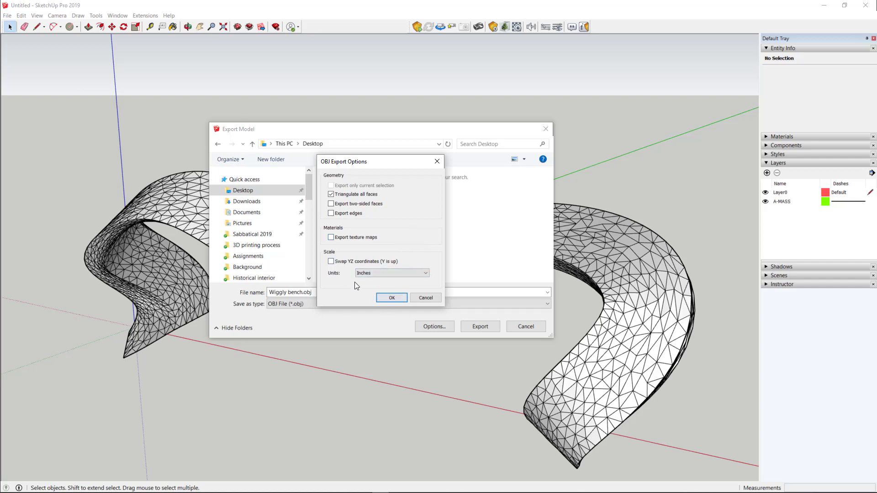
pyautogui.click(392, 273)
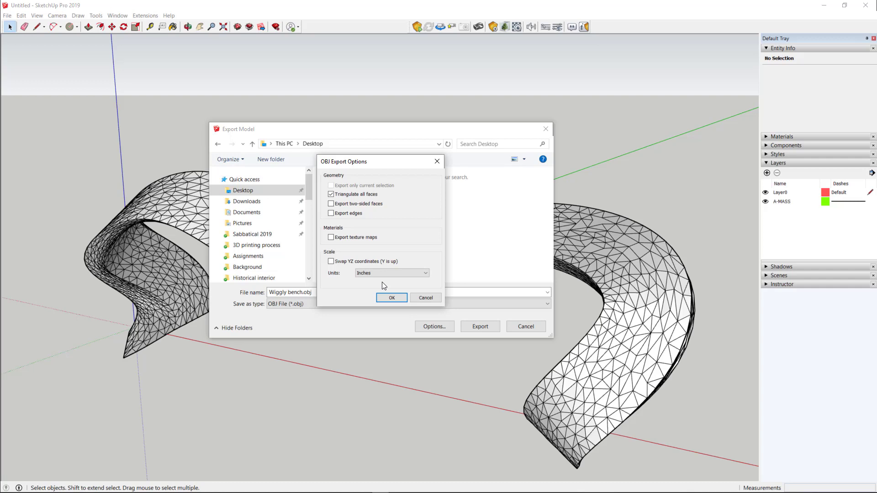
pyautogui.moveTo(384, 287)
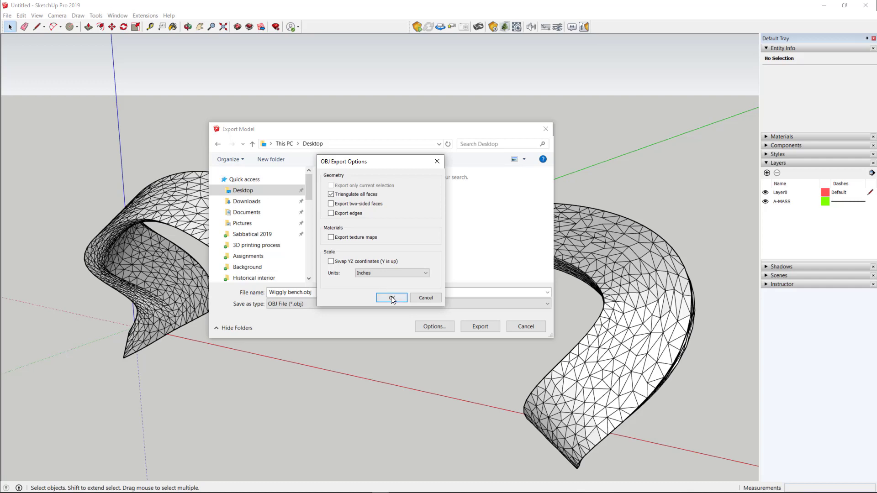
pyautogui.click(391, 298)
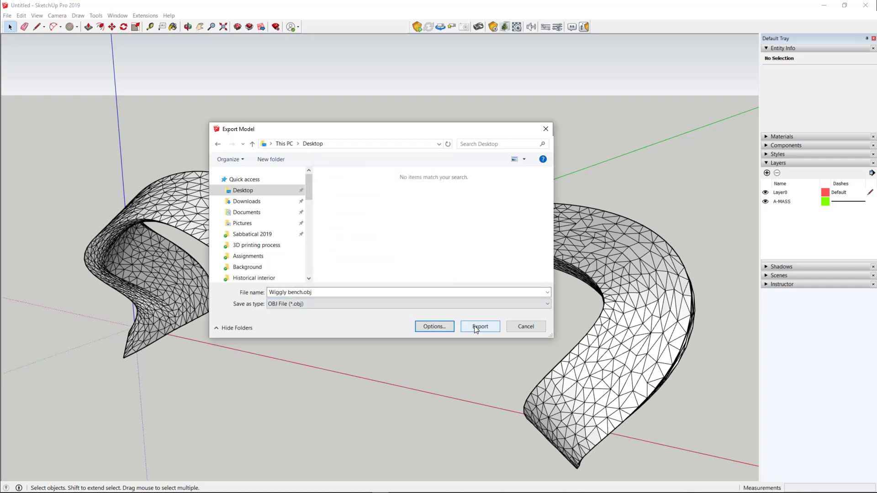
# Step: Export Wiggly bench.obj, letting the model's minor problems be fixed first
pyautogui.click(479, 326)
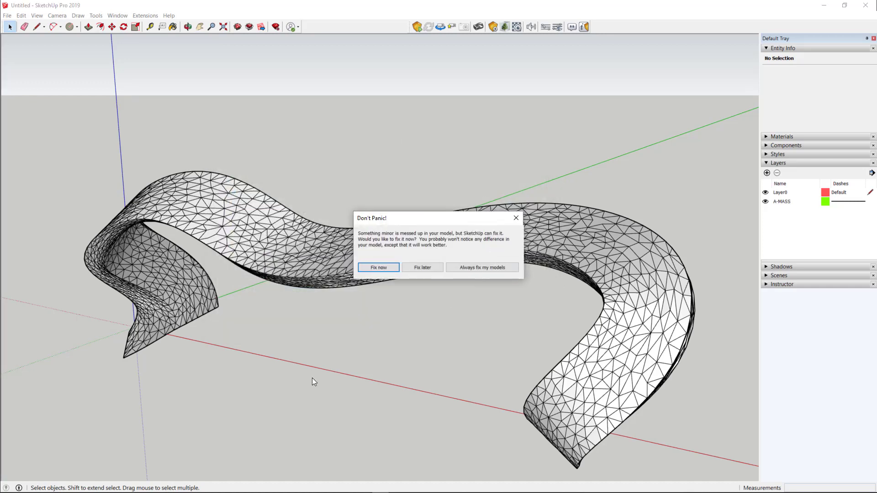
pyautogui.moveTo(397, 306)
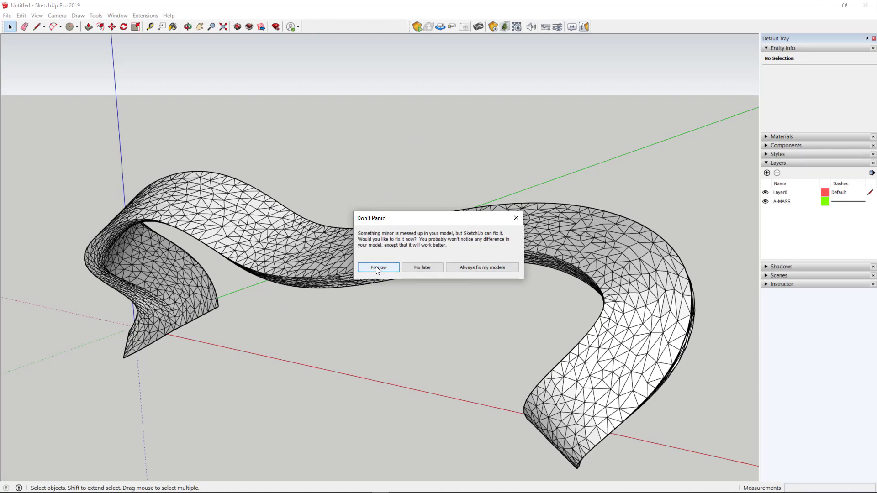
pyautogui.click(378, 268)
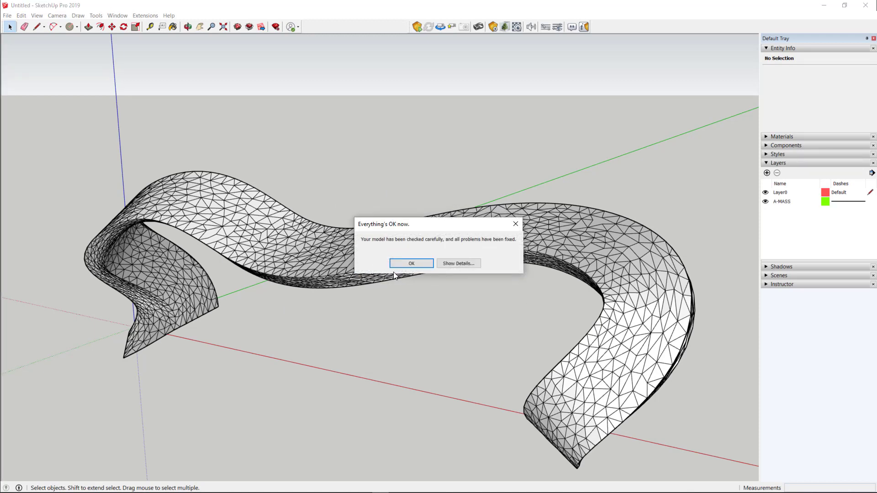
pyautogui.click(411, 263)
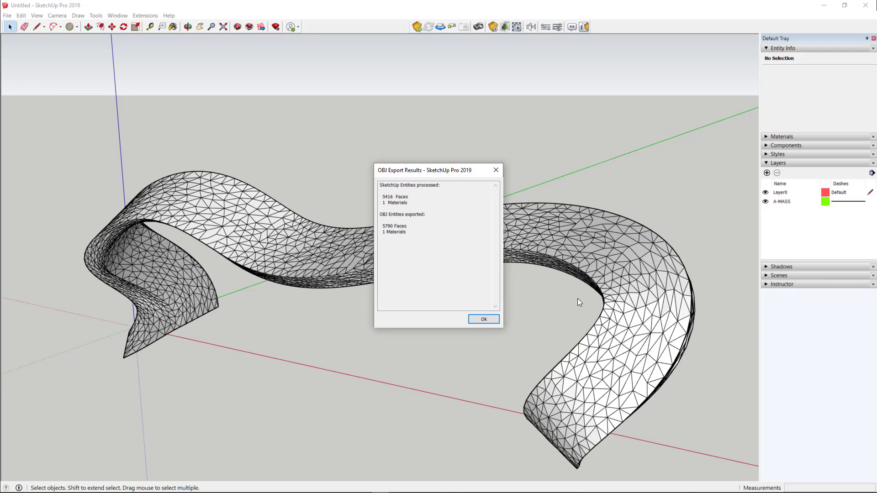
pyautogui.moveTo(432, 217)
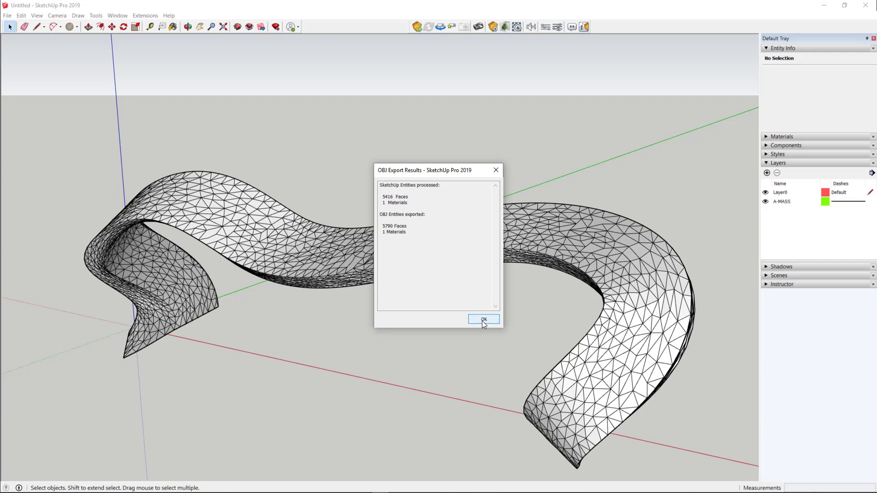
pyautogui.click(483, 319)
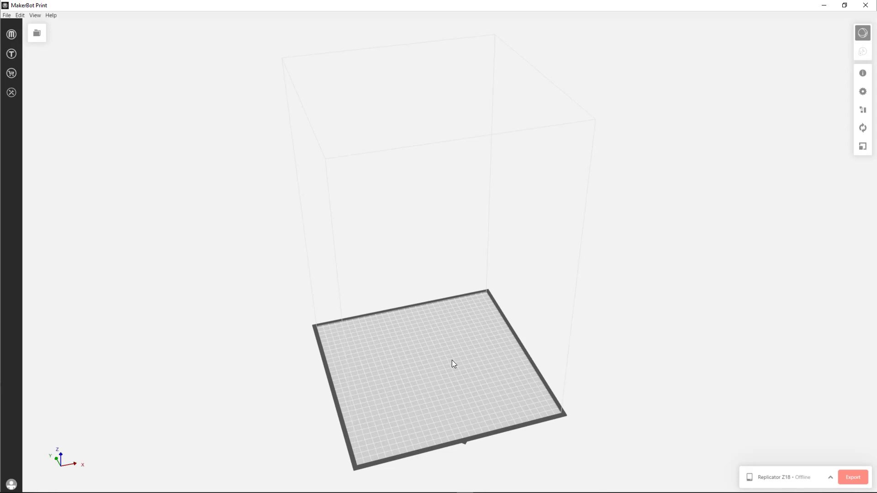
pyautogui.moveTo(777, 413)
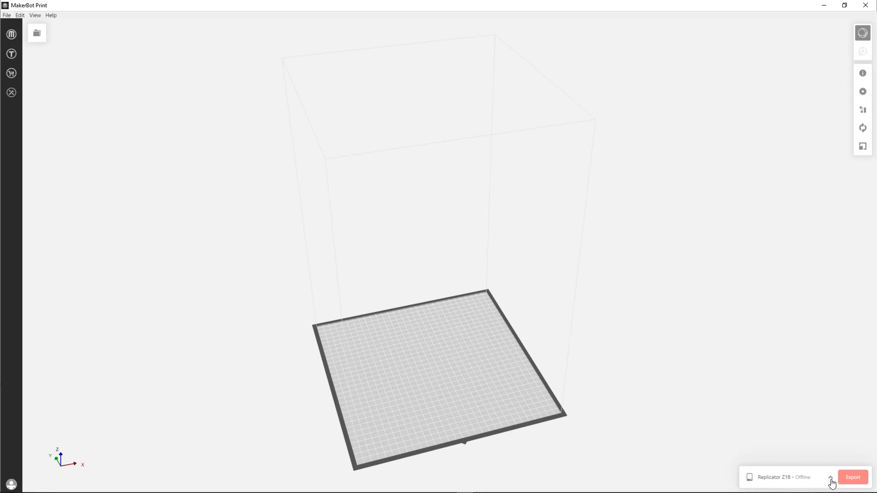
pyautogui.click(831, 480)
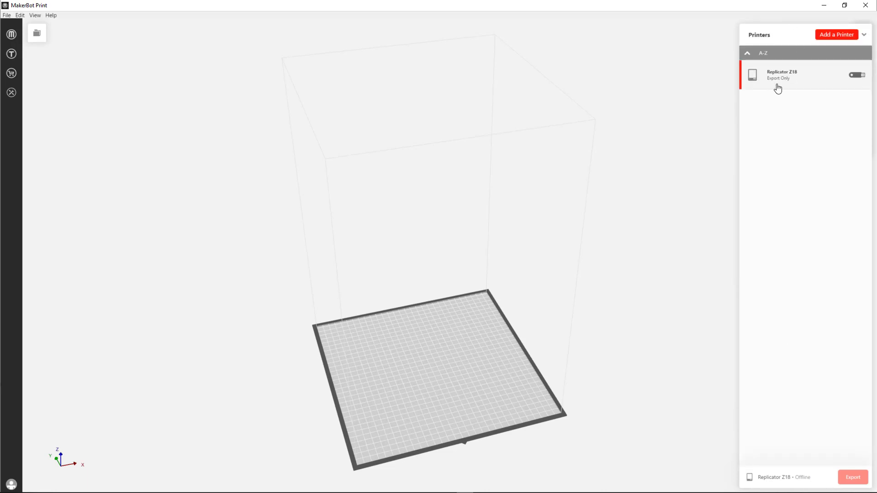
pyautogui.moveTo(796, 80)
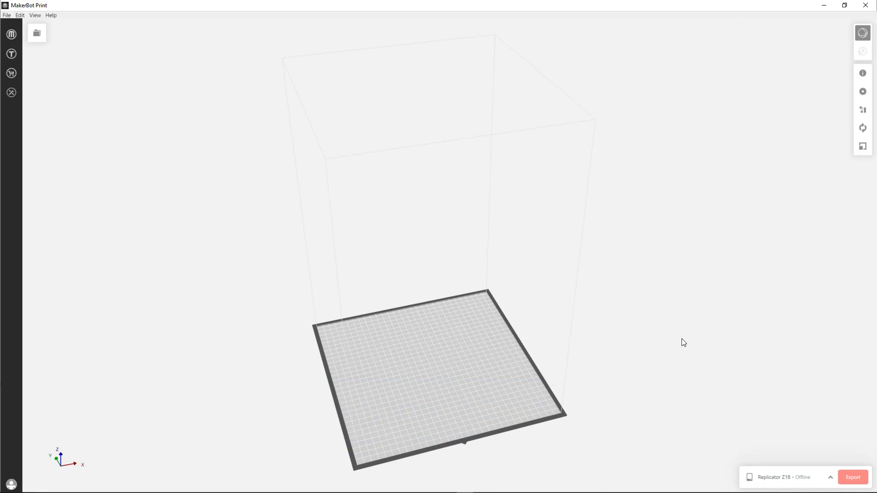
pyautogui.moveTo(724, 318)
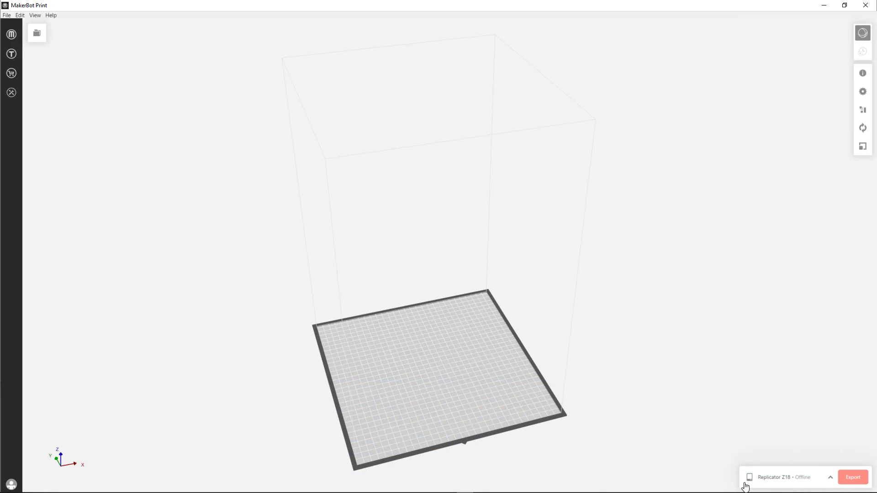
pyautogui.moveTo(609, 344)
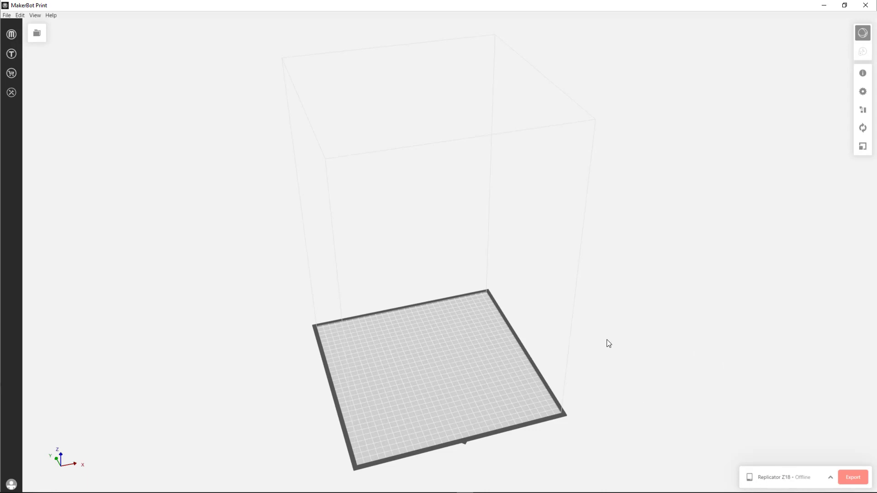
pyautogui.moveTo(614, 370)
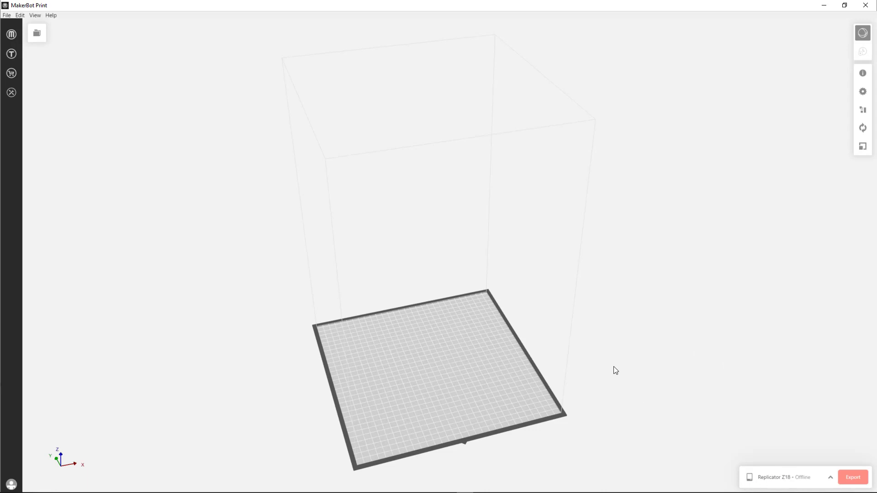
pyautogui.moveTo(232, 178)
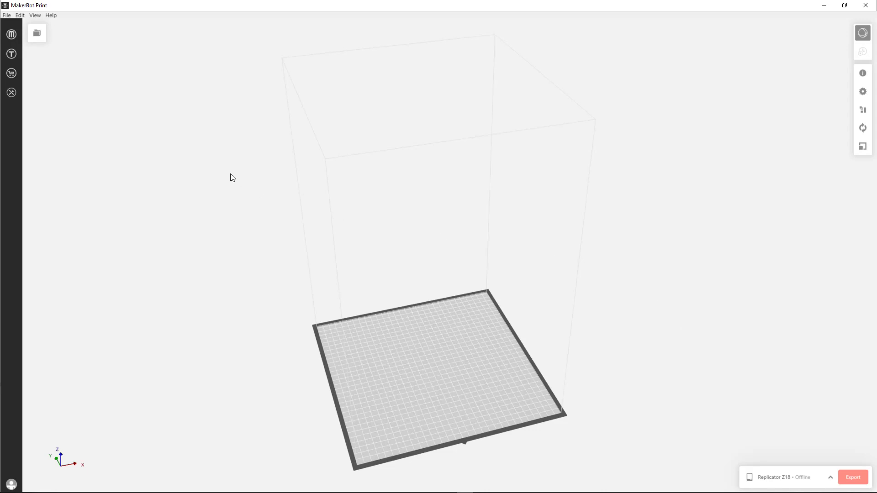
pyautogui.moveTo(316, 353)
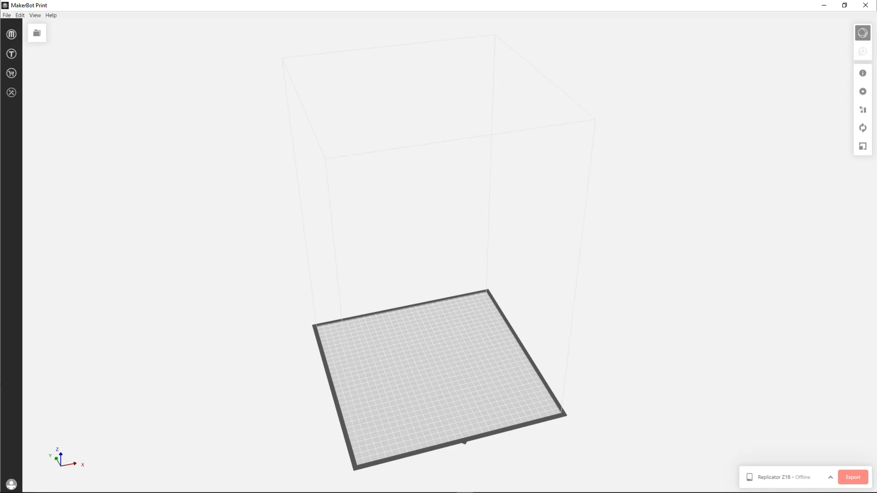
# Step: Insert Wiggly bench.obj from the Desktop onto the build plate
pyautogui.click(7, 15)
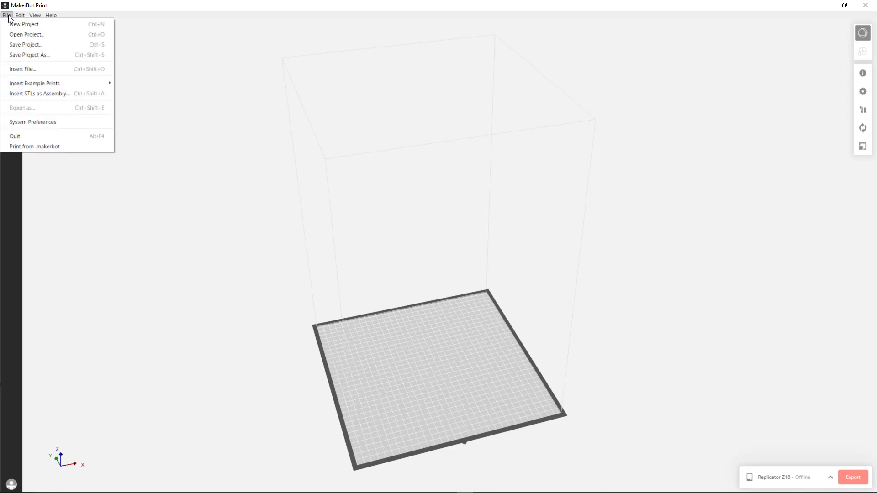
pyautogui.moveTo(26, 34)
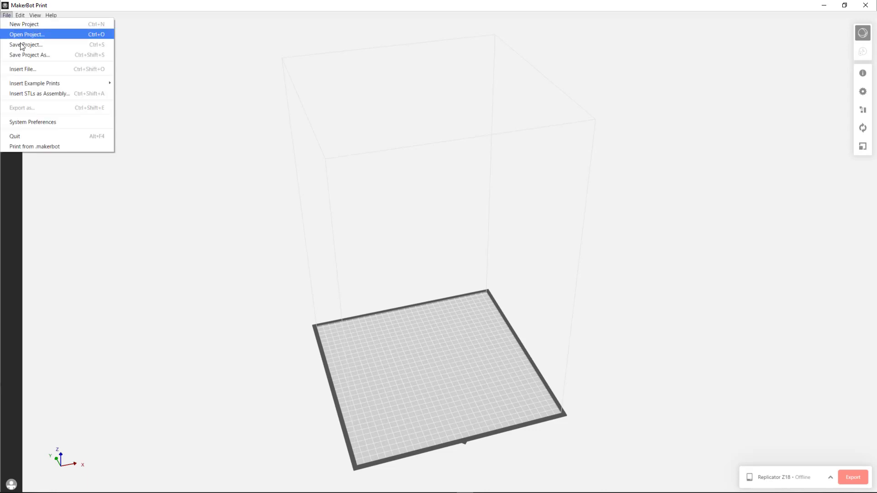
pyautogui.moveTo(34, 68)
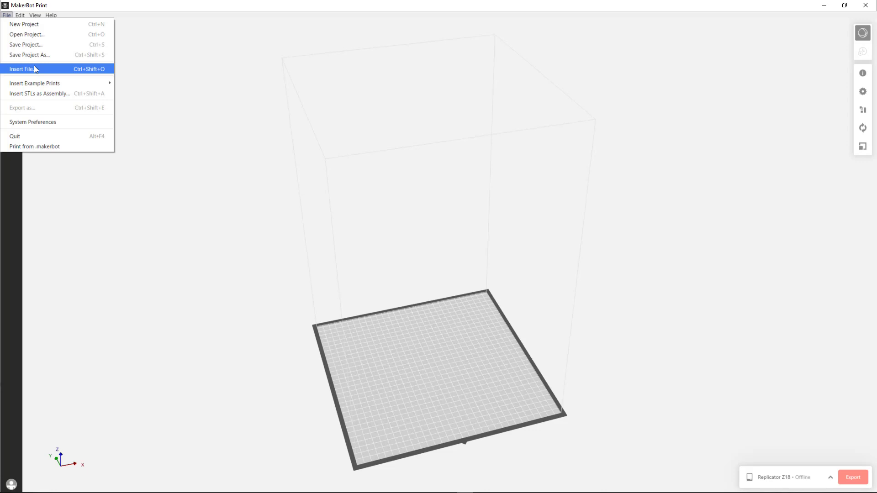
pyautogui.click(22, 68)
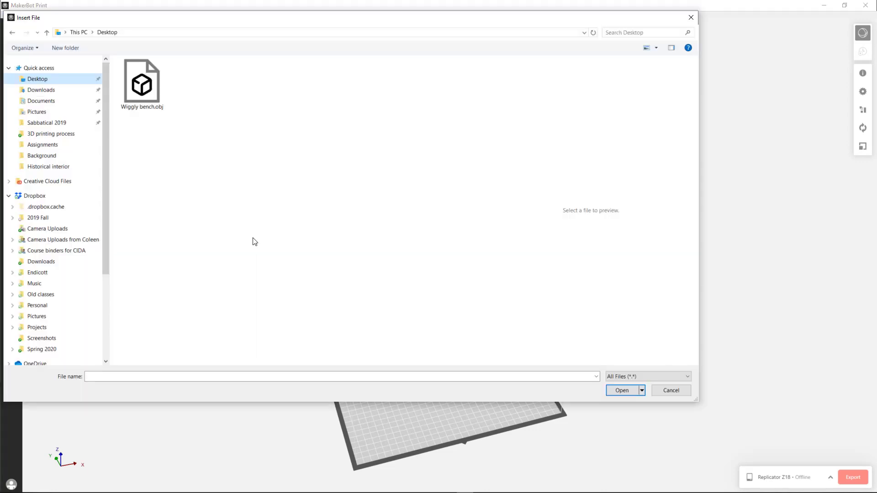
pyautogui.click(142, 82)
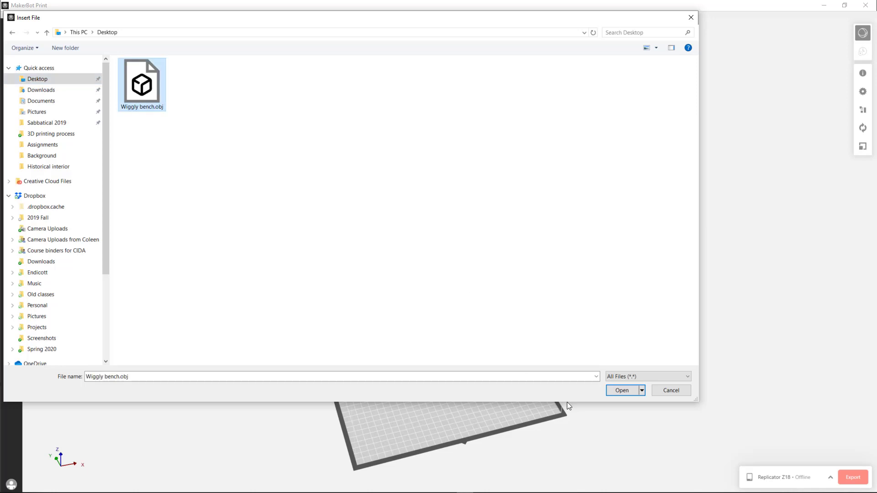
pyautogui.click(621, 390)
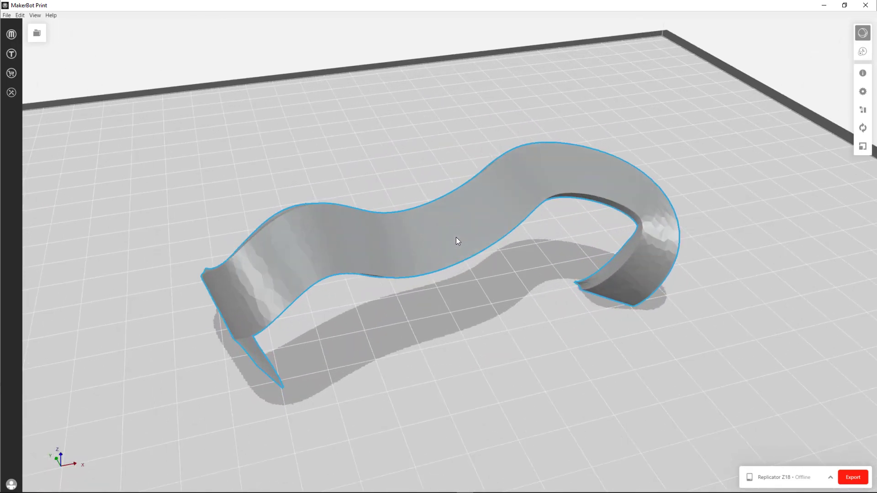
pyautogui.moveTo(456, 241); pyautogui.dragTo(572, 334)
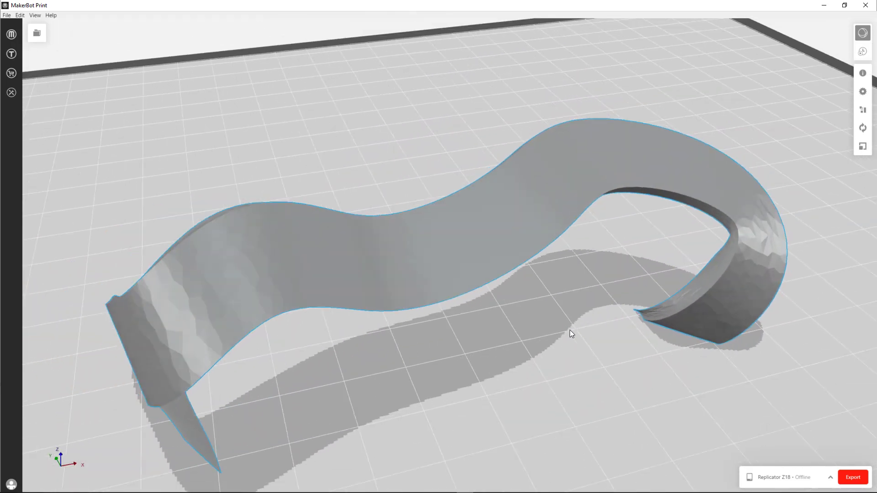
pyautogui.scroll(-3)
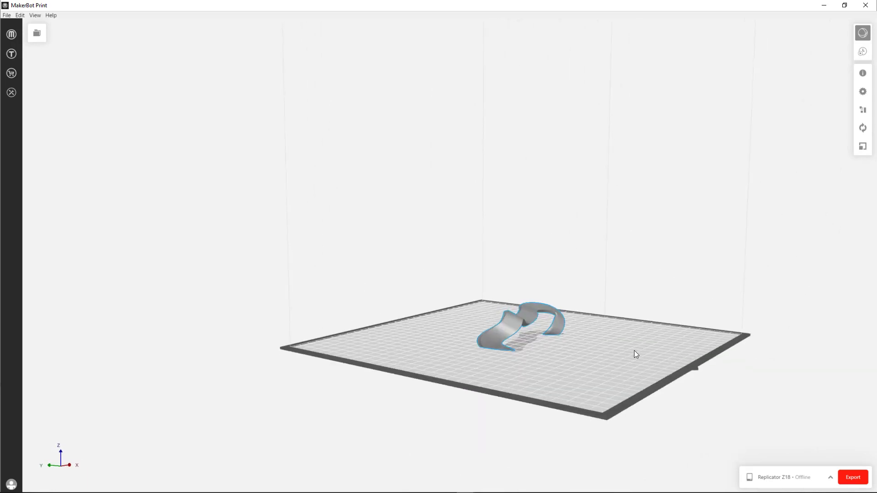
pyautogui.moveTo(635, 354); pyautogui.dragTo(570, 372)
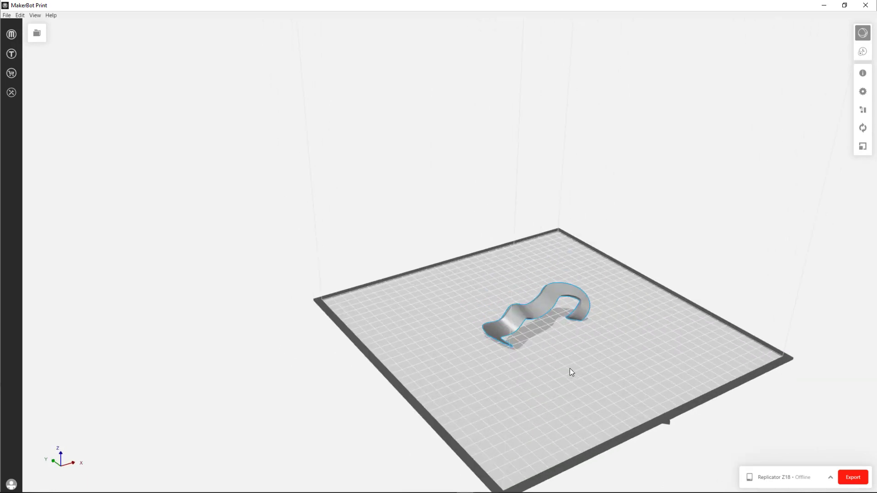
pyautogui.moveTo(570, 369); pyautogui.dragTo(559, 321)
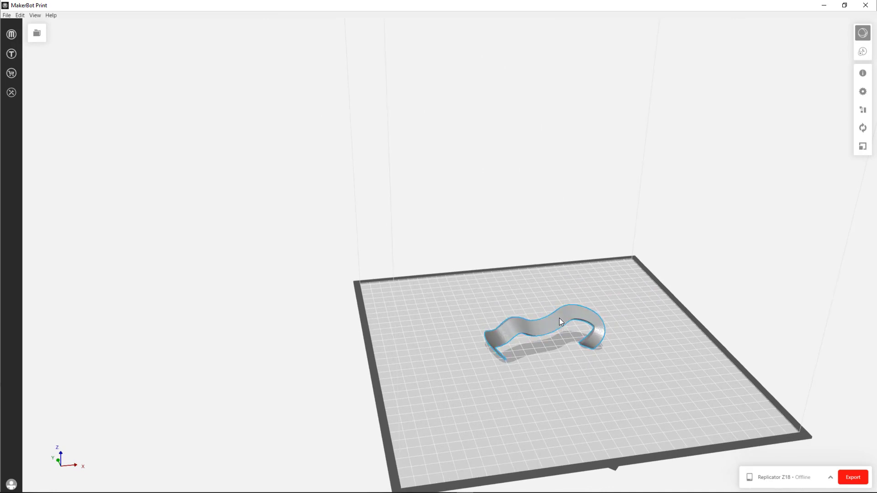
pyautogui.moveTo(560, 321); pyautogui.dragTo(542, 324)
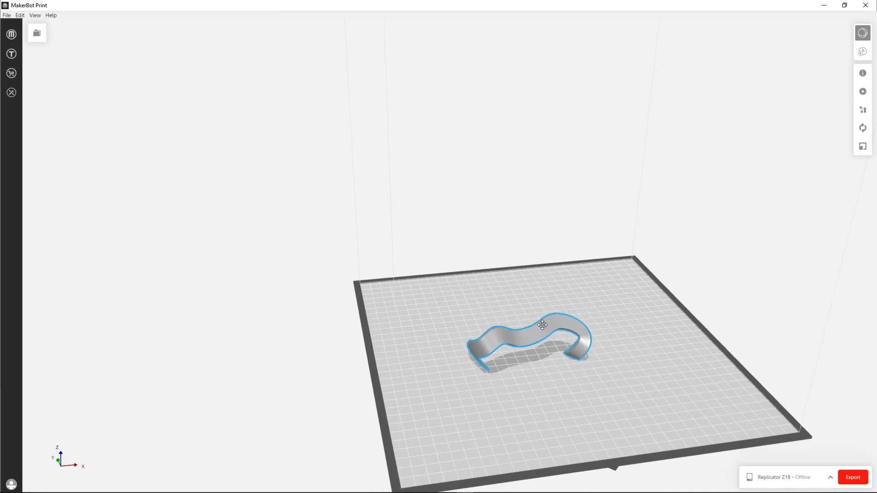
pyautogui.moveTo(541, 325); pyautogui.dragTo(550, 326)
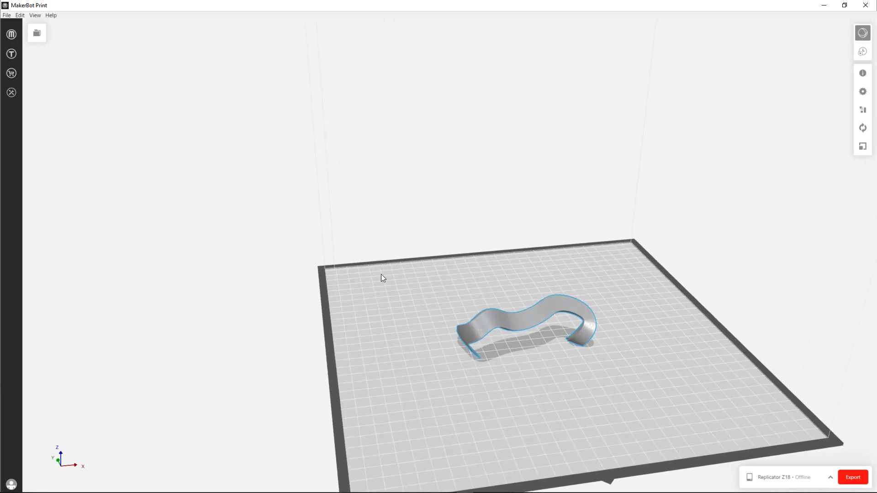
pyautogui.moveTo(416, 341)
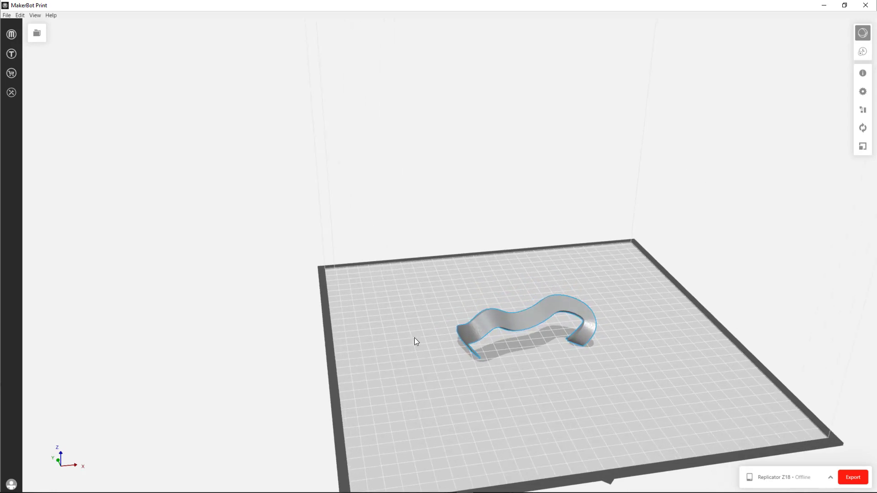
pyautogui.moveTo(415, 341); pyautogui.dragTo(526, 223)
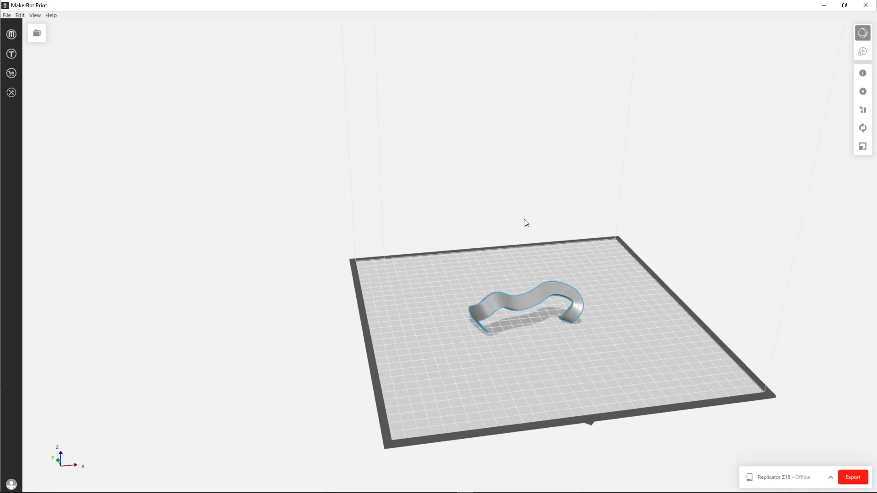
pyautogui.scroll(-3)
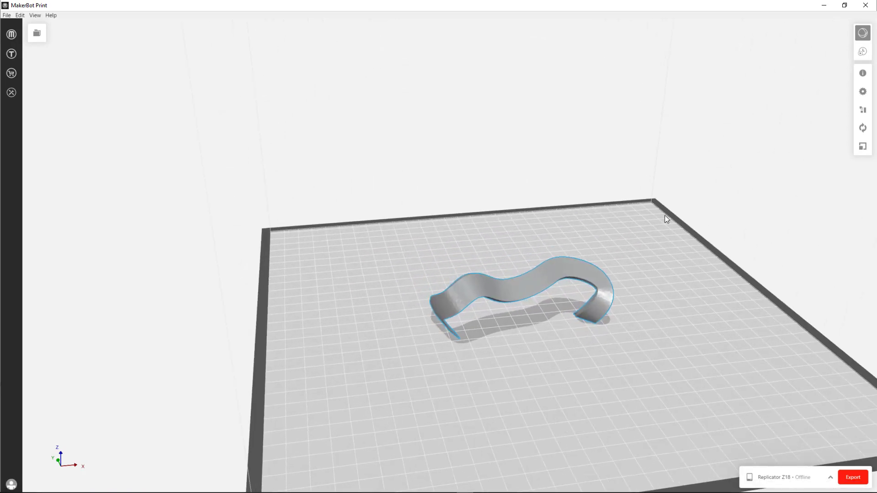
pyautogui.moveTo(549, 293)
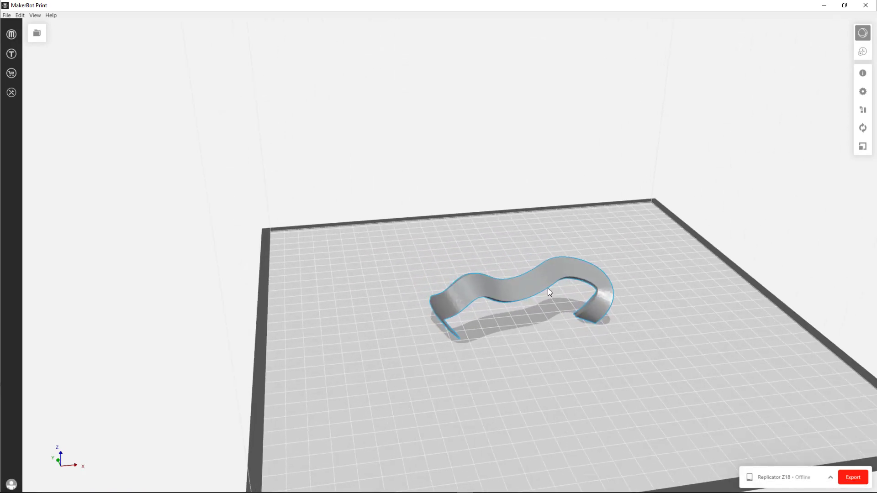
pyautogui.moveTo(862, 146)
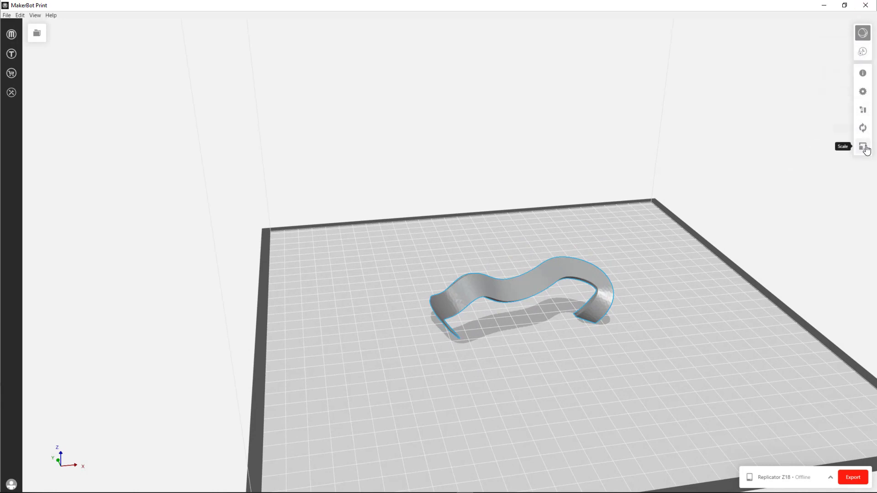
# Step: Scale the bench uniformly to 150 percent
pyautogui.click(861, 147)
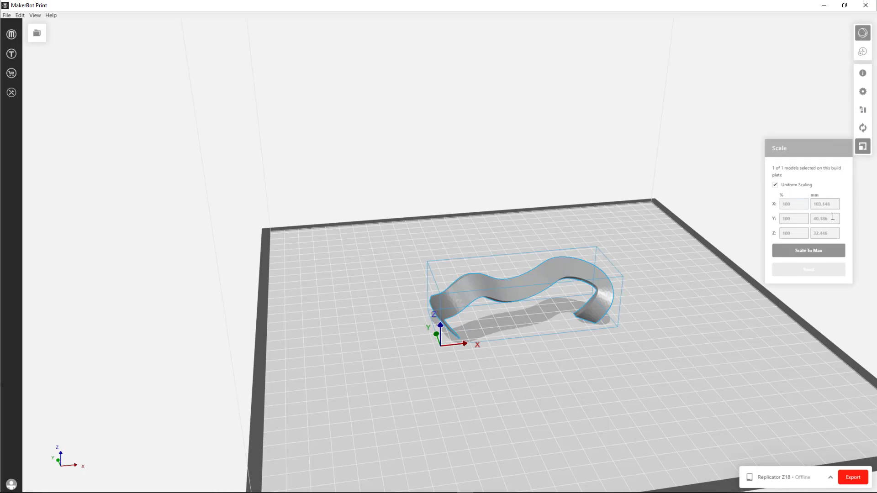
pyautogui.moveTo(812, 214)
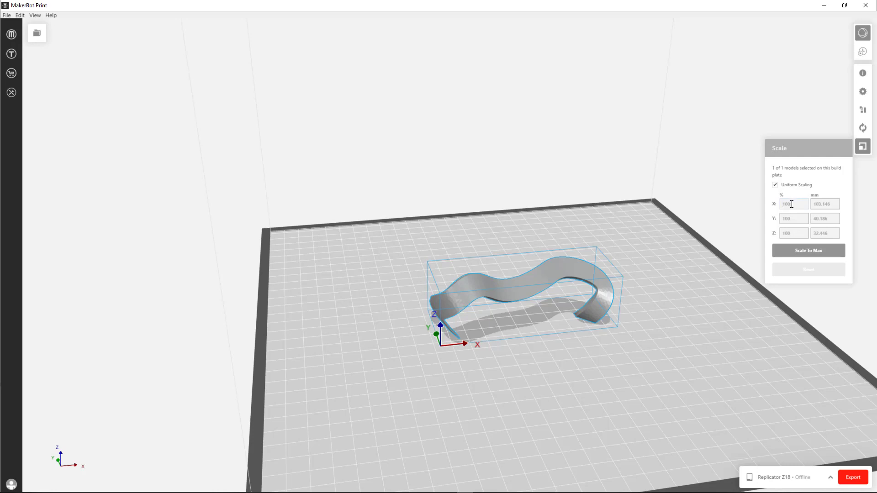
pyautogui.write('150')
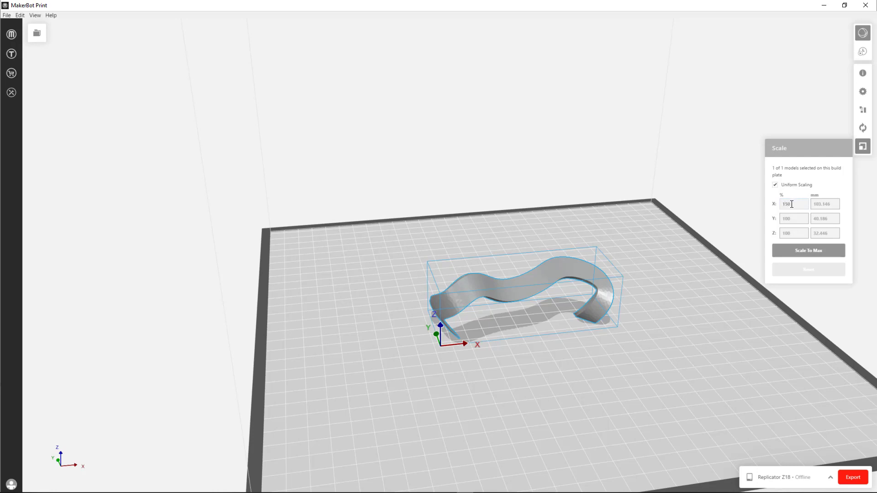
pyautogui.write('150')
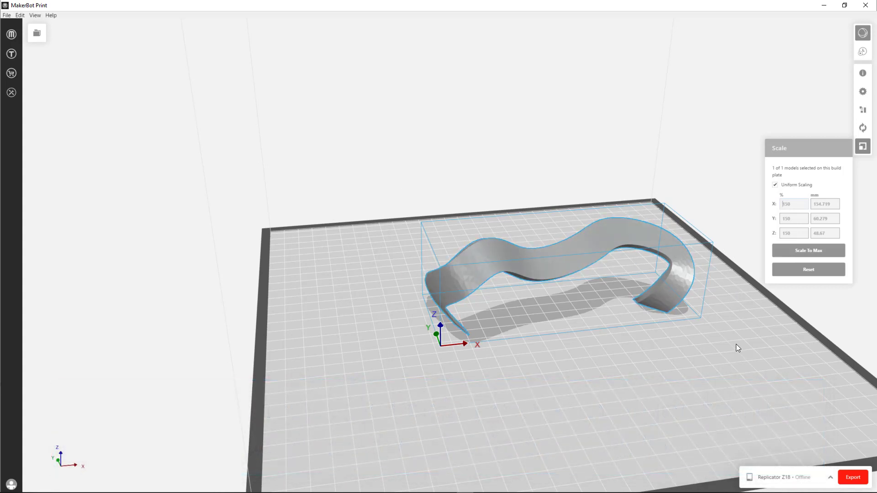
pyautogui.moveTo(862, 127)
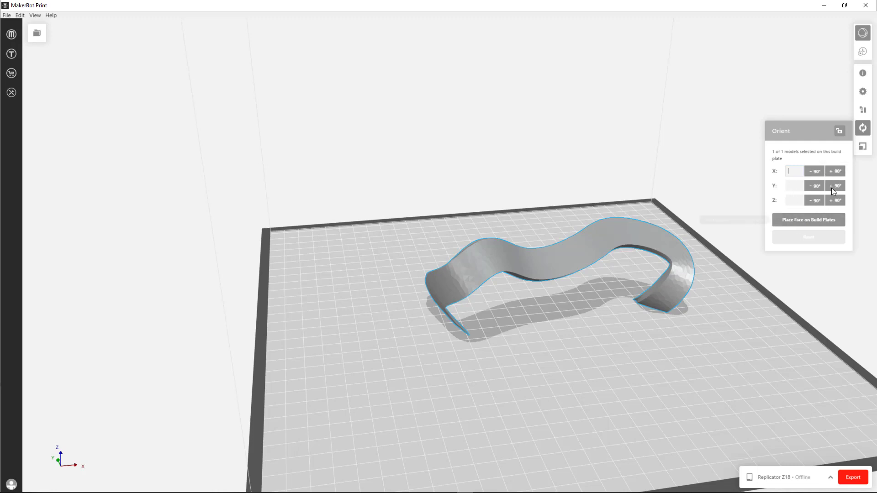
# Step: Auto-arrange the bench on the build plate using Arrange Build Plate
pyautogui.click(836, 171)
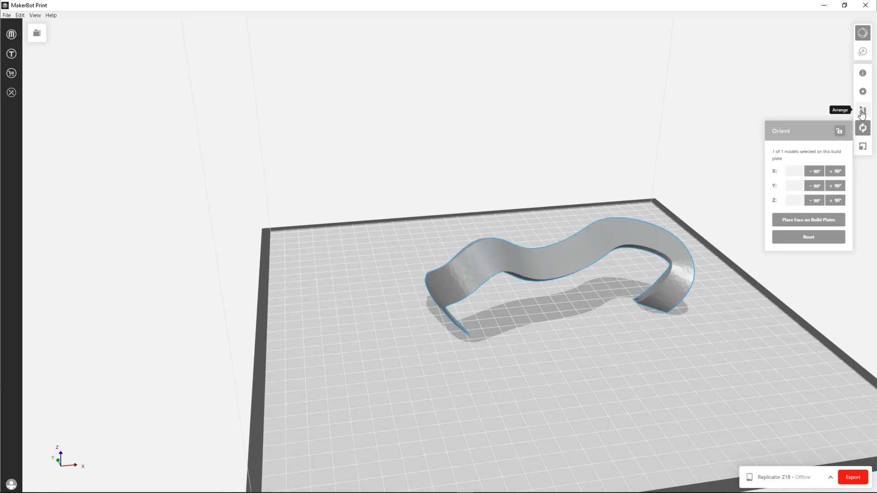
pyautogui.click(863, 110)
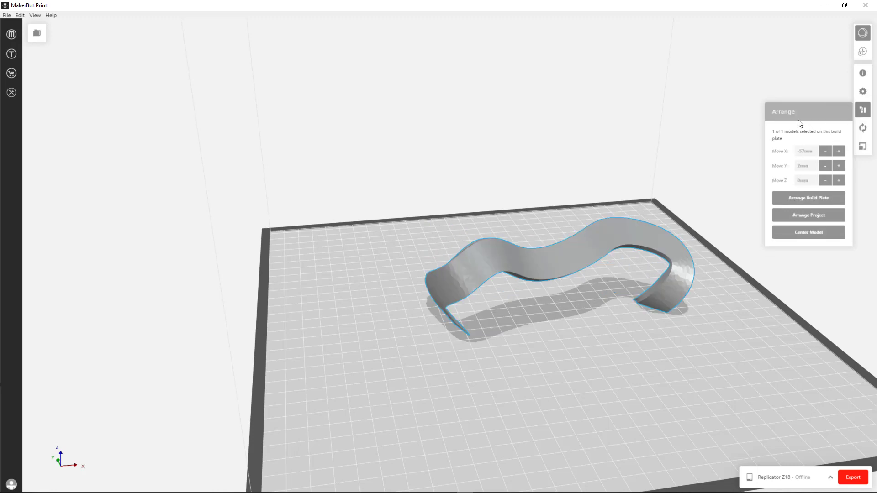
pyautogui.moveTo(808, 198)
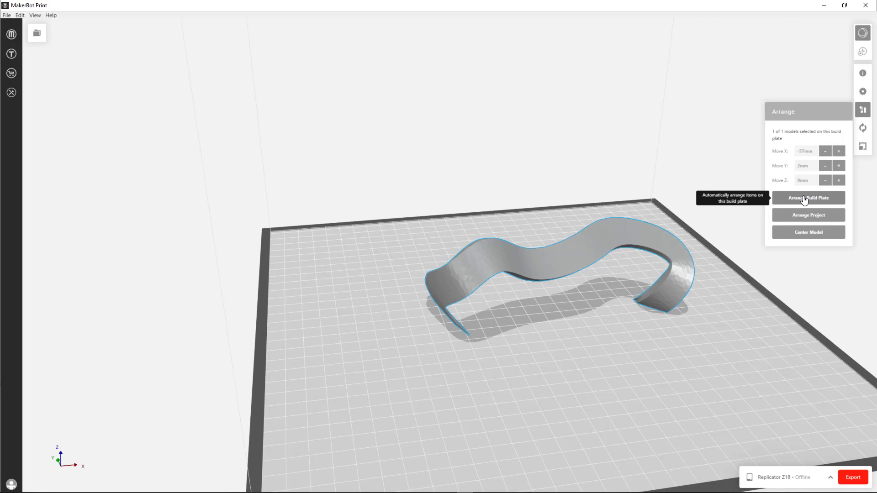
pyautogui.click(808, 197)
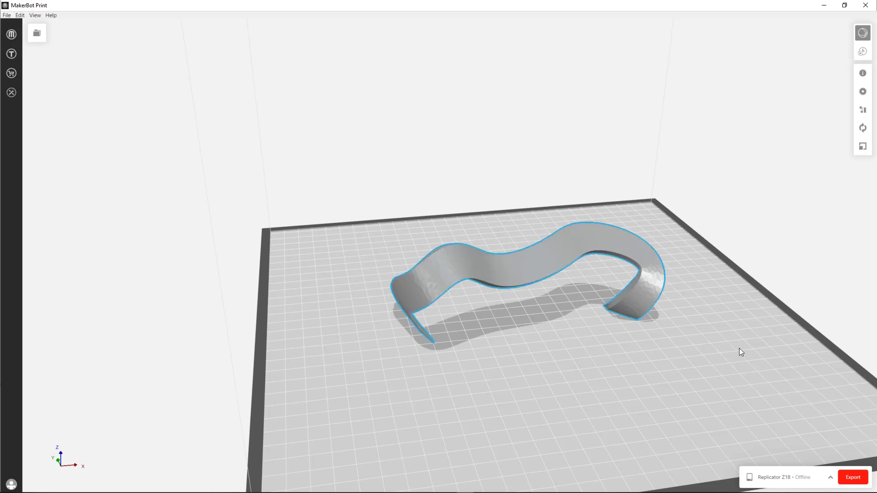
pyautogui.moveTo(861, 110)
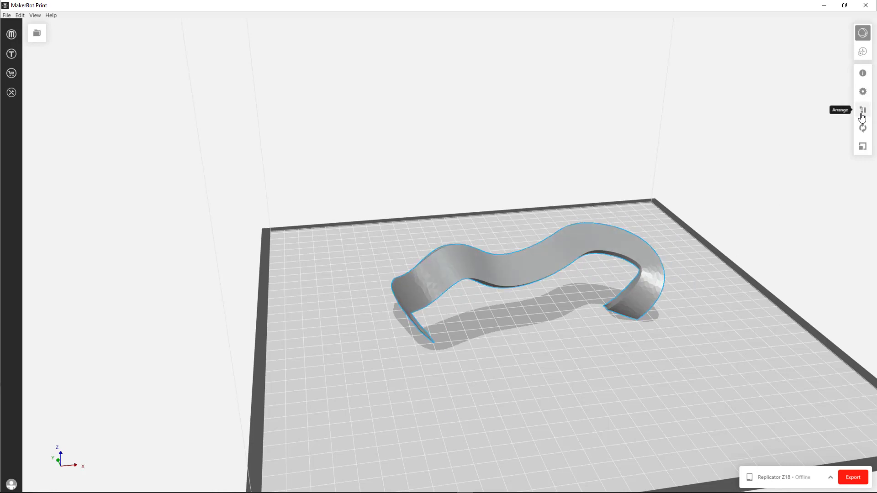
pyautogui.click(861, 109)
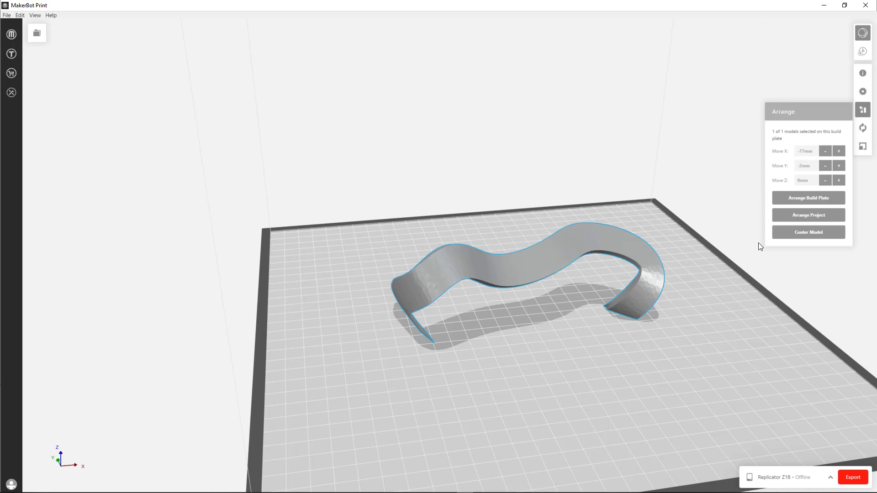
pyautogui.moveTo(759, 245)
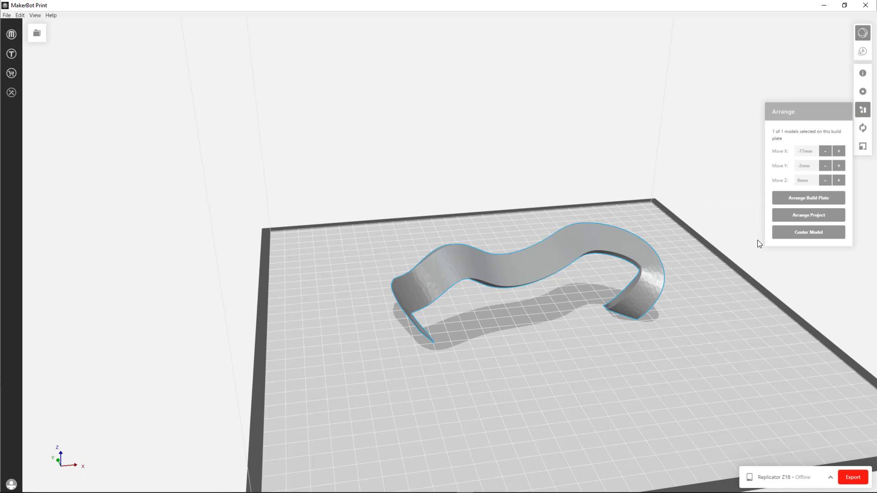
pyautogui.moveTo(801, 128)
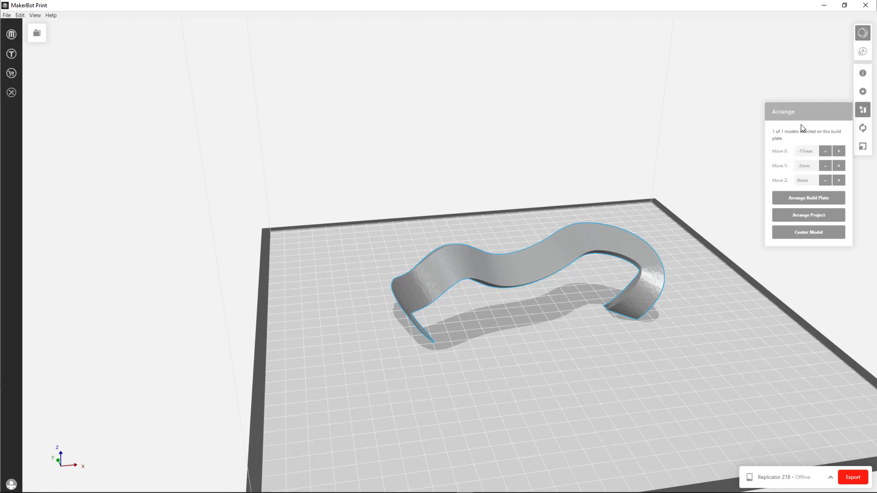
pyautogui.click(862, 91)
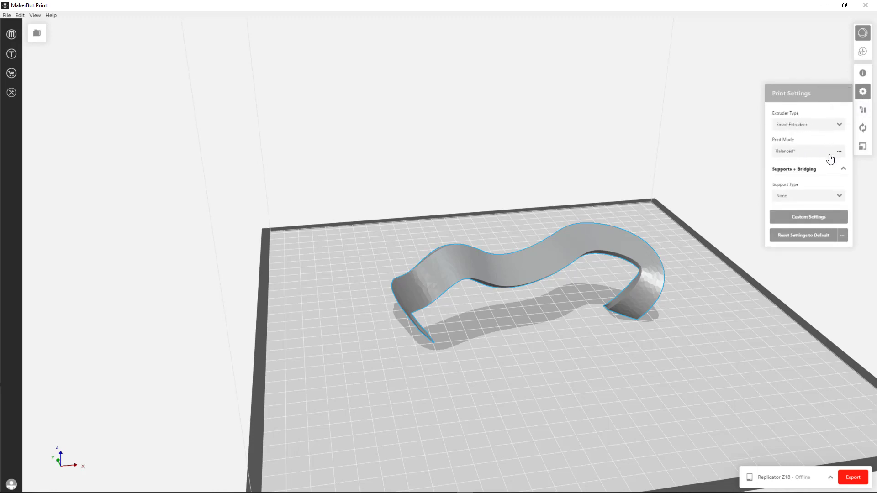
pyautogui.moveTo(838, 153)
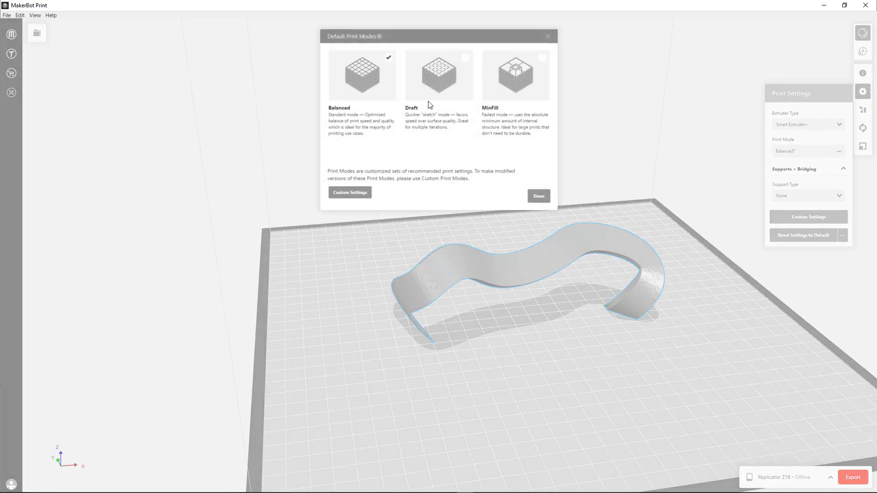
pyautogui.moveTo(503, 100)
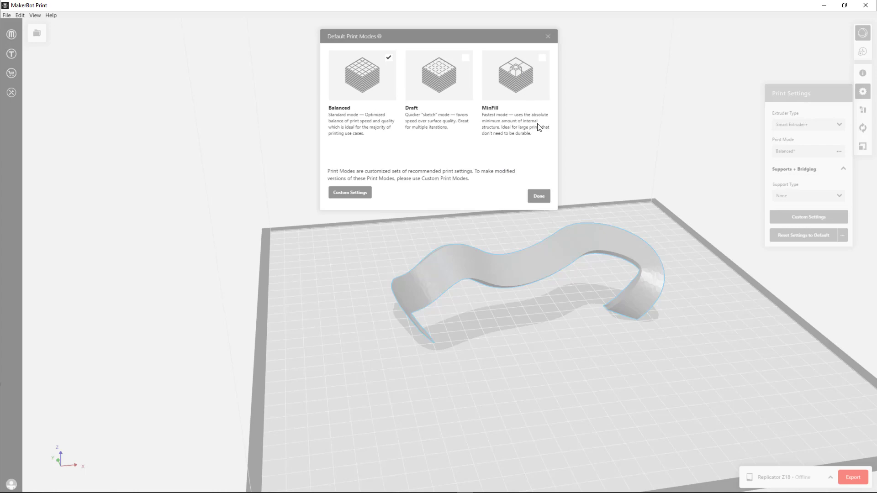
# Step: Close the print mode overview and set Support Type to Breakaway Support
pyautogui.click(537, 196)
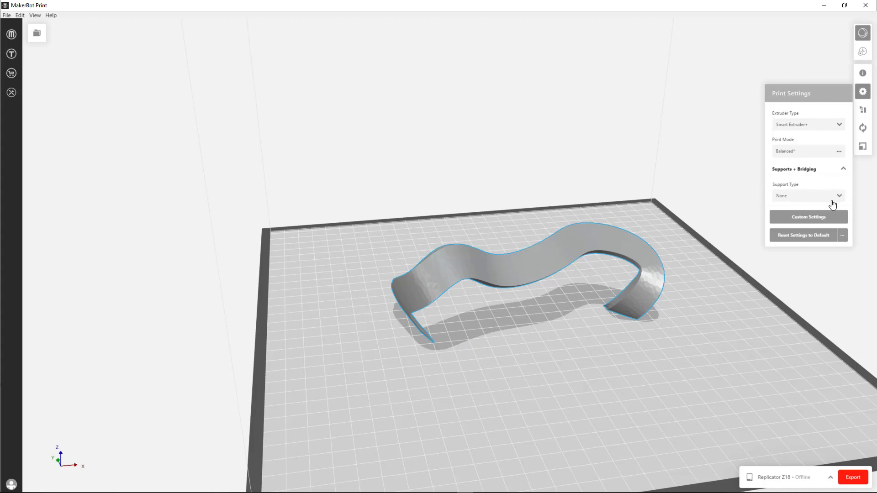
pyautogui.click(807, 195)
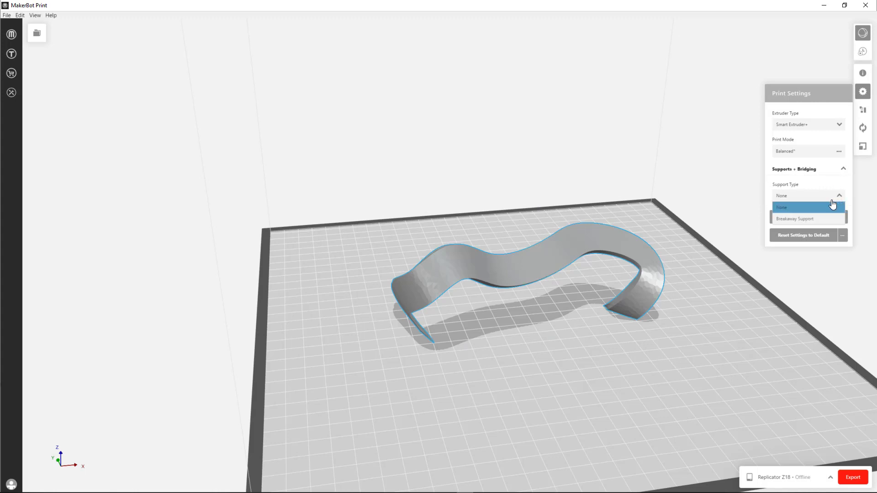
pyautogui.moveTo(803, 218)
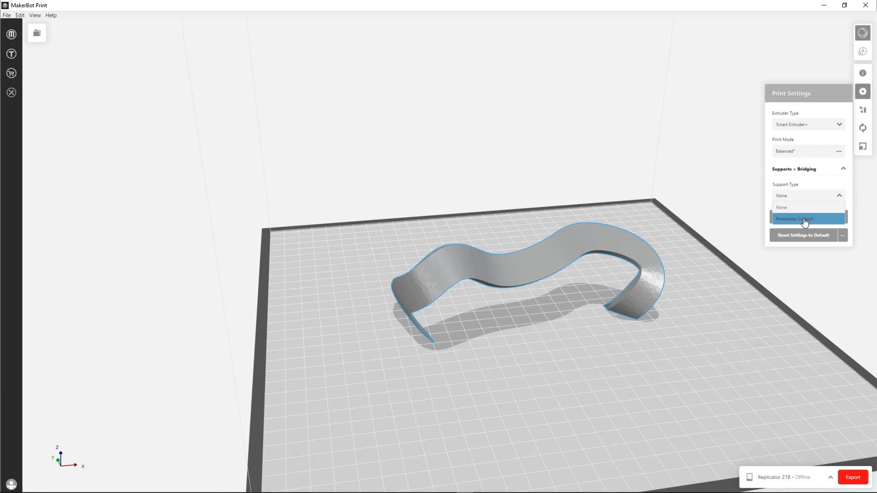
pyautogui.click(793, 218)
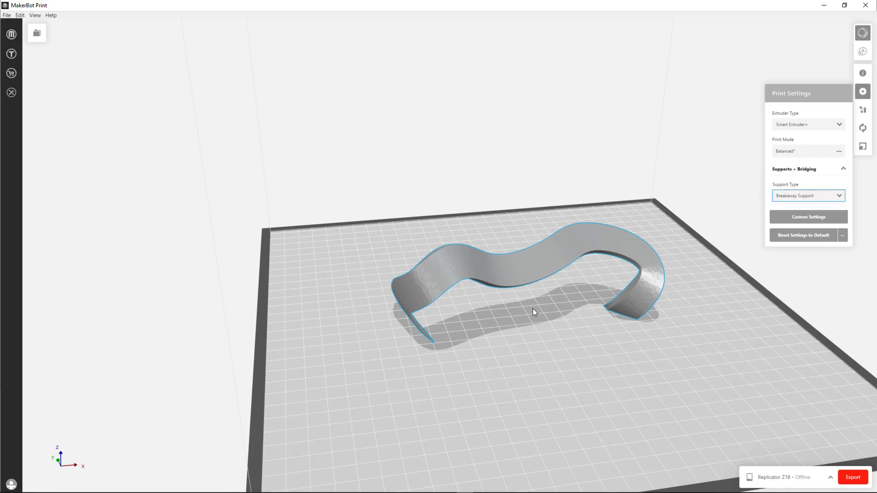
pyautogui.moveTo(578, 272)
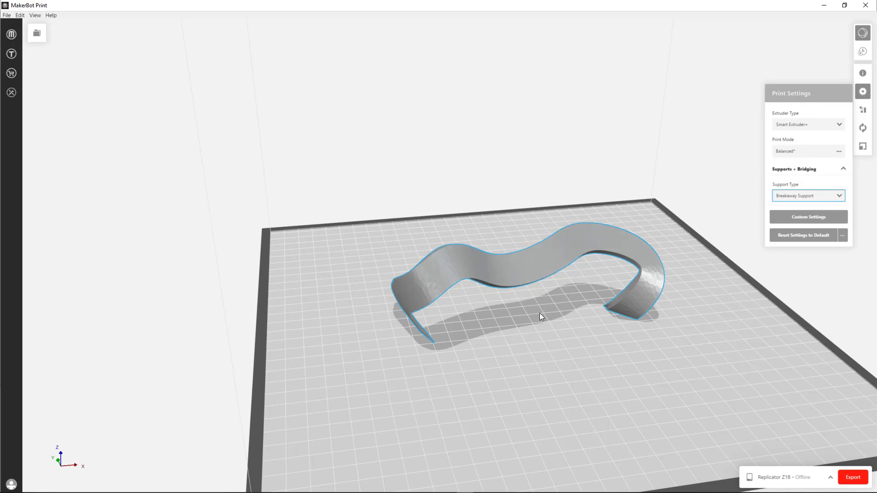
pyautogui.moveTo(546, 320)
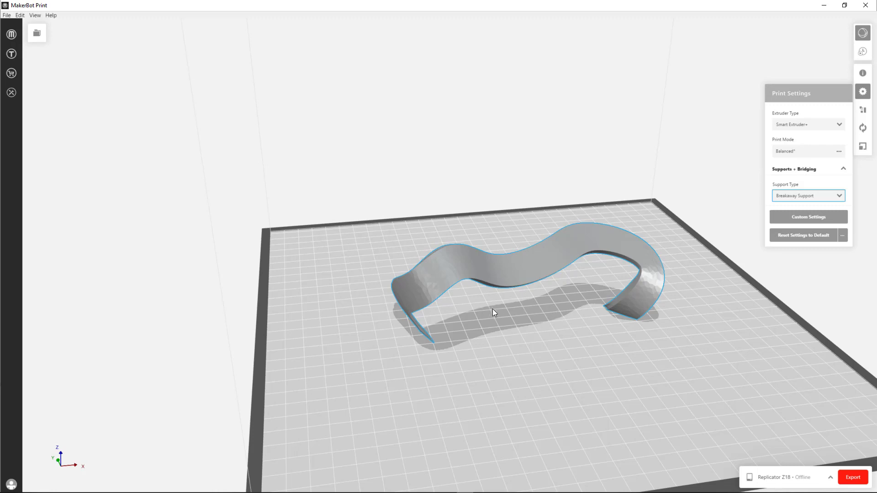
pyautogui.moveTo(755, 217)
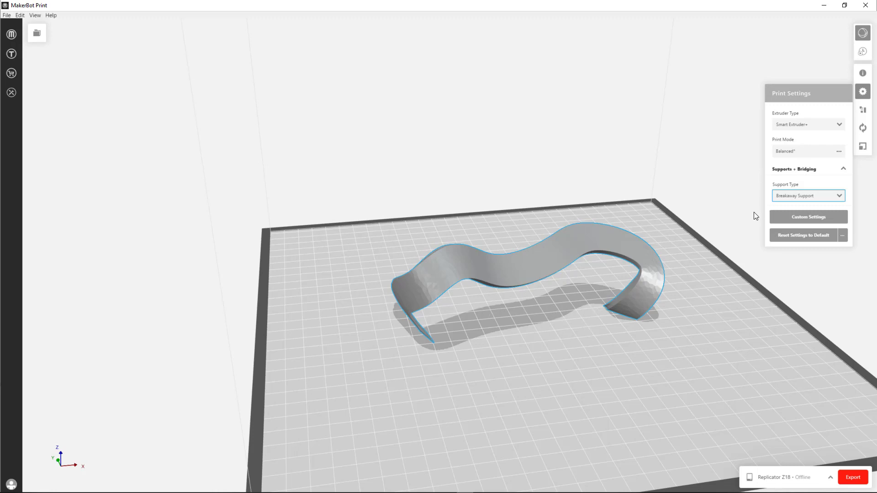
pyautogui.moveTo(863, 73)
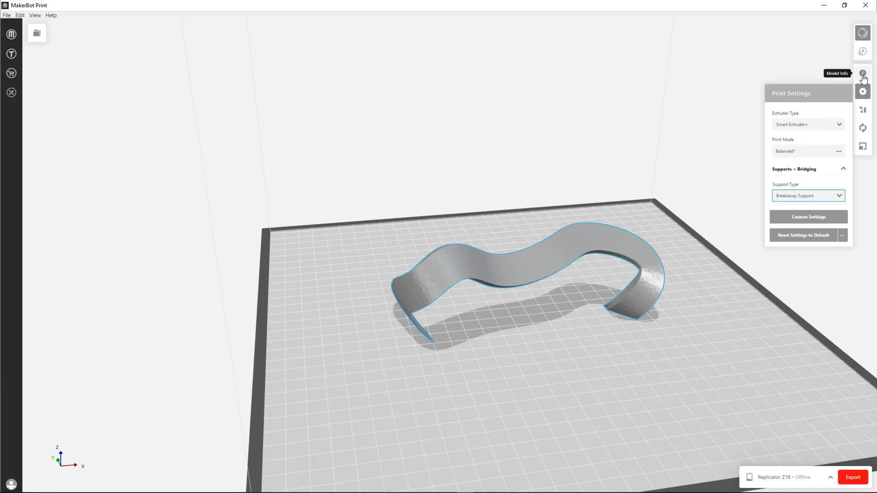
pyautogui.click(862, 74)
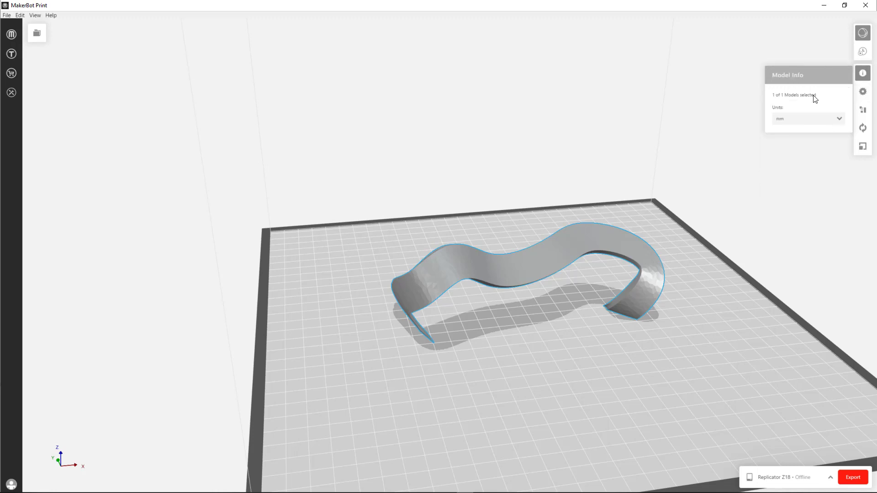
pyautogui.click(806, 118)
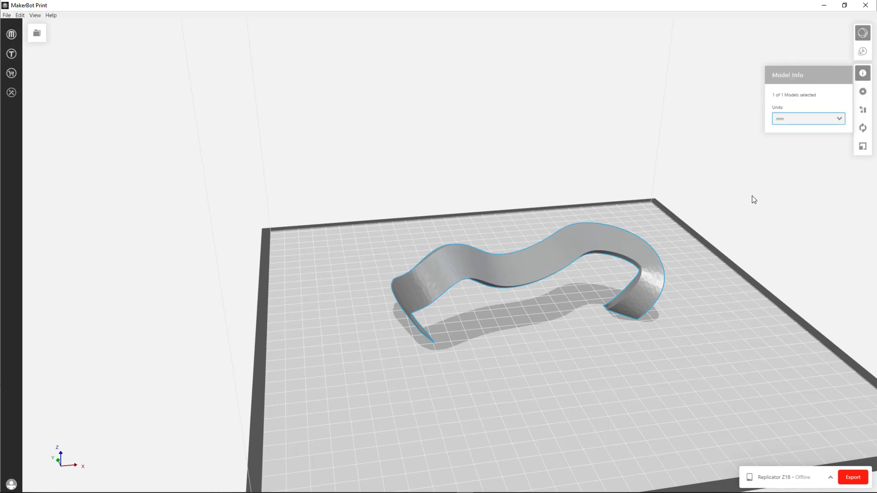
pyautogui.moveTo(862, 91)
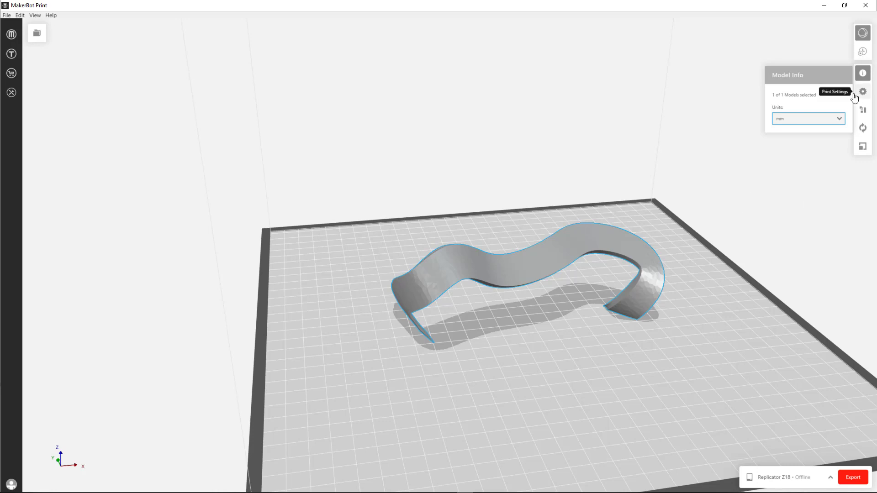
pyautogui.moveTo(704, 236)
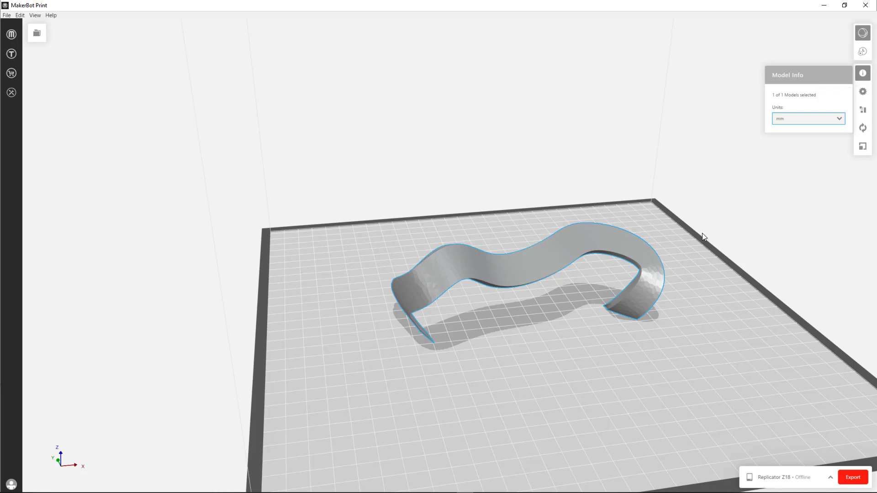
pyautogui.moveTo(800, 152)
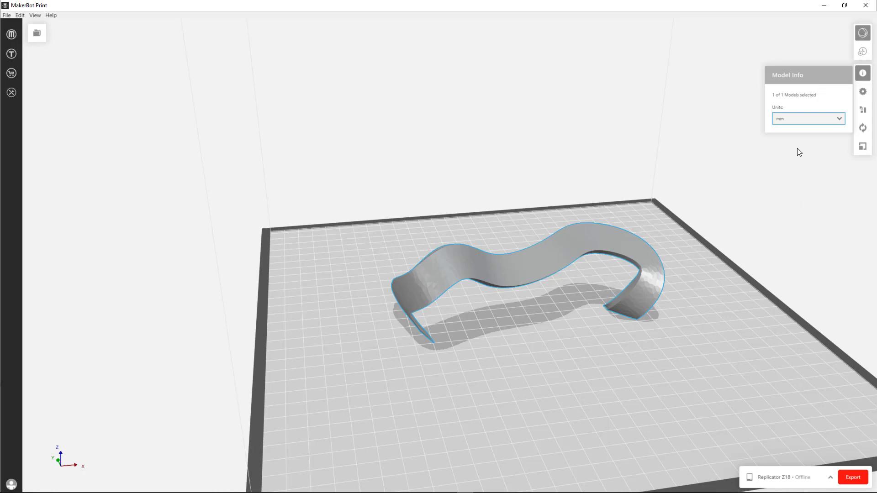
pyautogui.moveTo(833, 110)
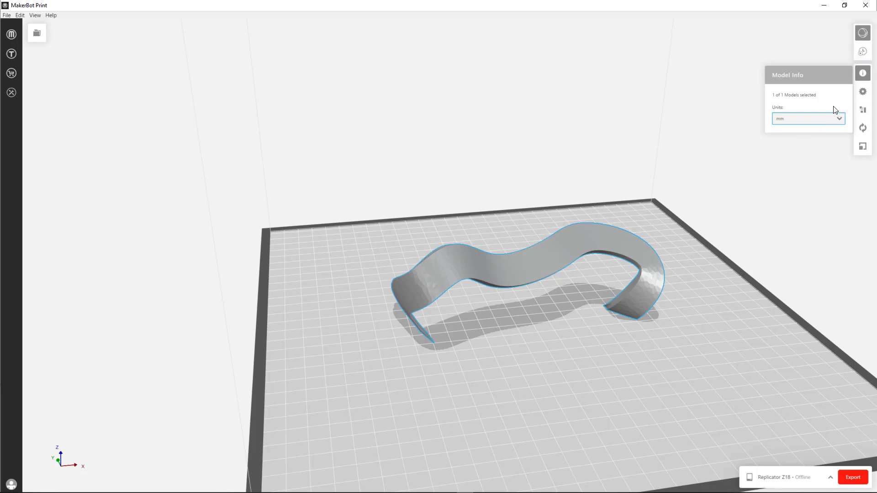
pyautogui.moveTo(863, 73)
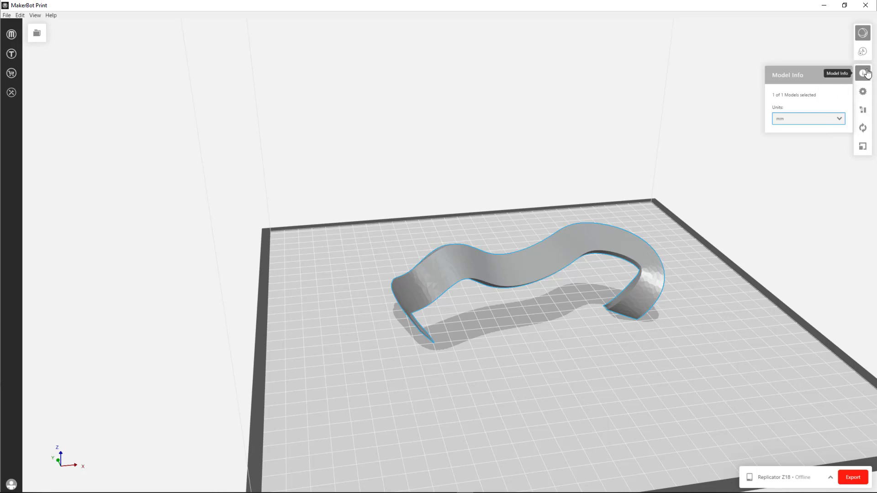
pyautogui.moveTo(862, 51)
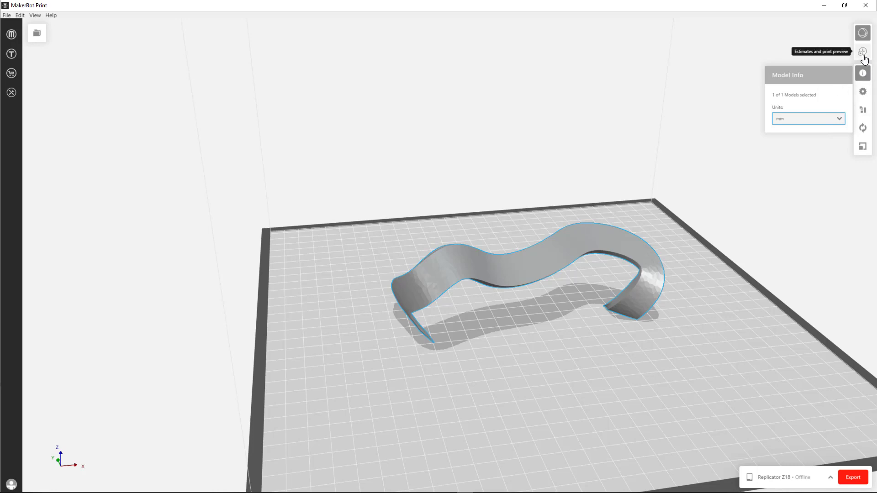
pyautogui.moveTo(861, 54)
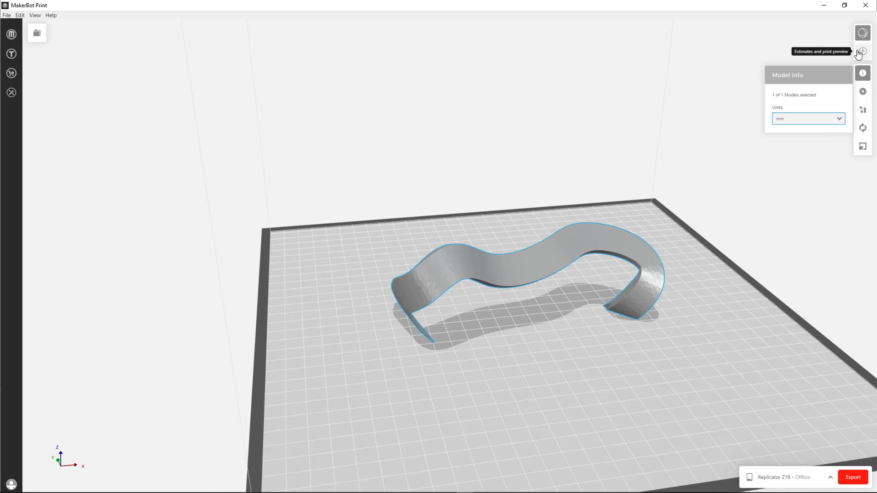
# Step: Generate the print preview with estimates and show the support material
pyautogui.click(862, 51)
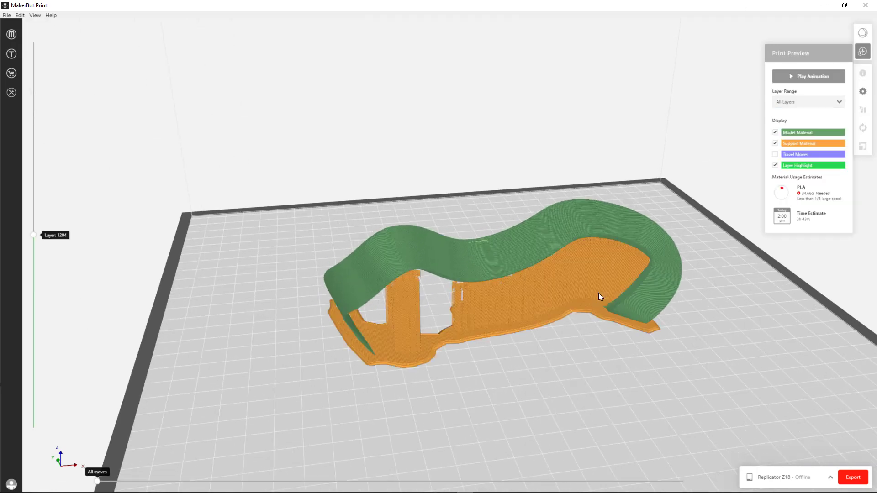
pyautogui.moveTo(598, 296); pyautogui.dragTo(579, 303)
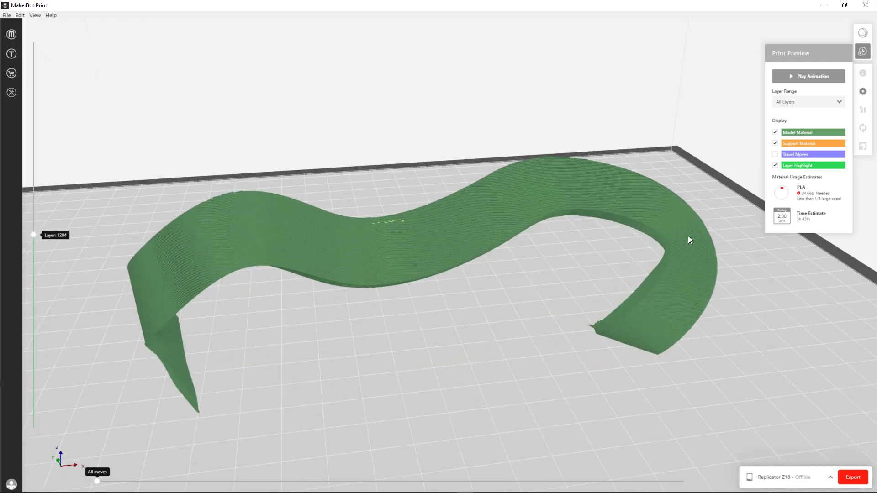
pyautogui.click(774, 144)
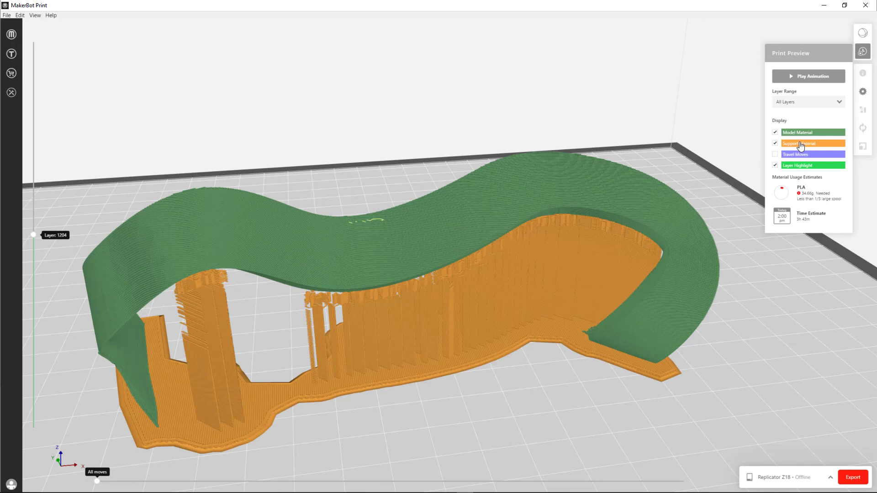
pyautogui.moveTo(801, 144)
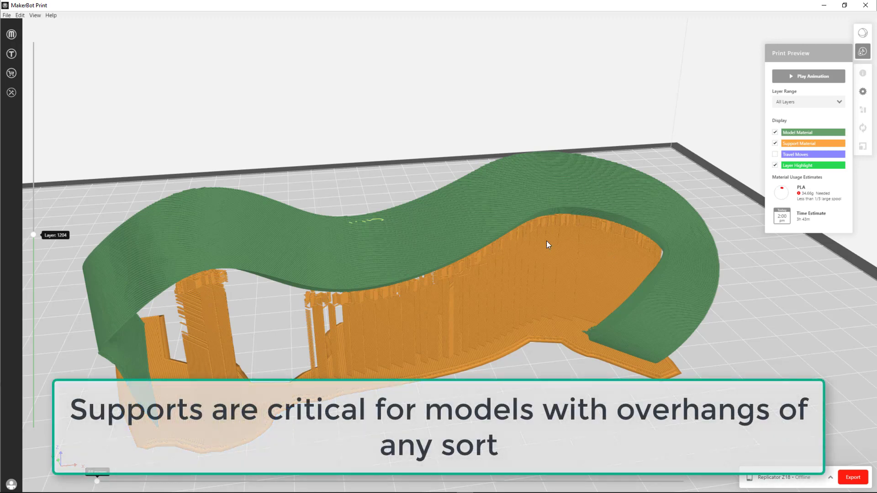
pyautogui.moveTo(365, 340)
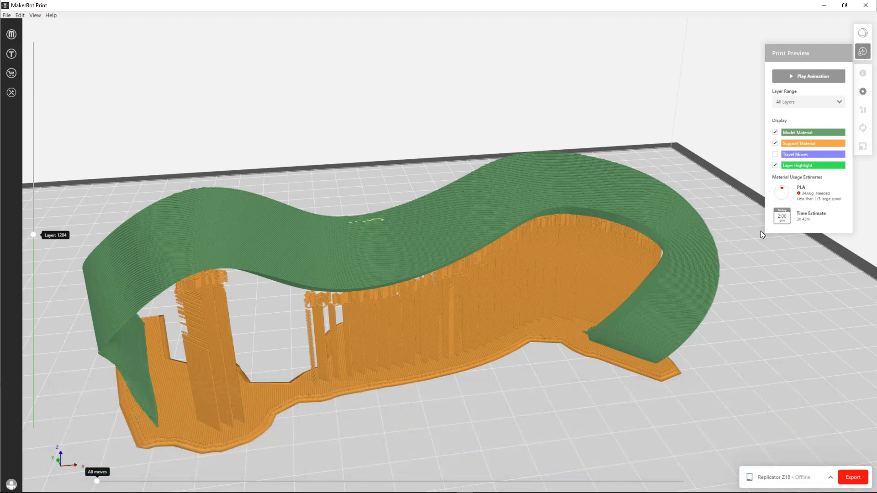
pyautogui.moveTo(603, 274)
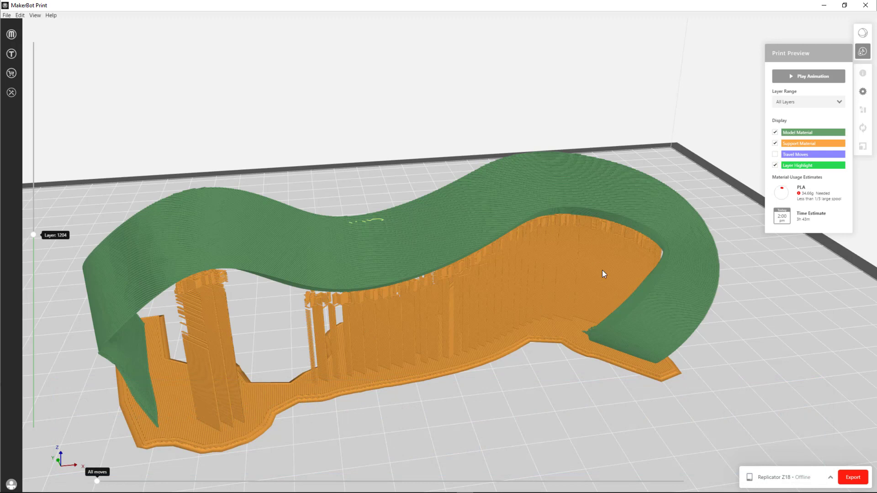
pyautogui.moveTo(390, 385)
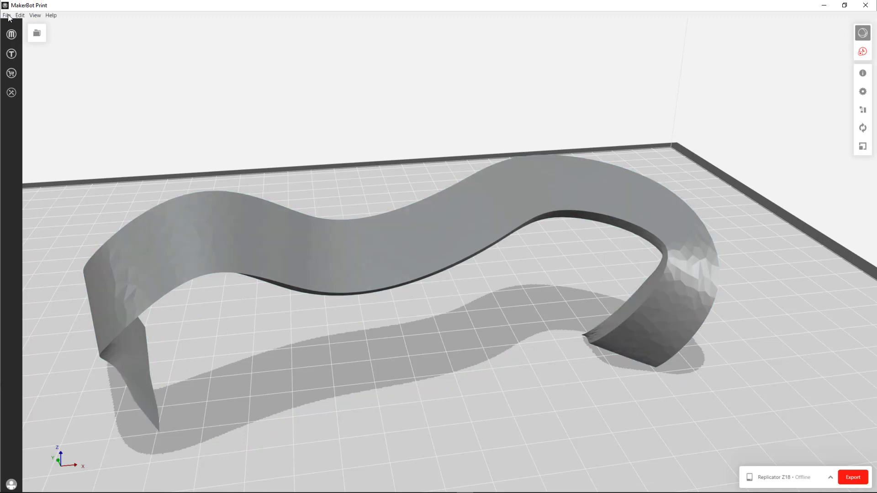
# Step: Save the bench to the Desktop as the MakerBot project Wiggly bench.print
pyautogui.click(6, 15)
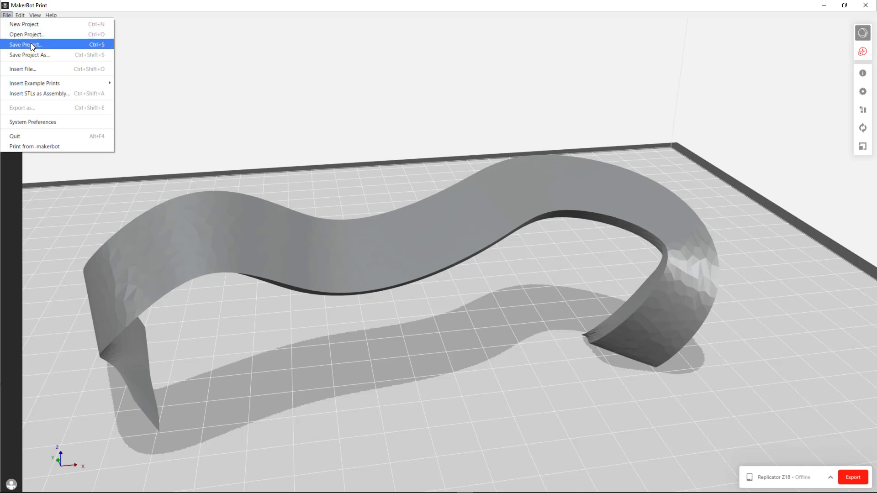
pyautogui.click(26, 44)
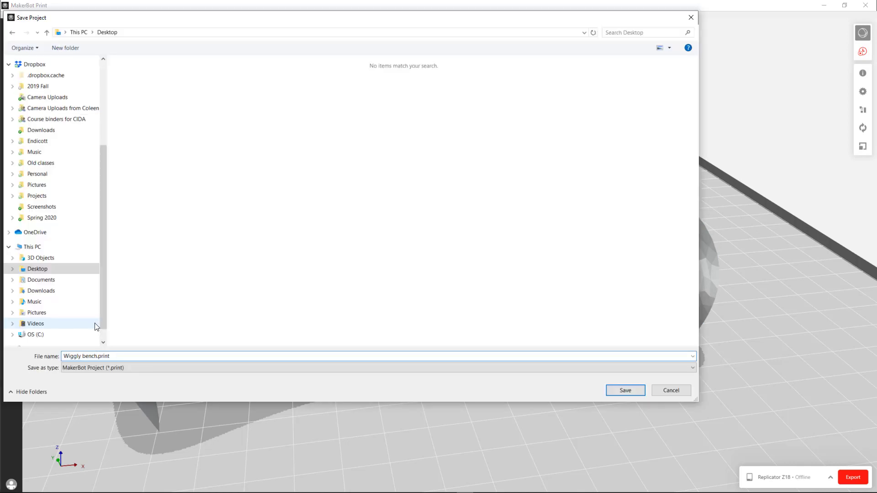
pyautogui.click(625, 390)
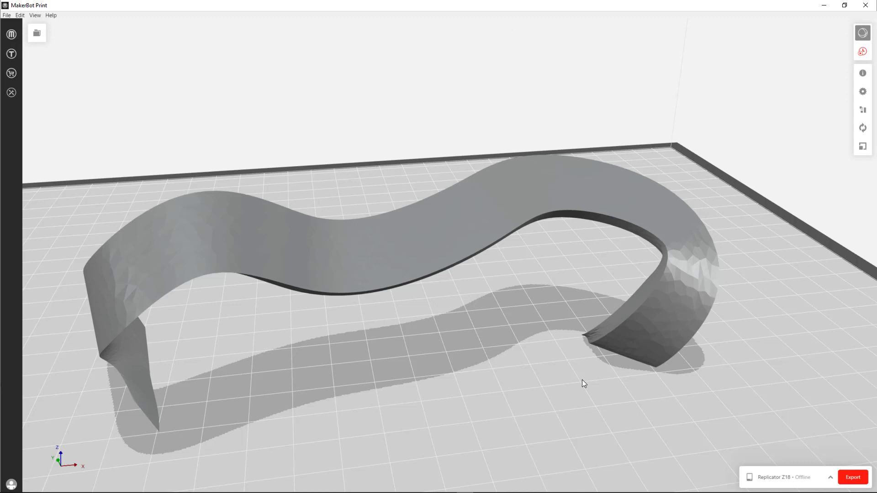
pyautogui.moveTo(829, 155)
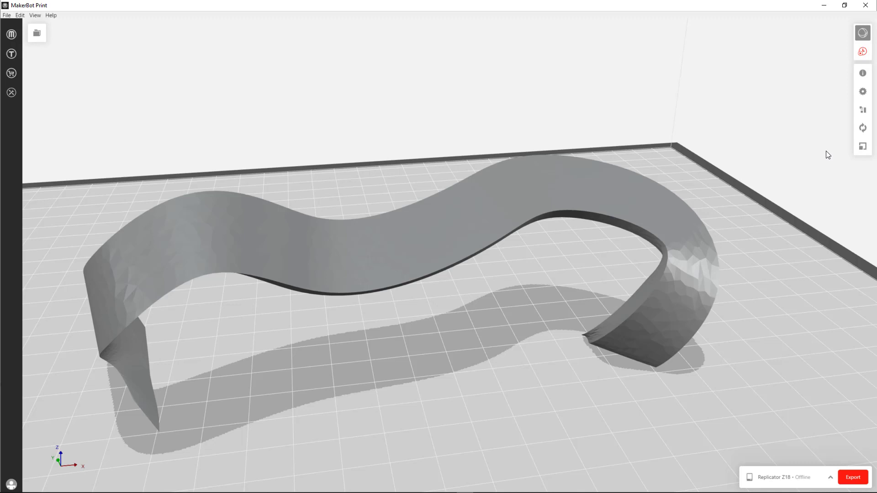
pyautogui.moveTo(823, 155)
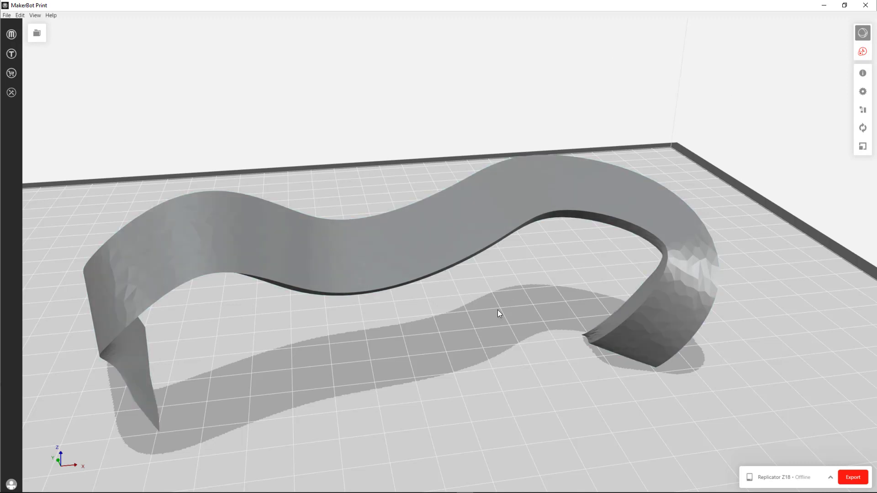
pyautogui.moveTo(498, 313); pyautogui.dragTo(519, 166)
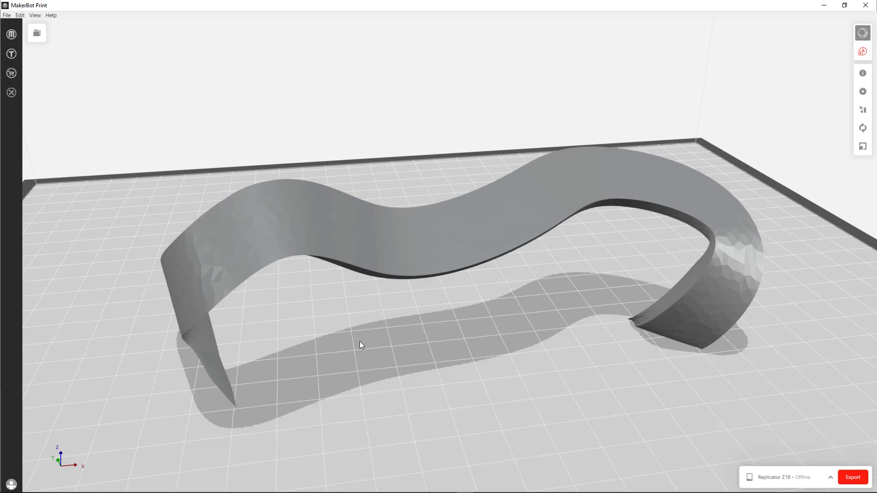
pyautogui.moveTo(375, 386)
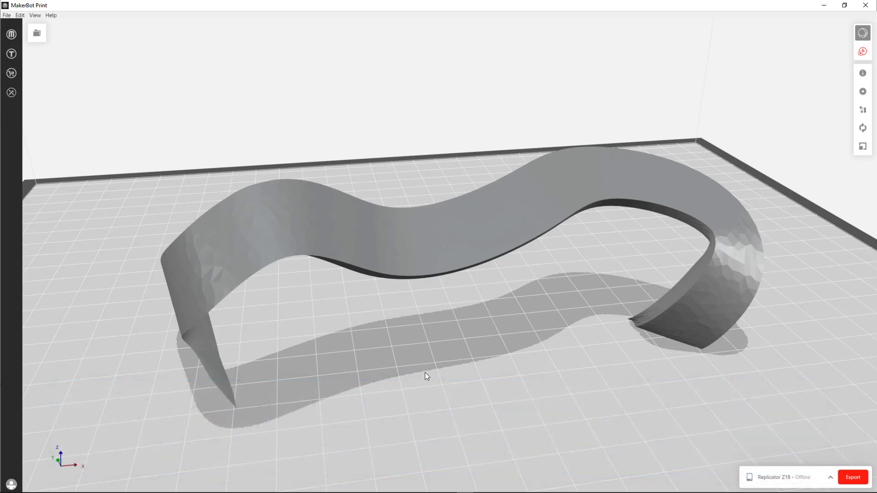
pyautogui.moveTo(435, 373)
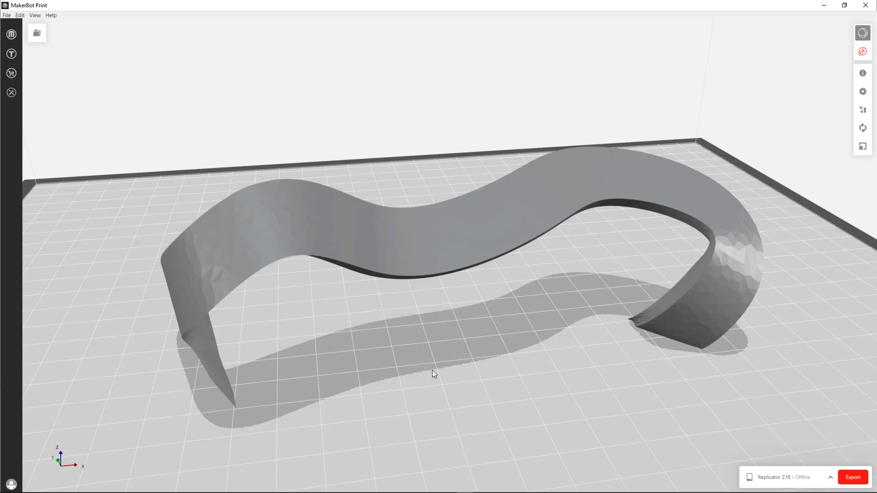
pyautogui.moveTo(435, 372)
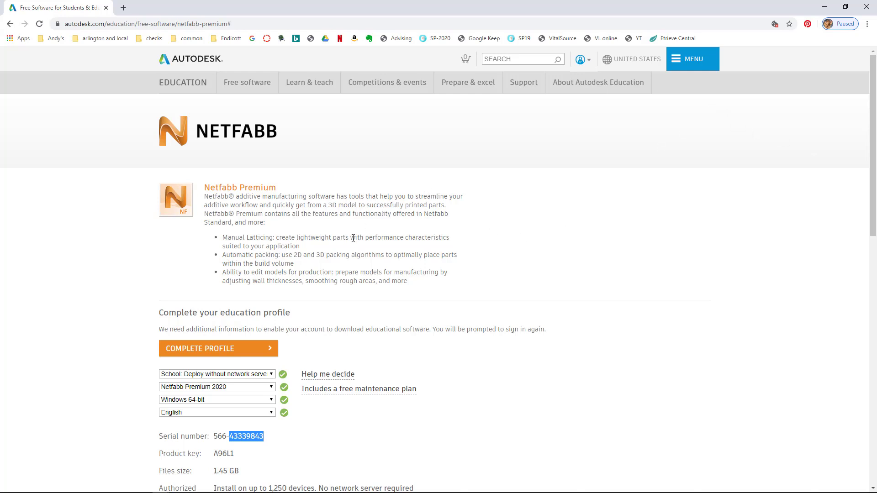
pyautogui.moveTo(253, 127)
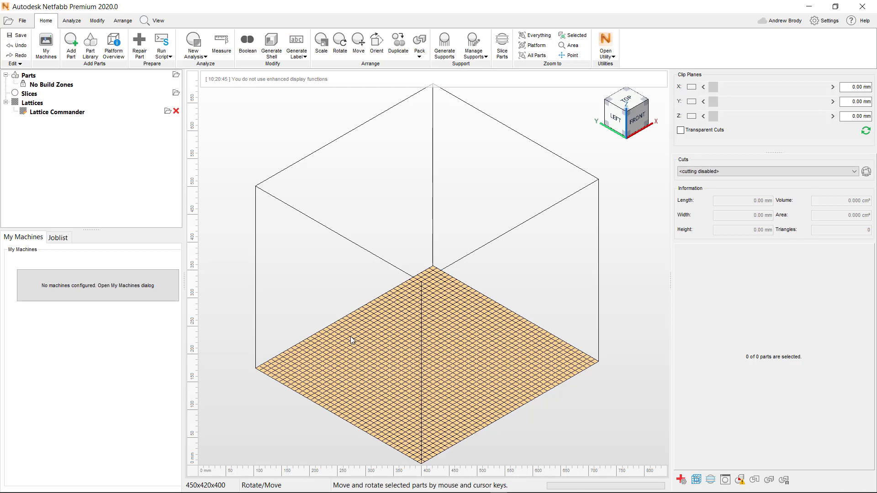
pyautogui.moveTo(506, 130)
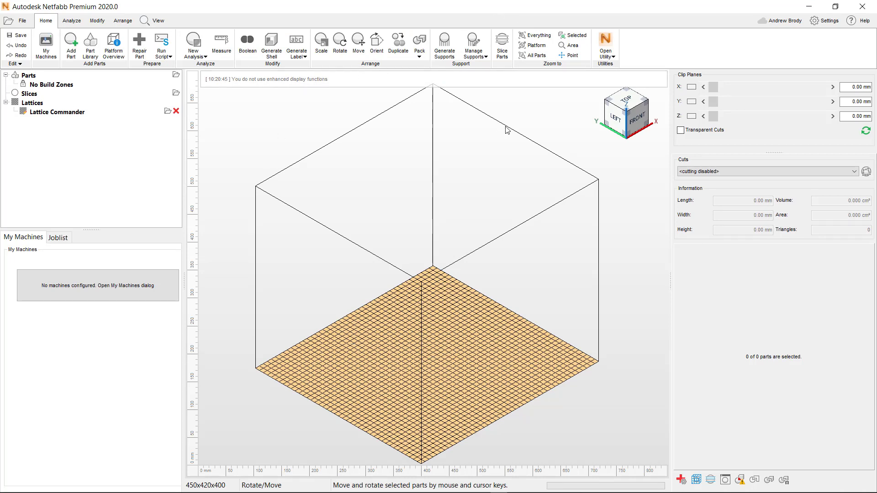
pyautogui.moveTo(399, 116)
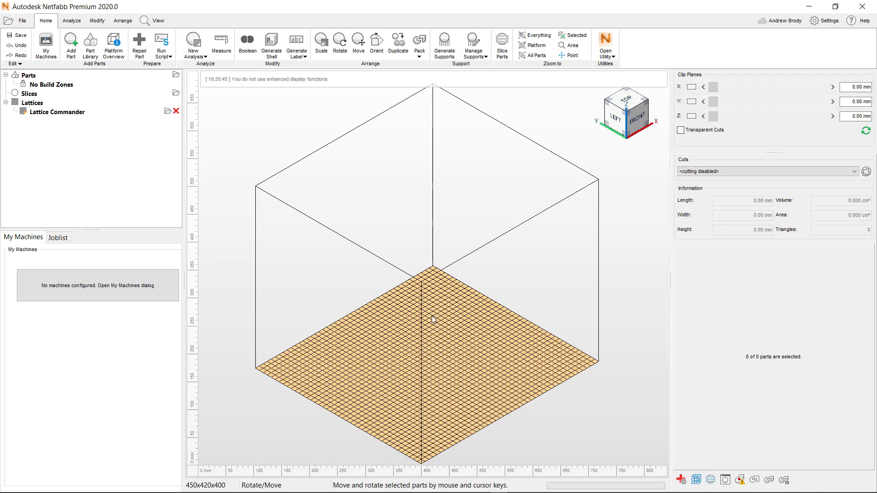
pyautogui.moveTo(460, 159)
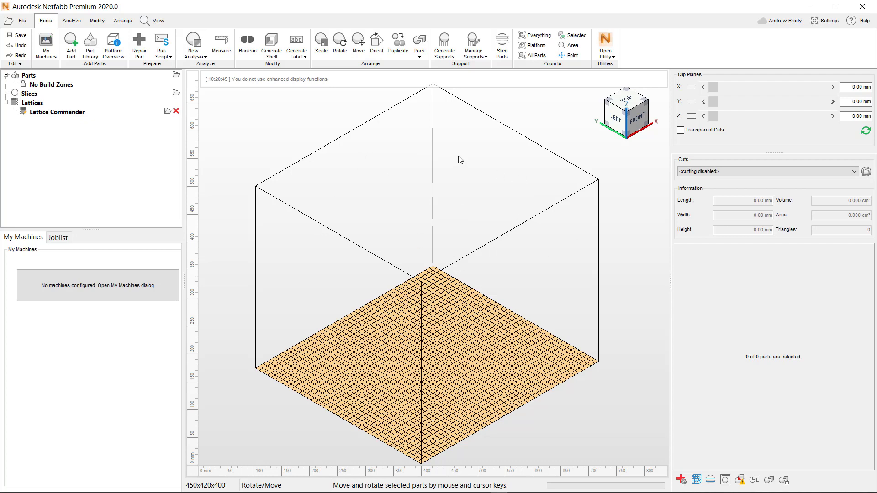
pyautogui.moveTo(499, 198)
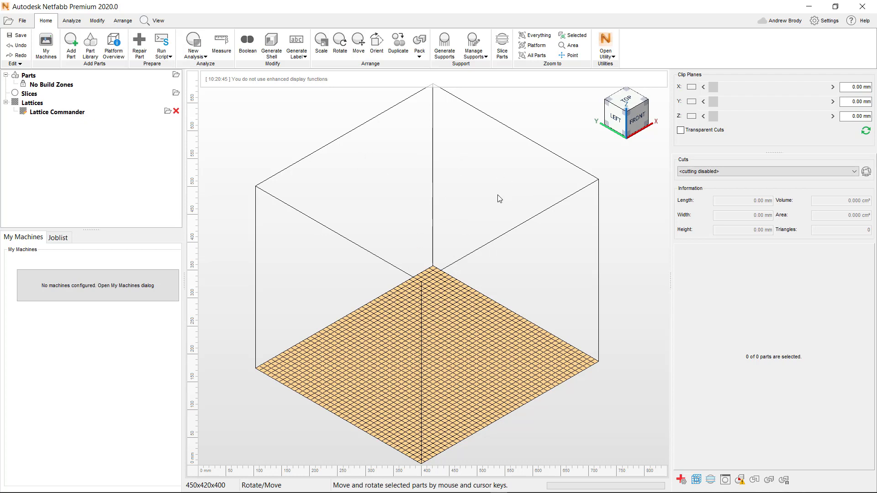
pyautogui.moveTo(324, 189)
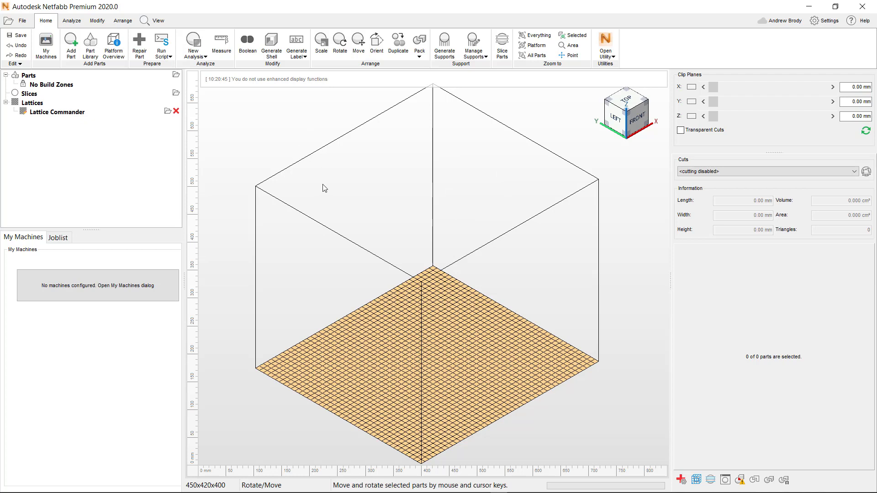
pyautogui.moveTo(135, 91)
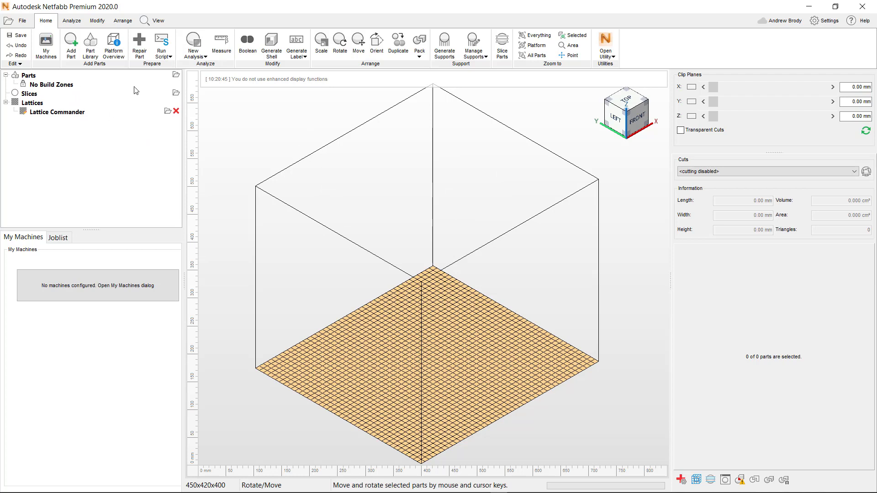
pyautogui.moveTo(71, 45)
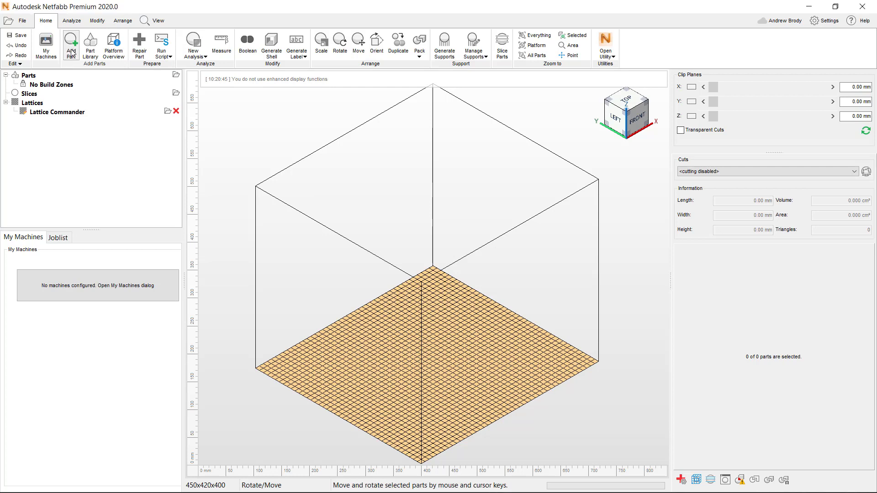
# Step: Add Wiggly bench.obj from the Desktop as a new part, reaching the Import Parts dialog
pyautogui.click(71, 45)
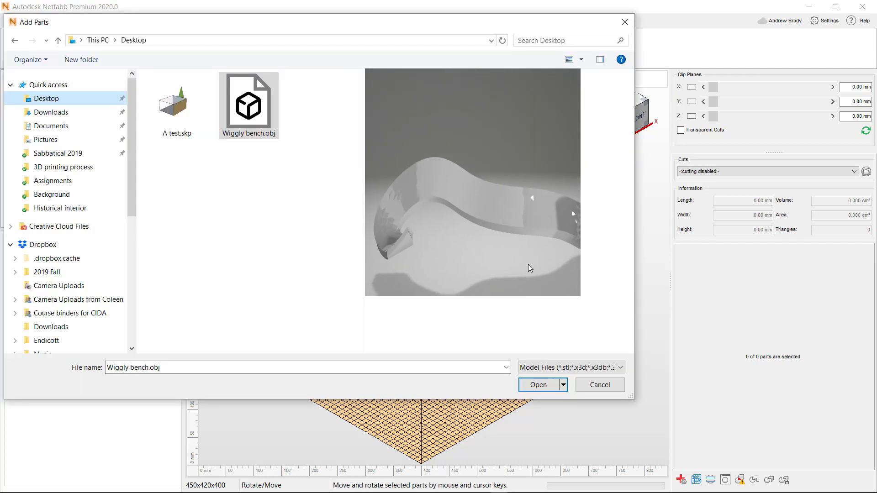
pyautogui.moveTo(632, 399); pyautogui.dragTo(711, 444)
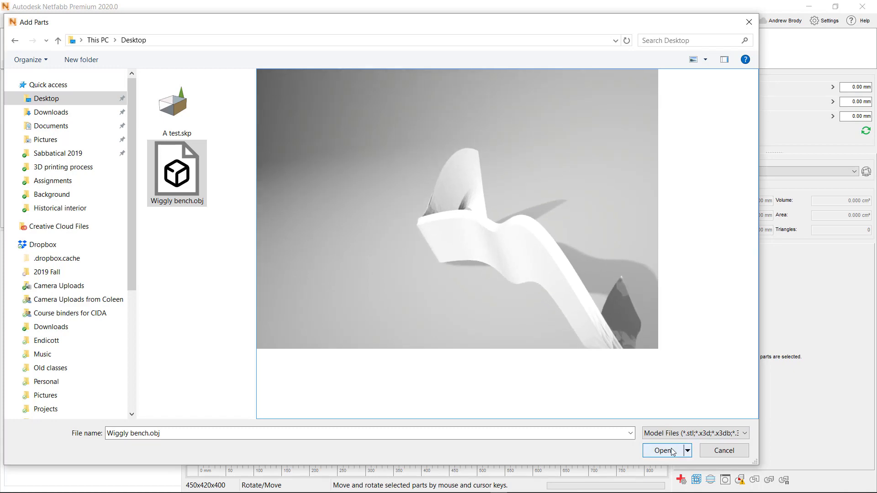
pyautogui.click(663, 450)
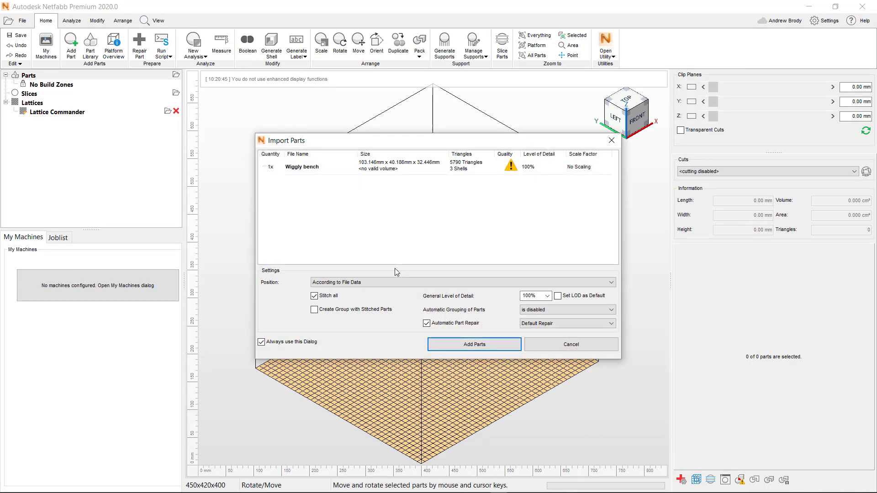
pyautogui.moveTo(413, 298)
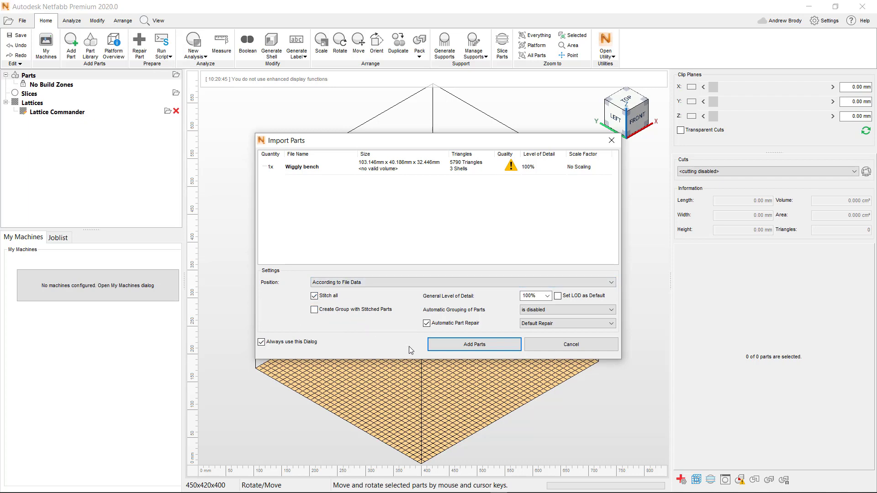
pyautogui.moveTo(424, 307)
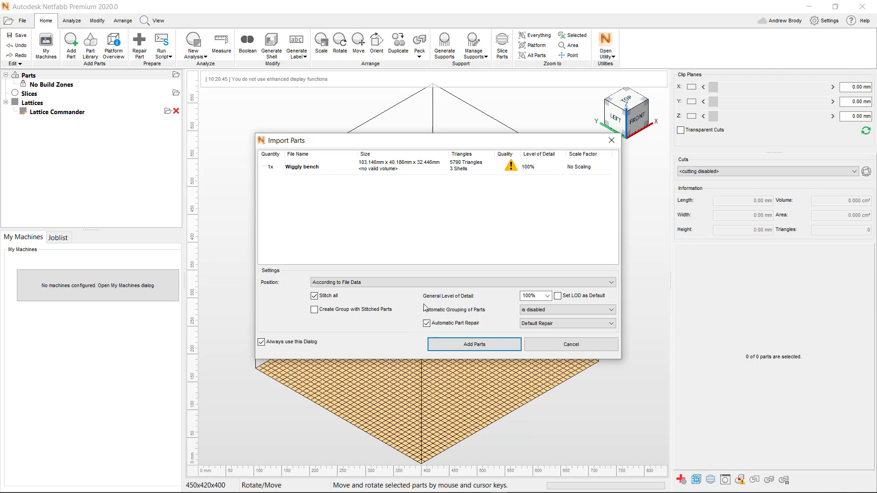
pyautogui.moveTo(416, 325)
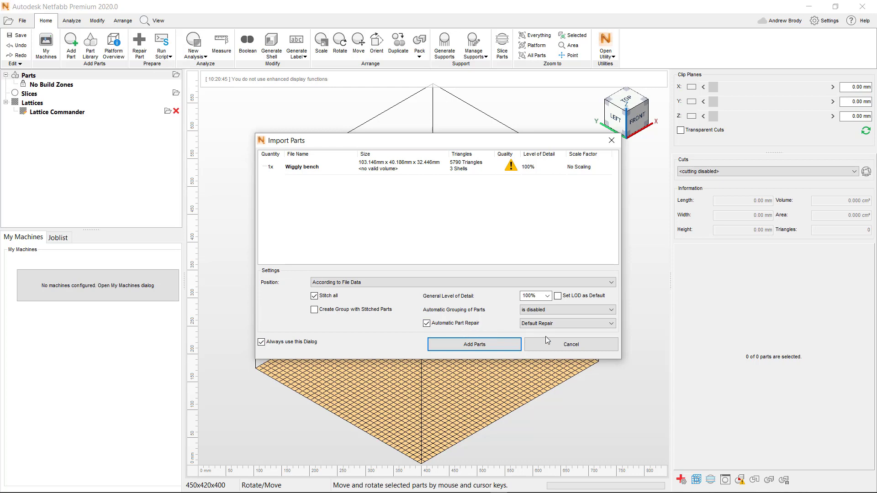
# Step: Import the bench onto the platform with Automatic Part Repair left at Default Repair
pyautogui.click(567, 323)
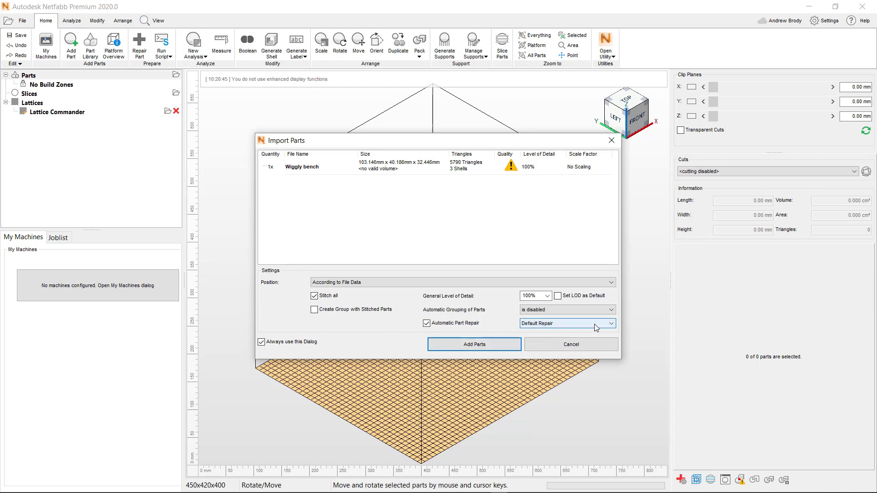
pyautogui.click(565, 323)
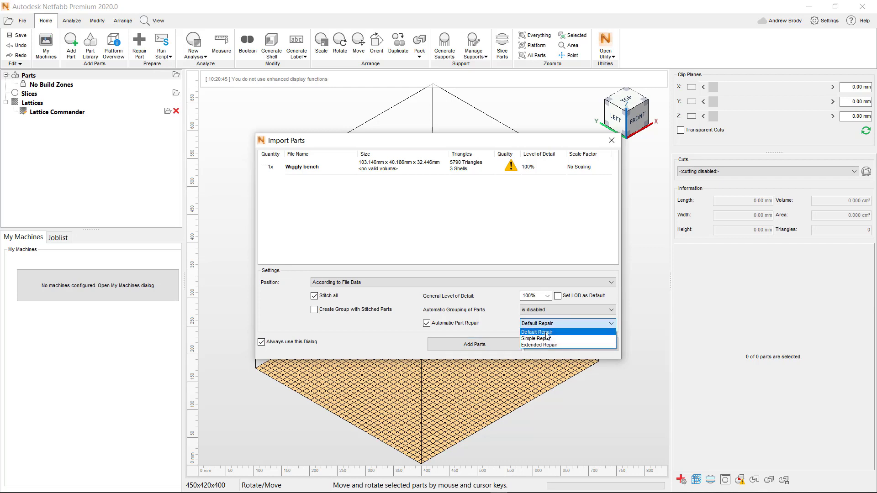
pyautogui.click(537, 332)
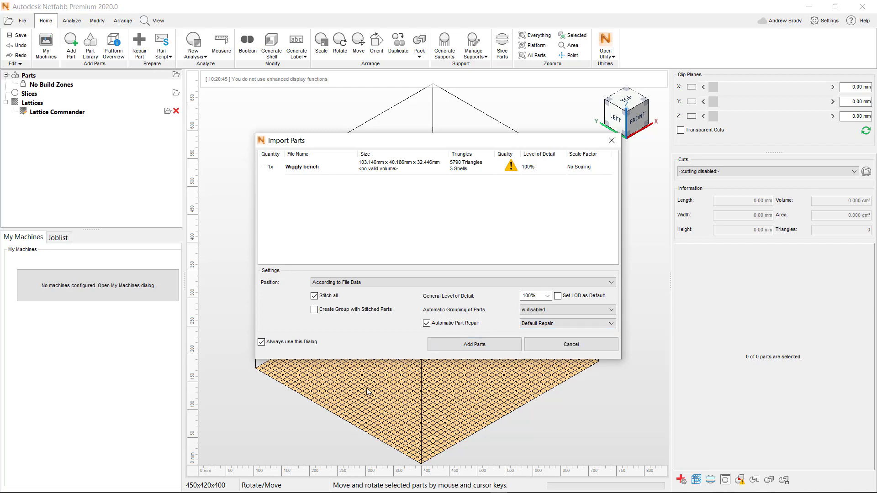
pyautogui.moveTo(425, 392)
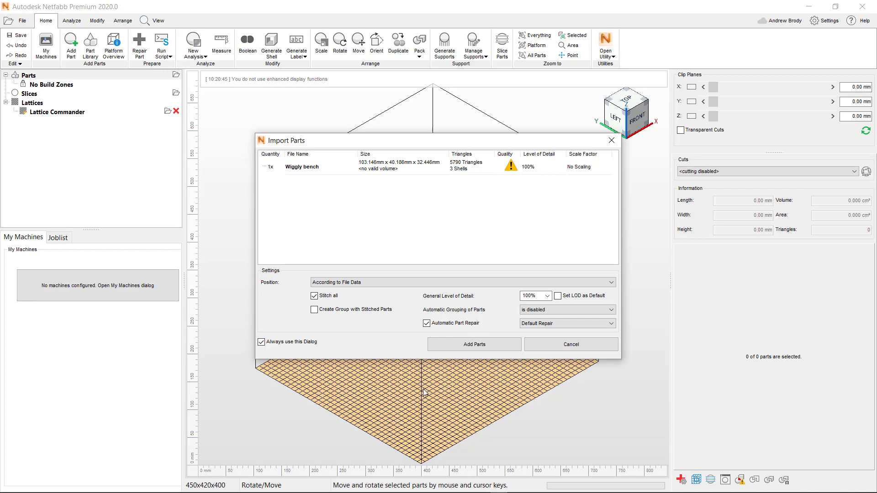
pyautogui.click(473, 345)
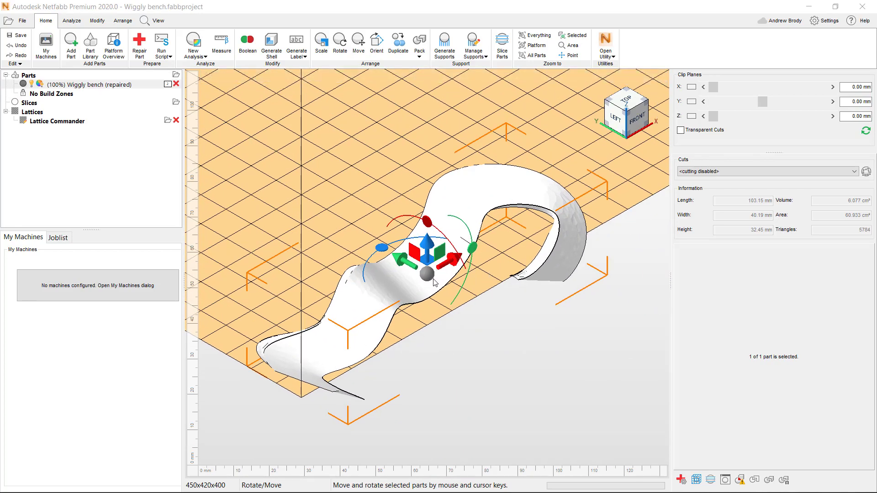
pyautogui.moveTo(405, 267)
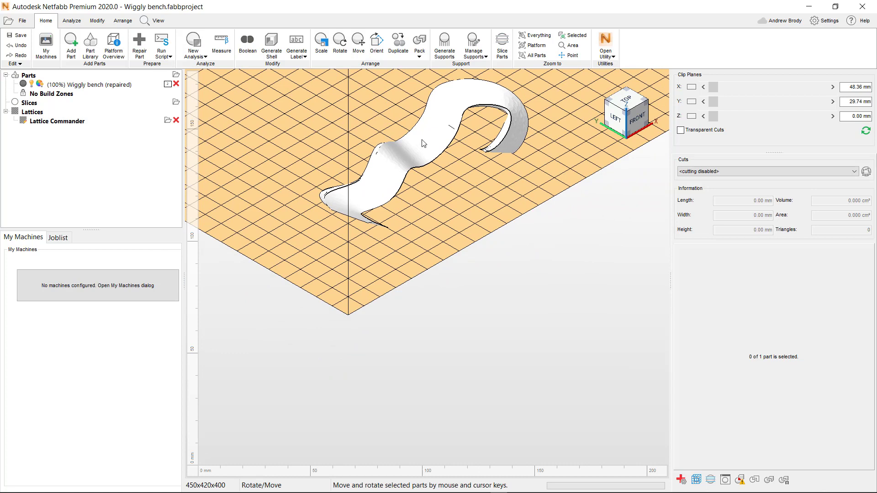
# Step: Select the repaired bench and slide it to another spot on the build platform
pyautogui.click(422, 142)
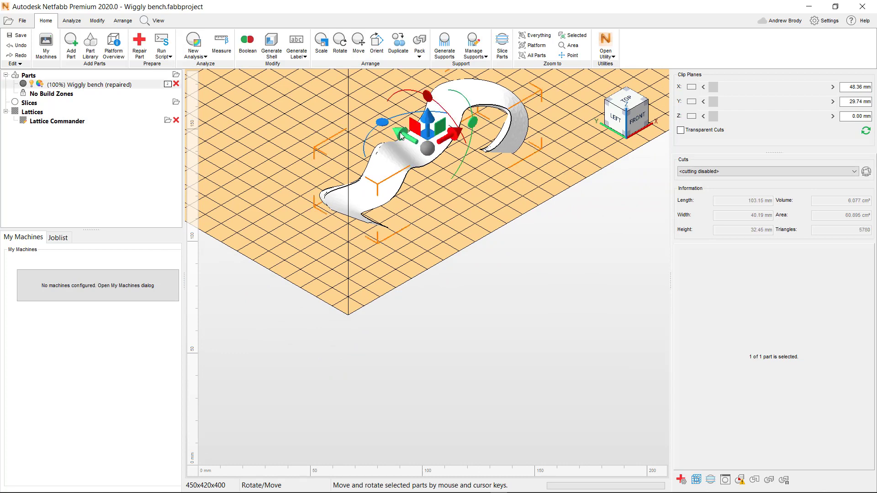
pyautogui.moveTo(441, 126); pyautogui.dragTo(364, 103)
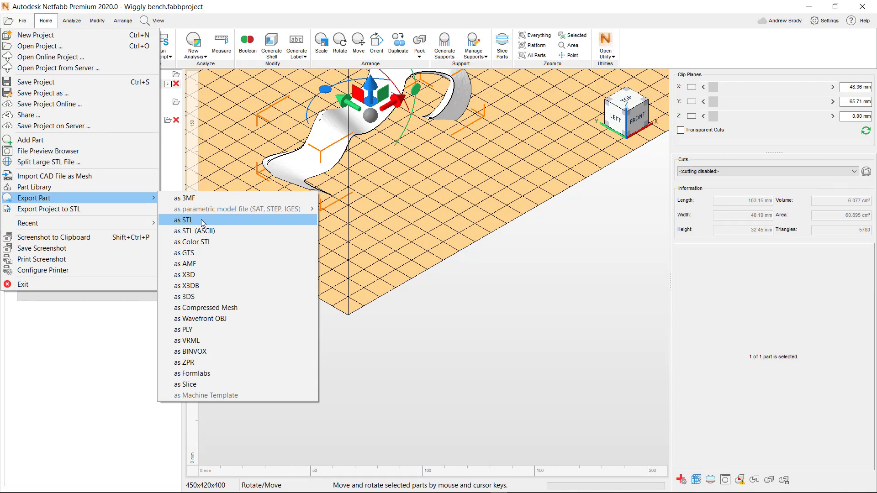
pyautogui.moveTo(216, 317)
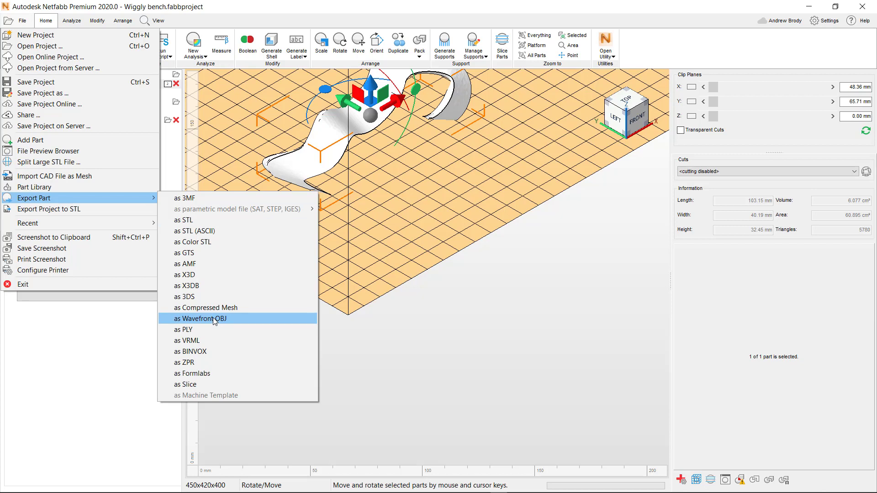
pyautogui.moveTo(197, 220)
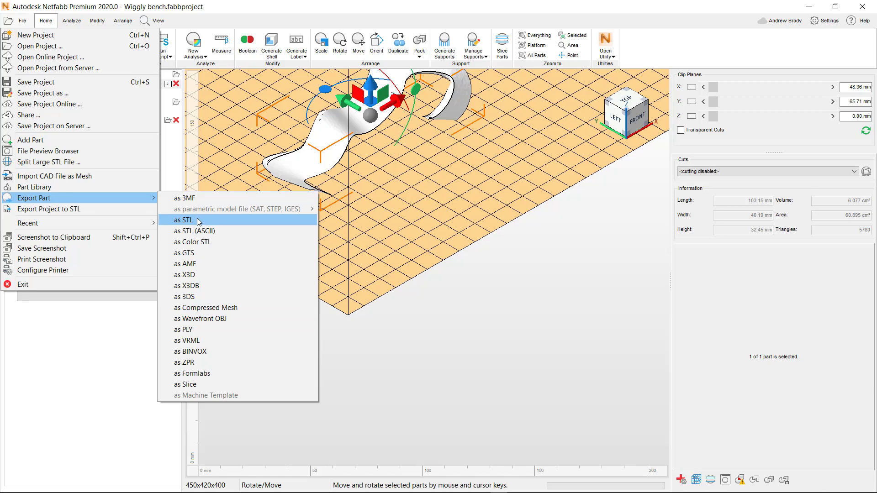
# Step: Export the repaired bench to the Desktop as binary STL Wiggly bench (repaired).stl
pyautogui.click(187, 220)
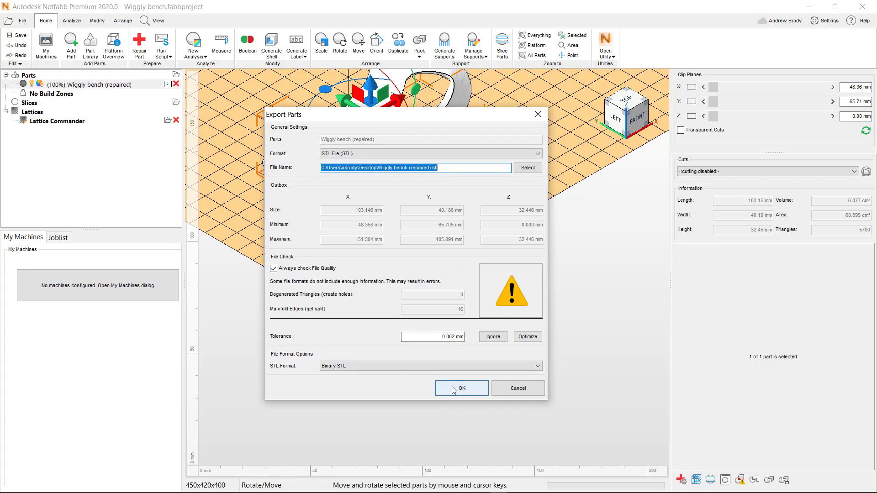
pyautogui.click(460, 389)
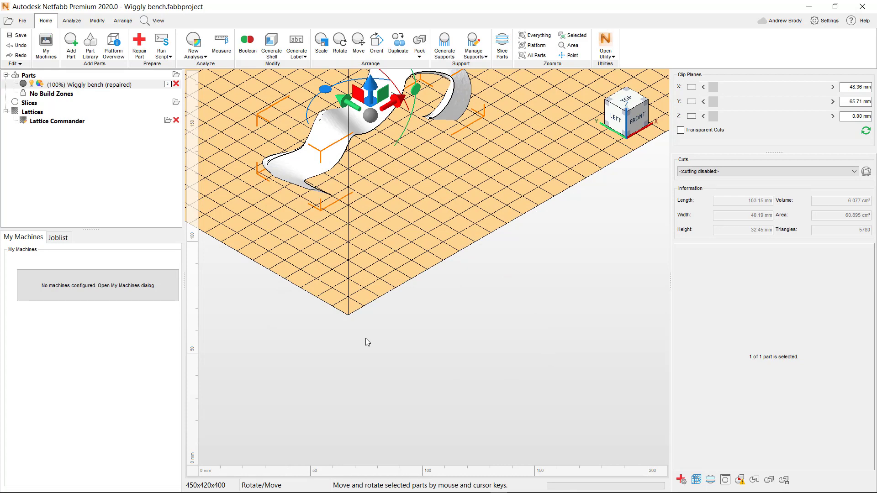
pyautogui.moveTo(367, 100); pyautogui.dragTo(411, 195)
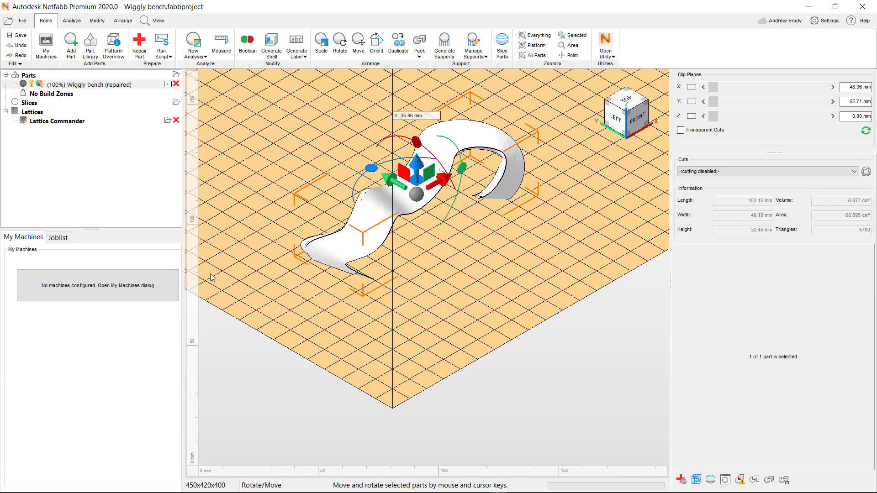
pyautogui.moveTo(501, 46)
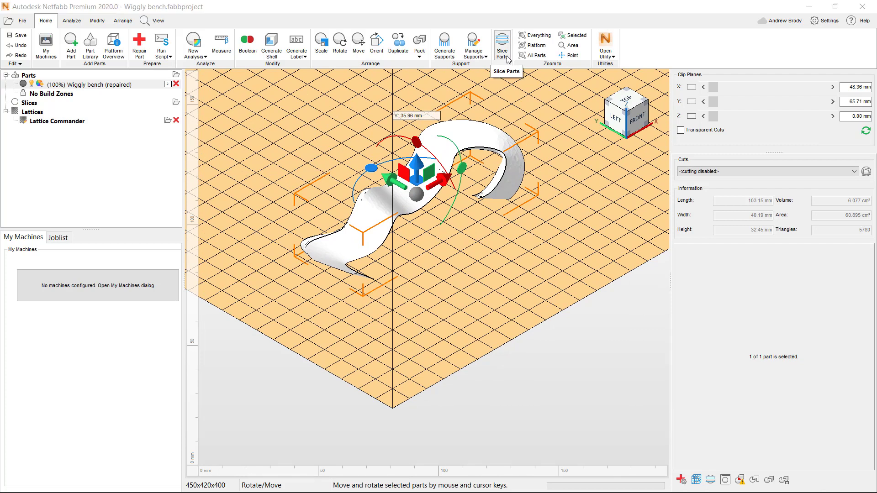